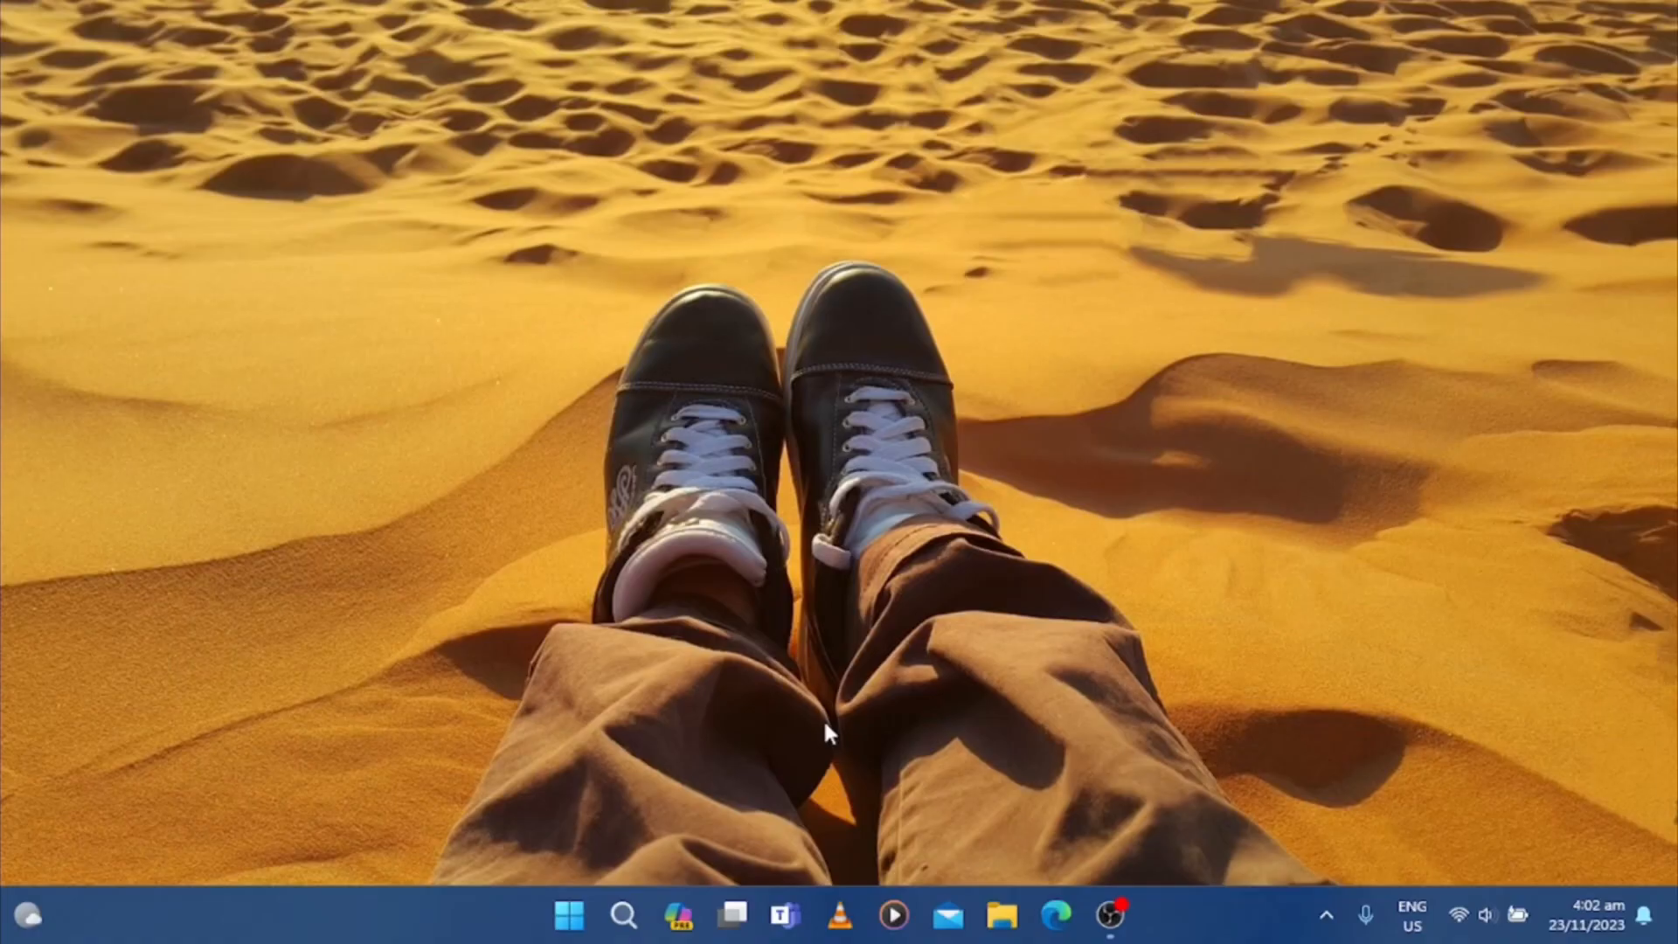
# Search Start for cmd and show Command Prompt's run-as-administrator option
pyautogui.click(571, 915)
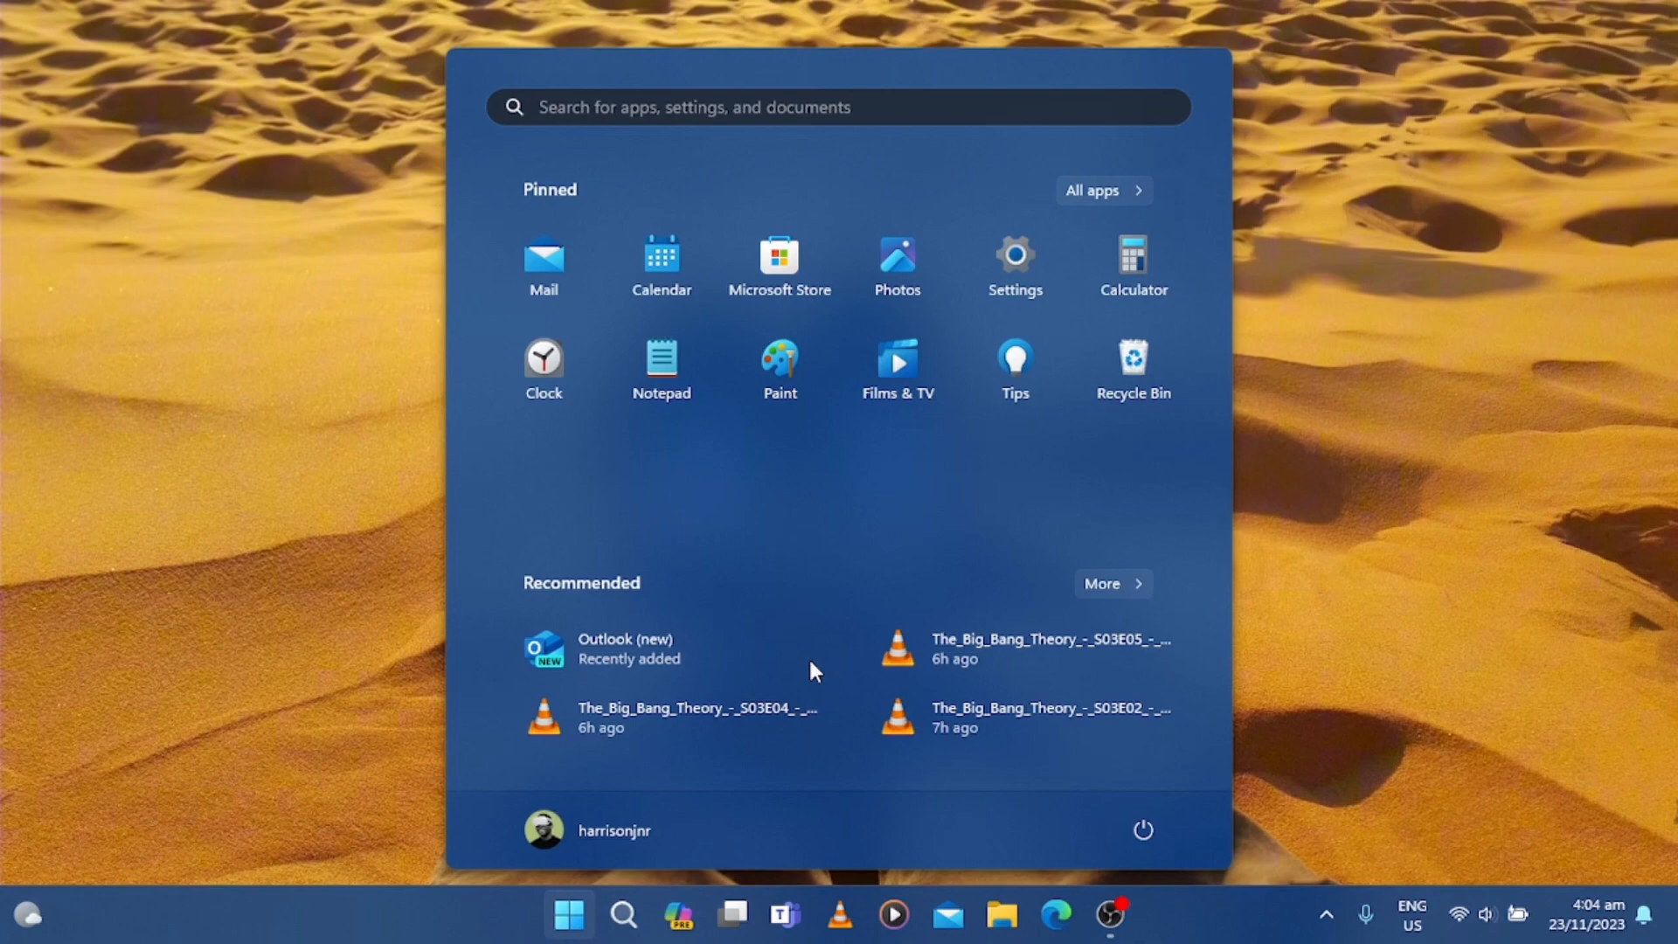
pyautogui.write('cmd')
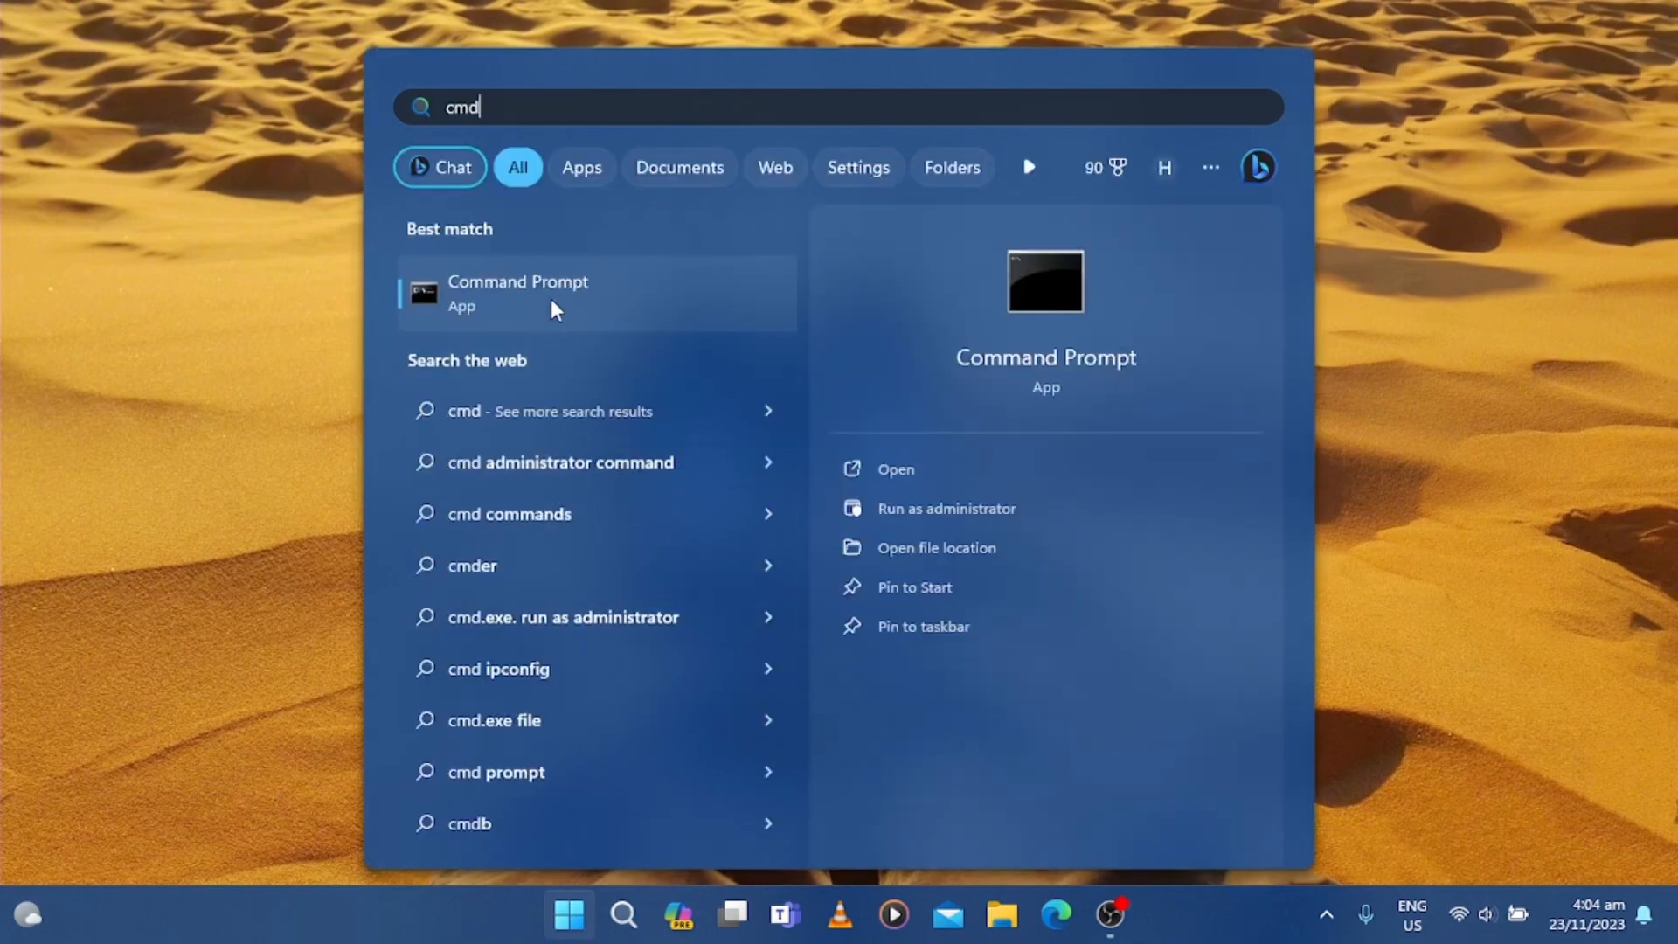
pyautogui.rightClick(518, 292)
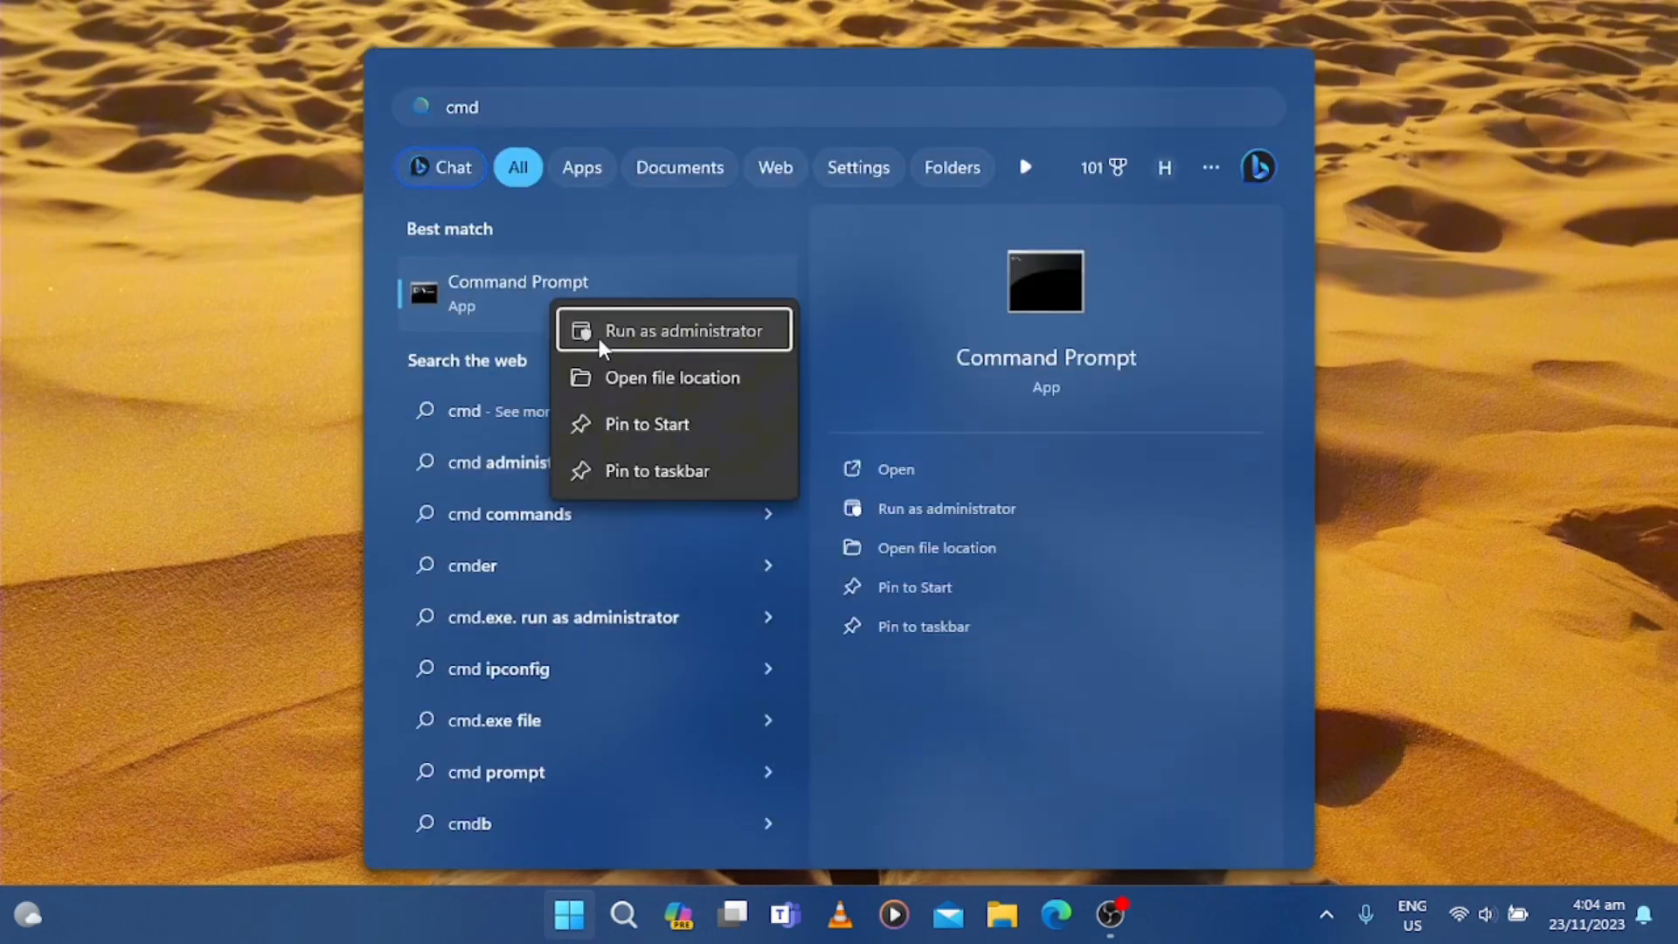
pyautogui.click(682, 329)
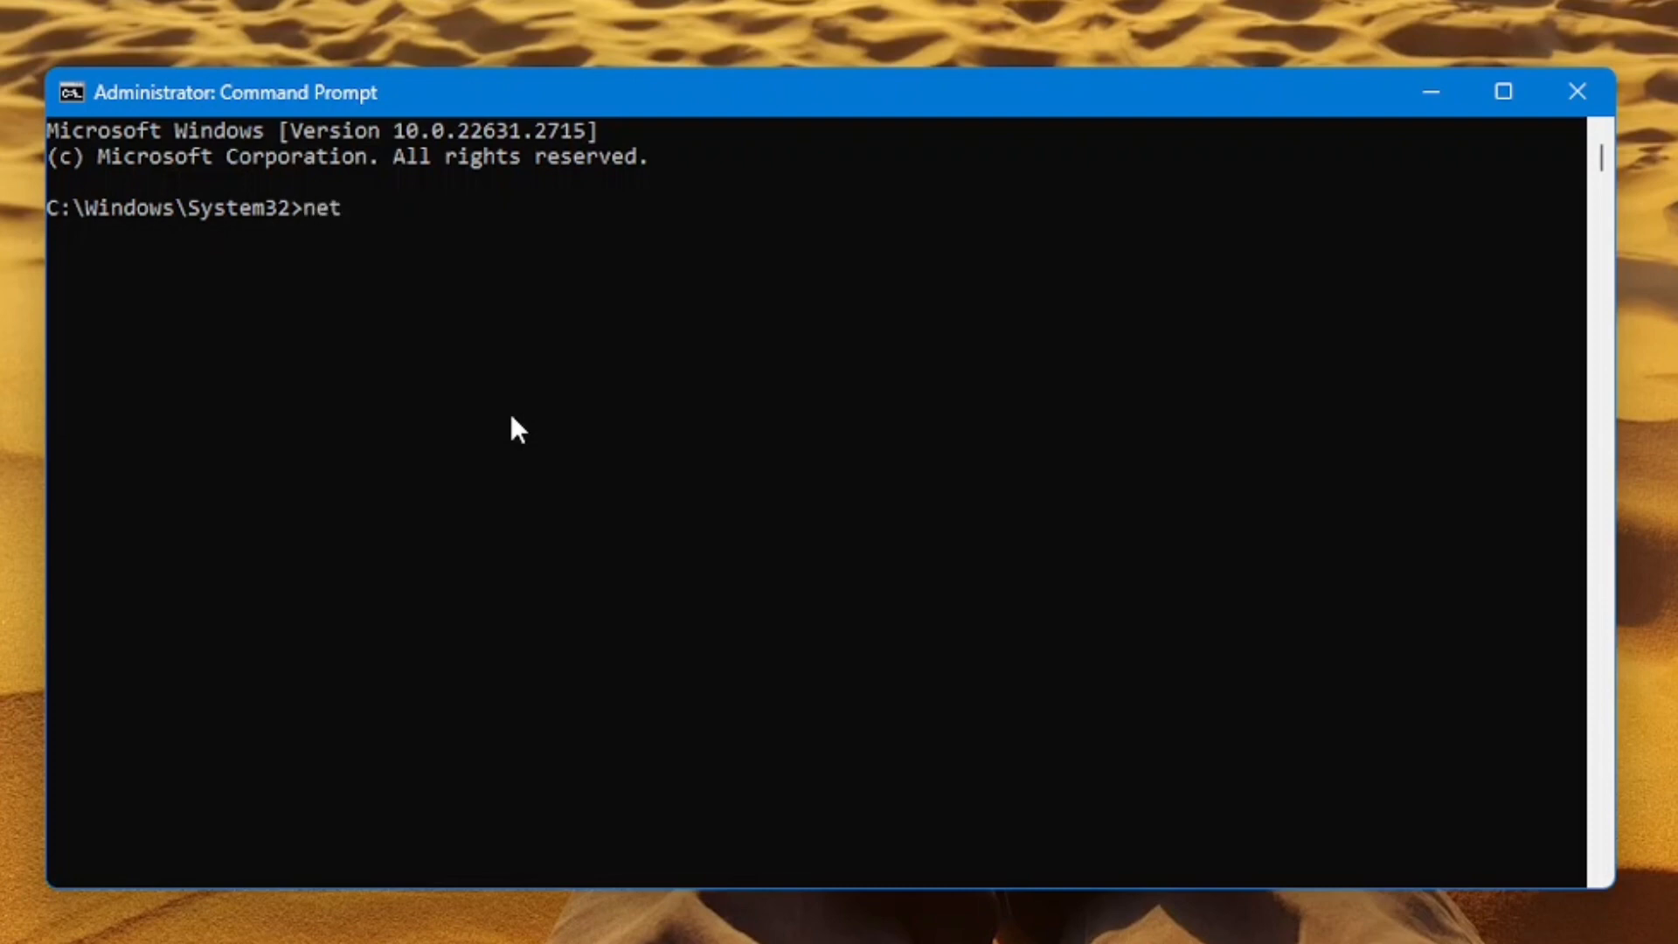
pyautogui.write('user')
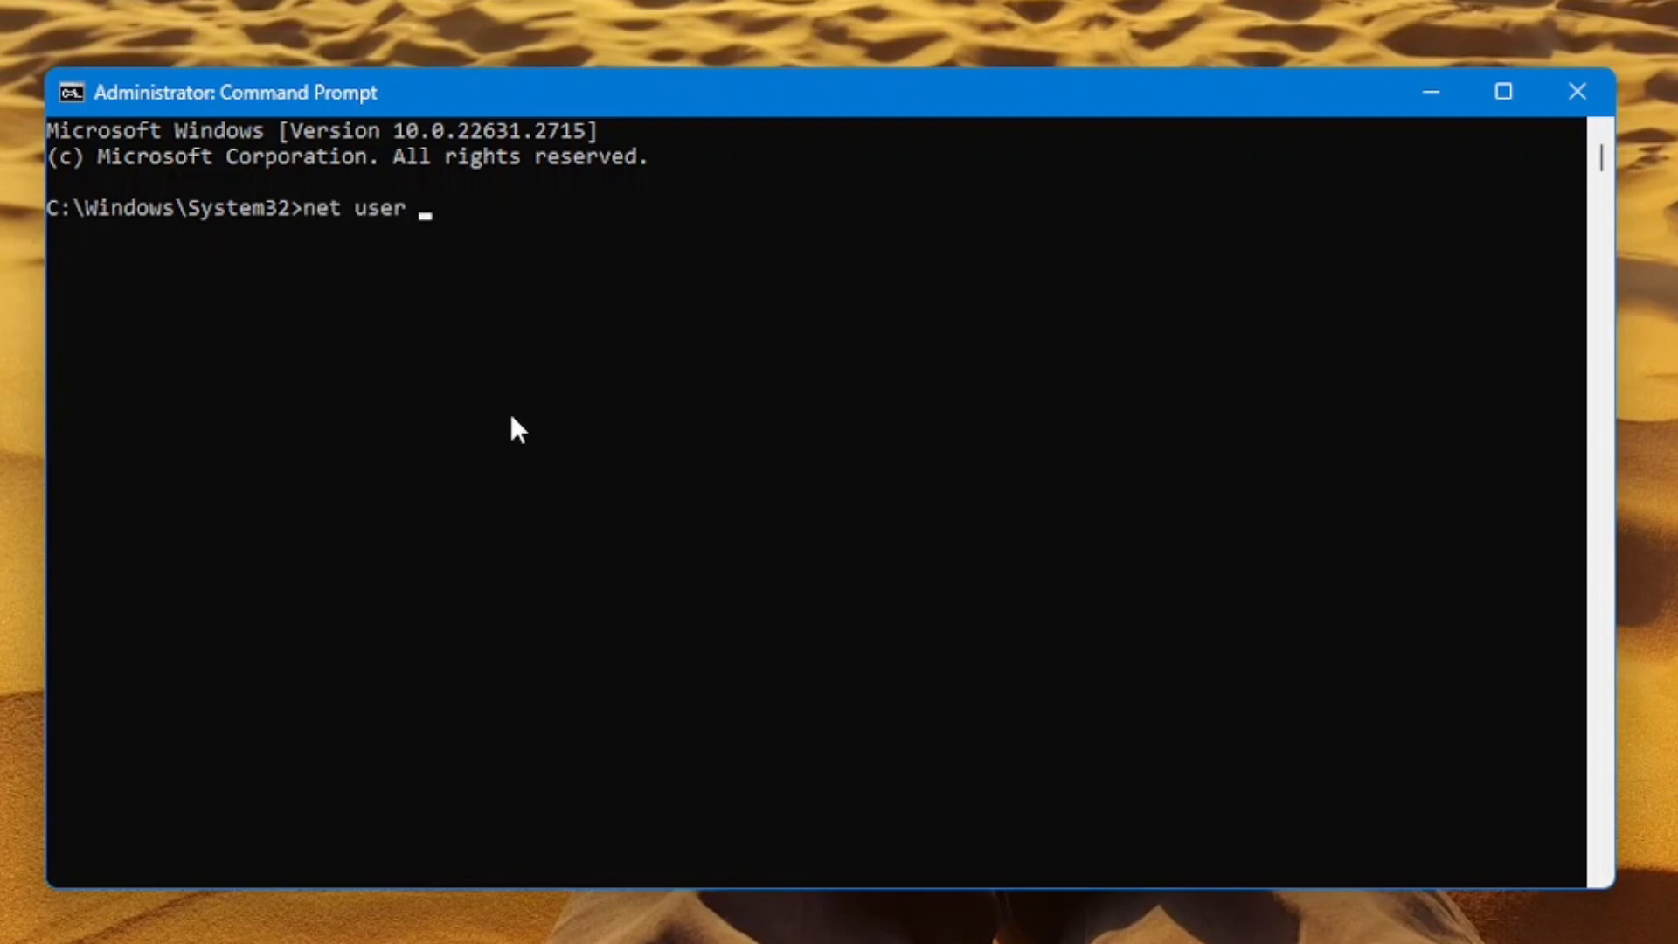
pyautogui.write('"')
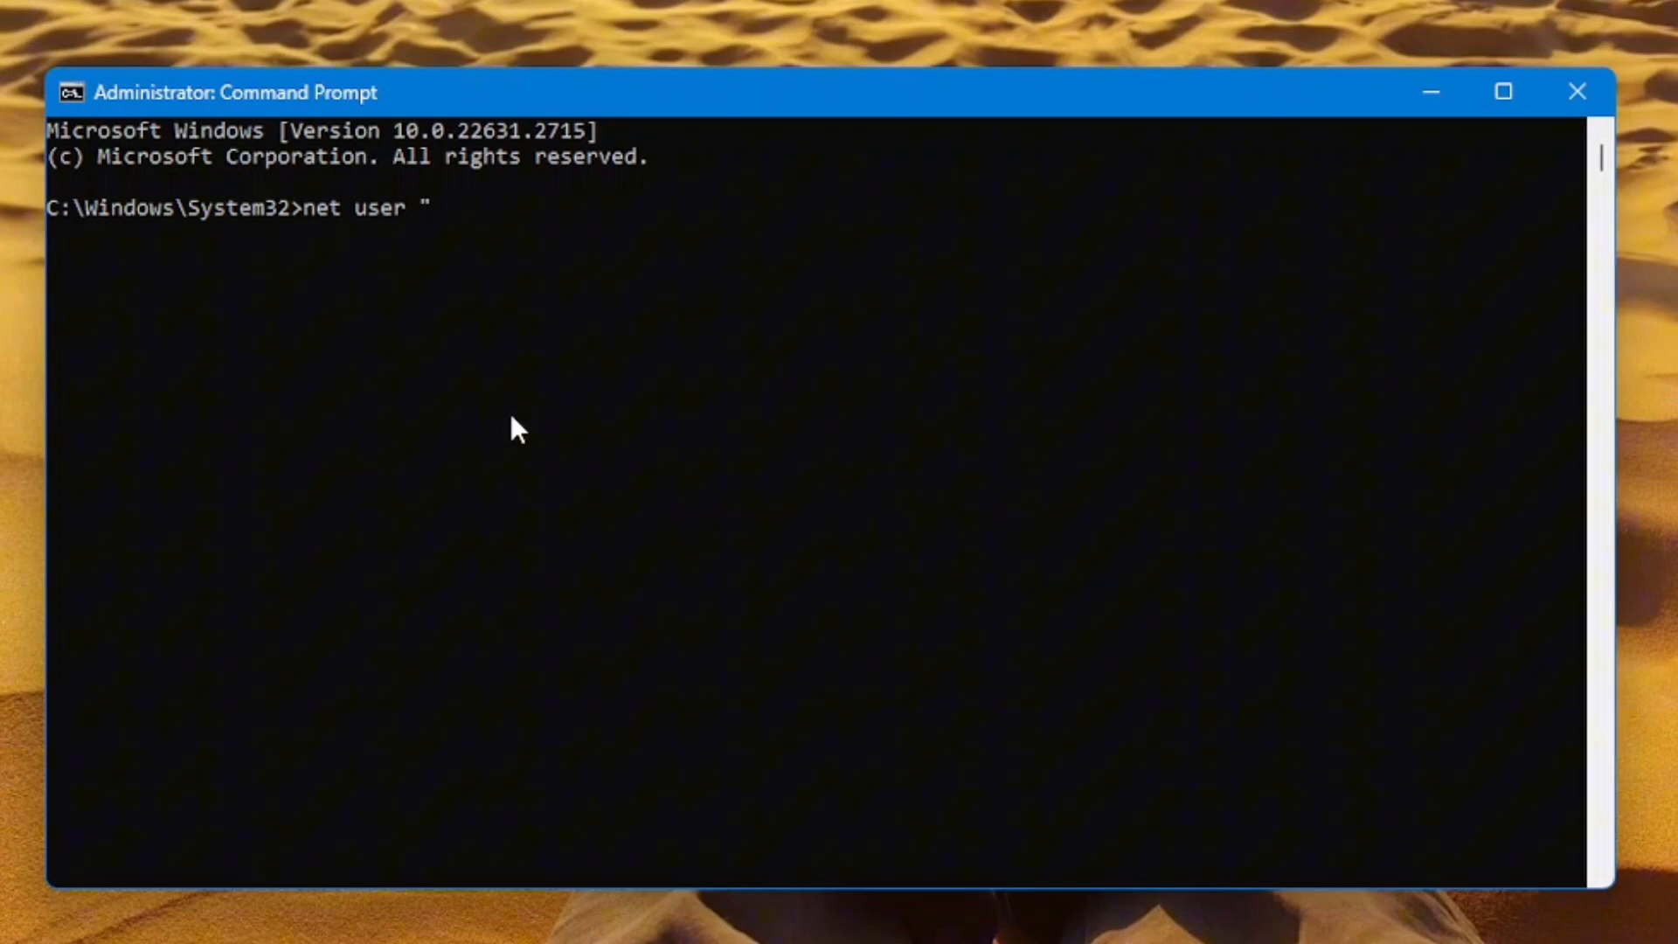
pyautogui.write('iphone')
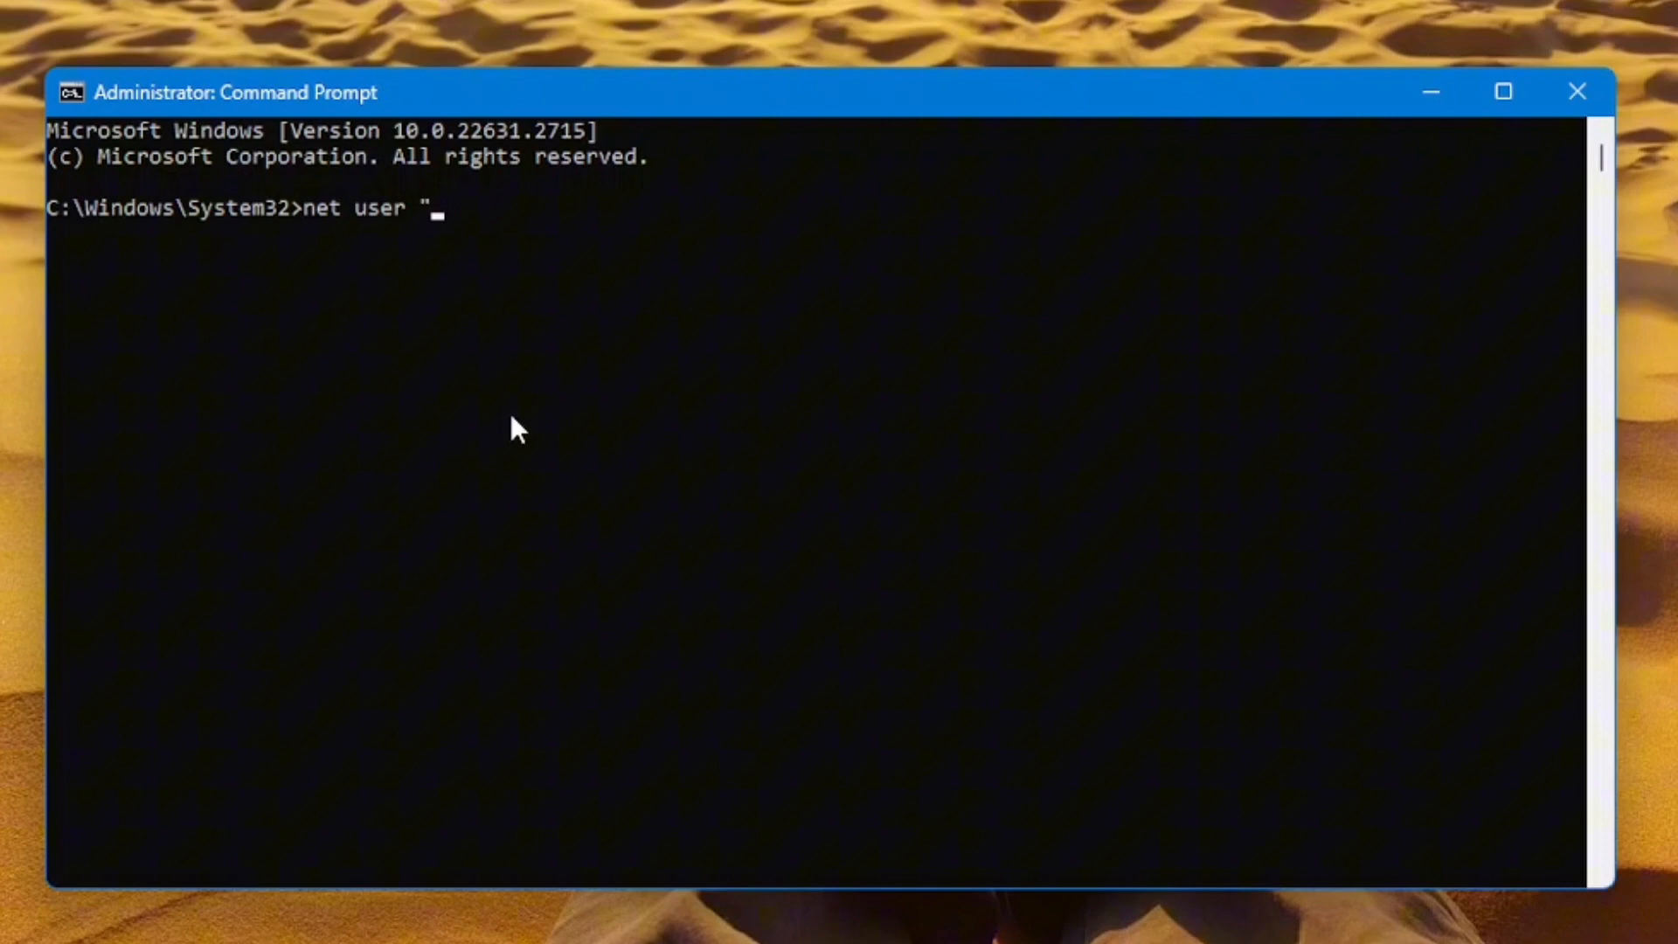
pyautogui.write('airdrop')
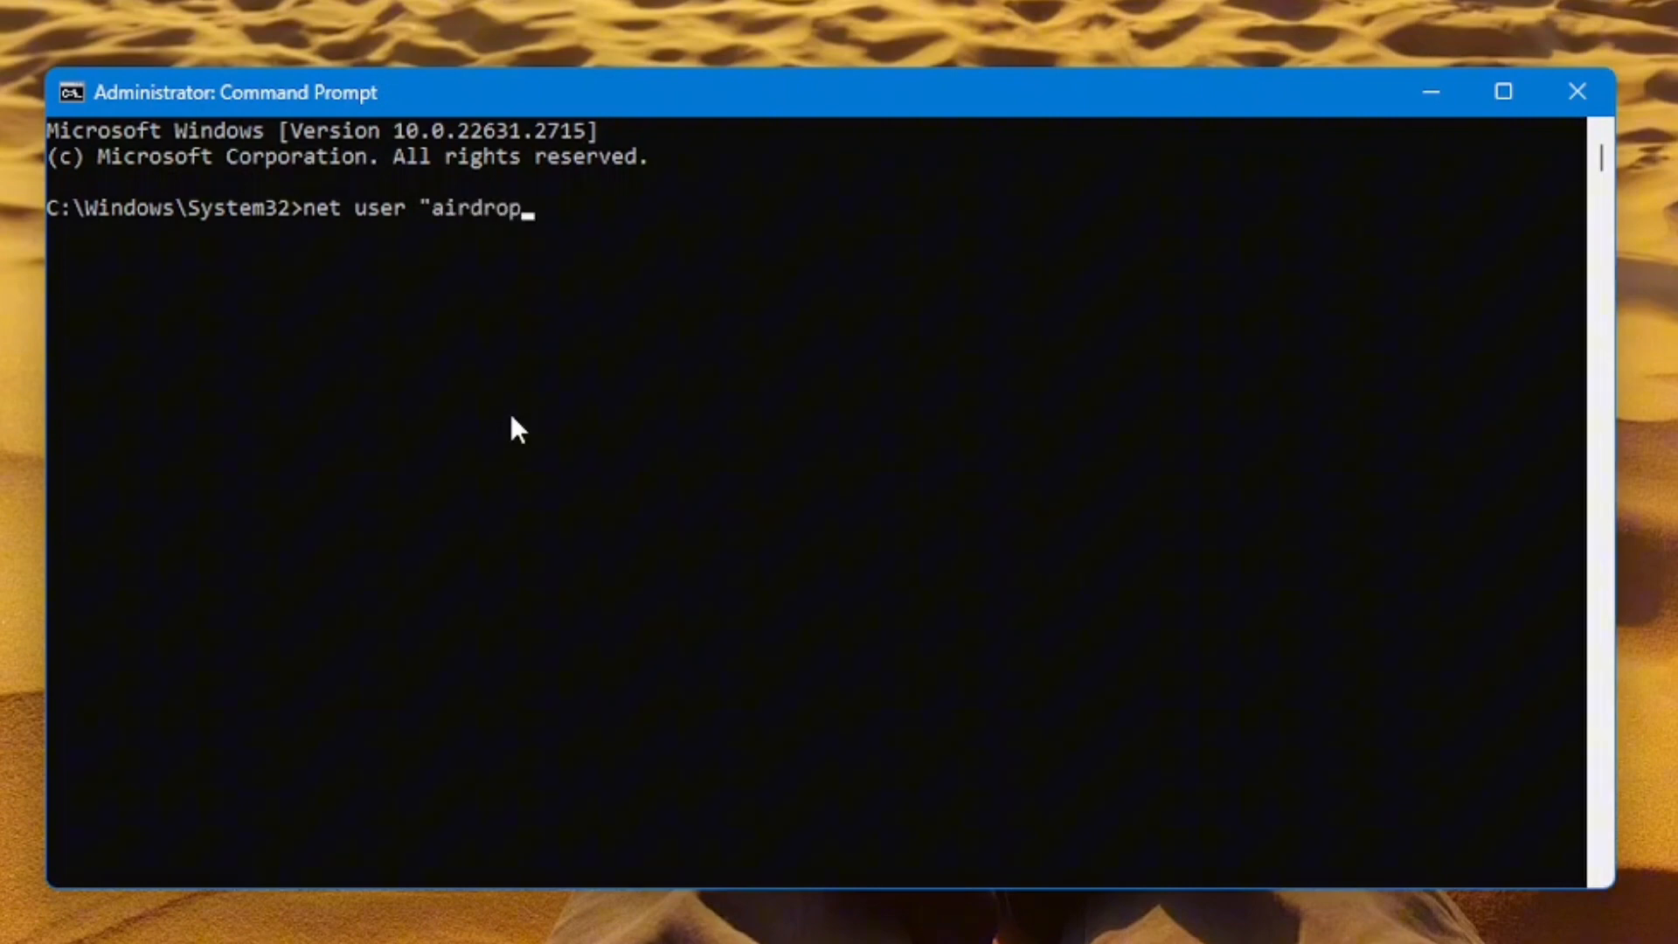
pyautogui.write('"')
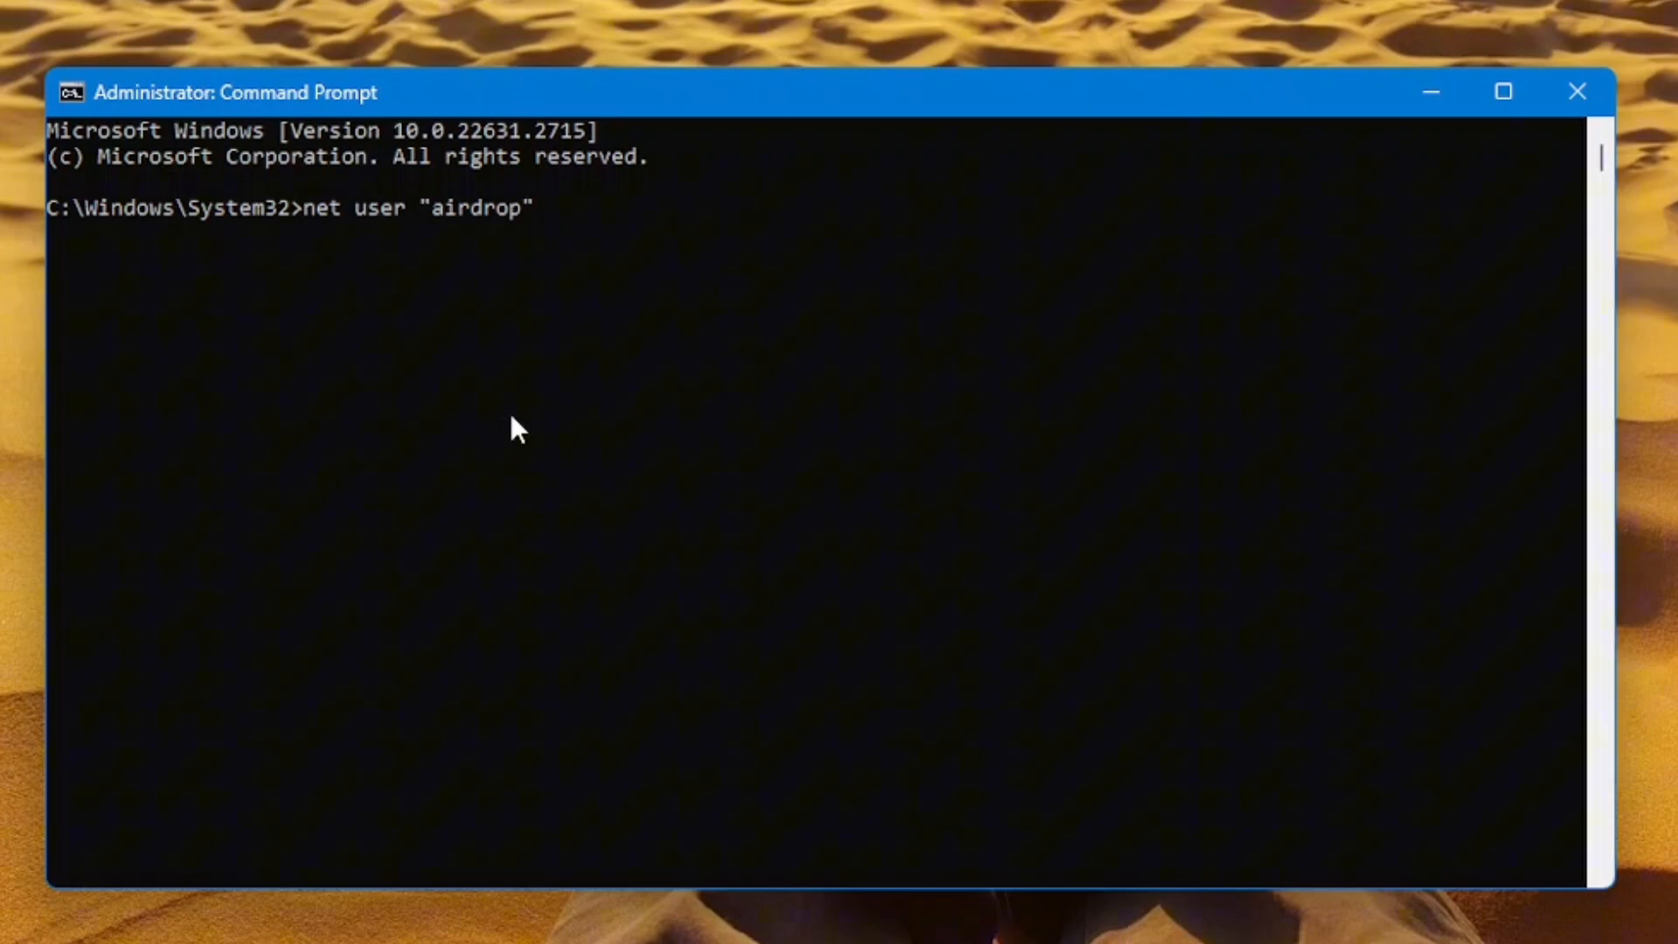
pyautogui.write('"')
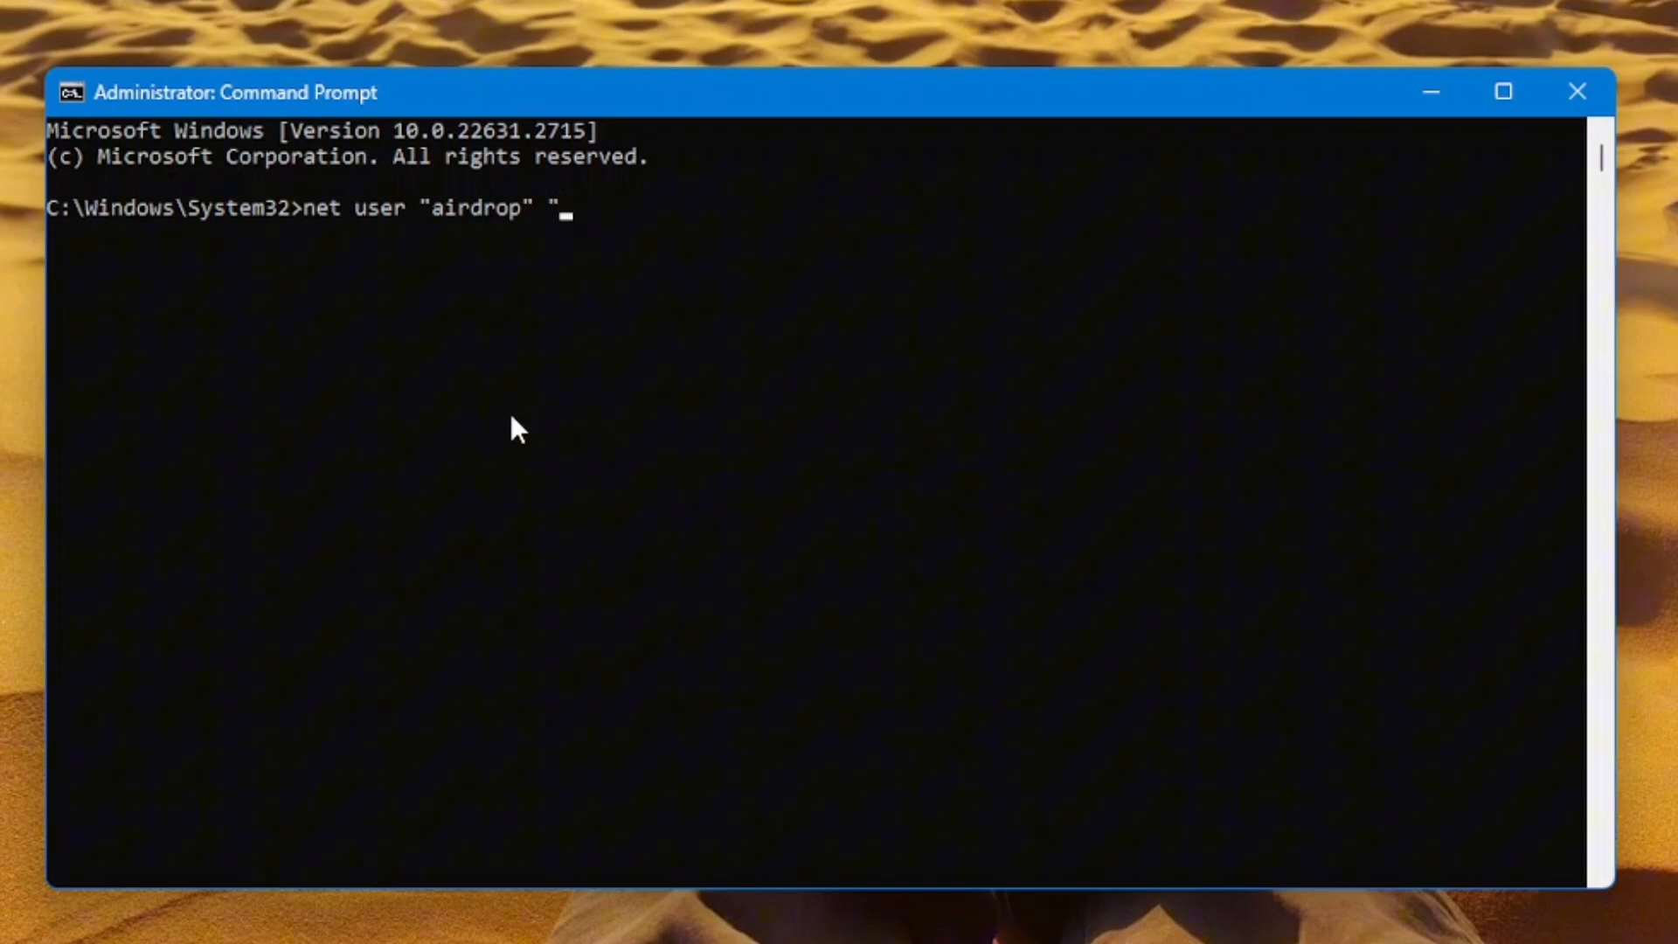
pyautogui.write('12')
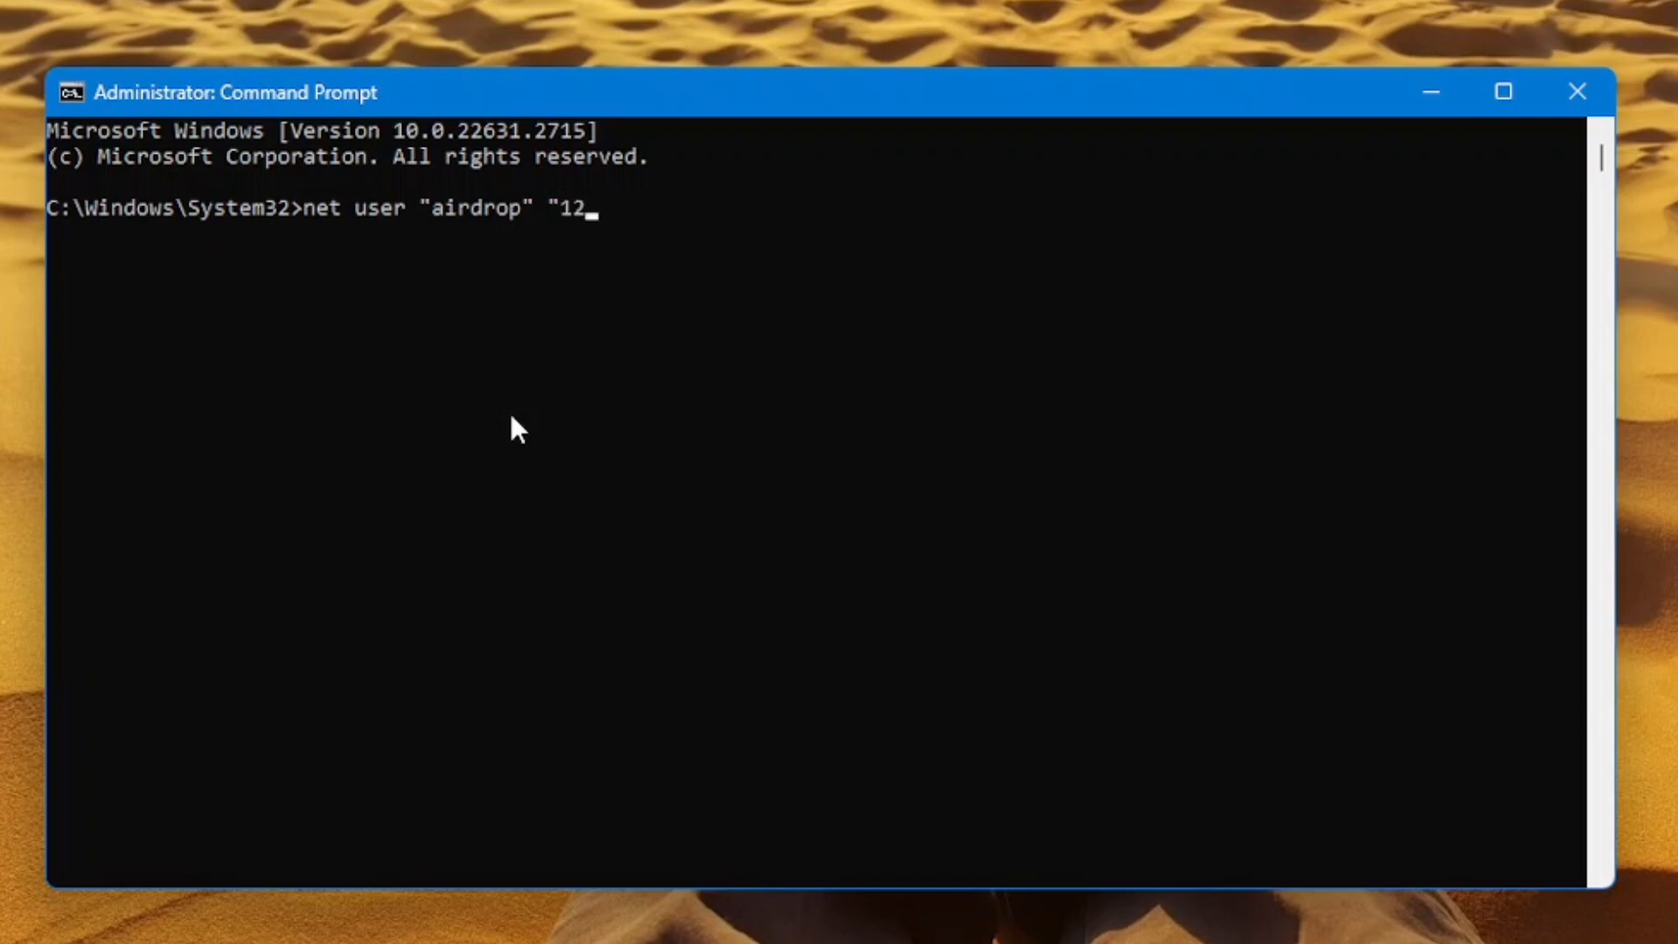
pyautogui.write('3"')
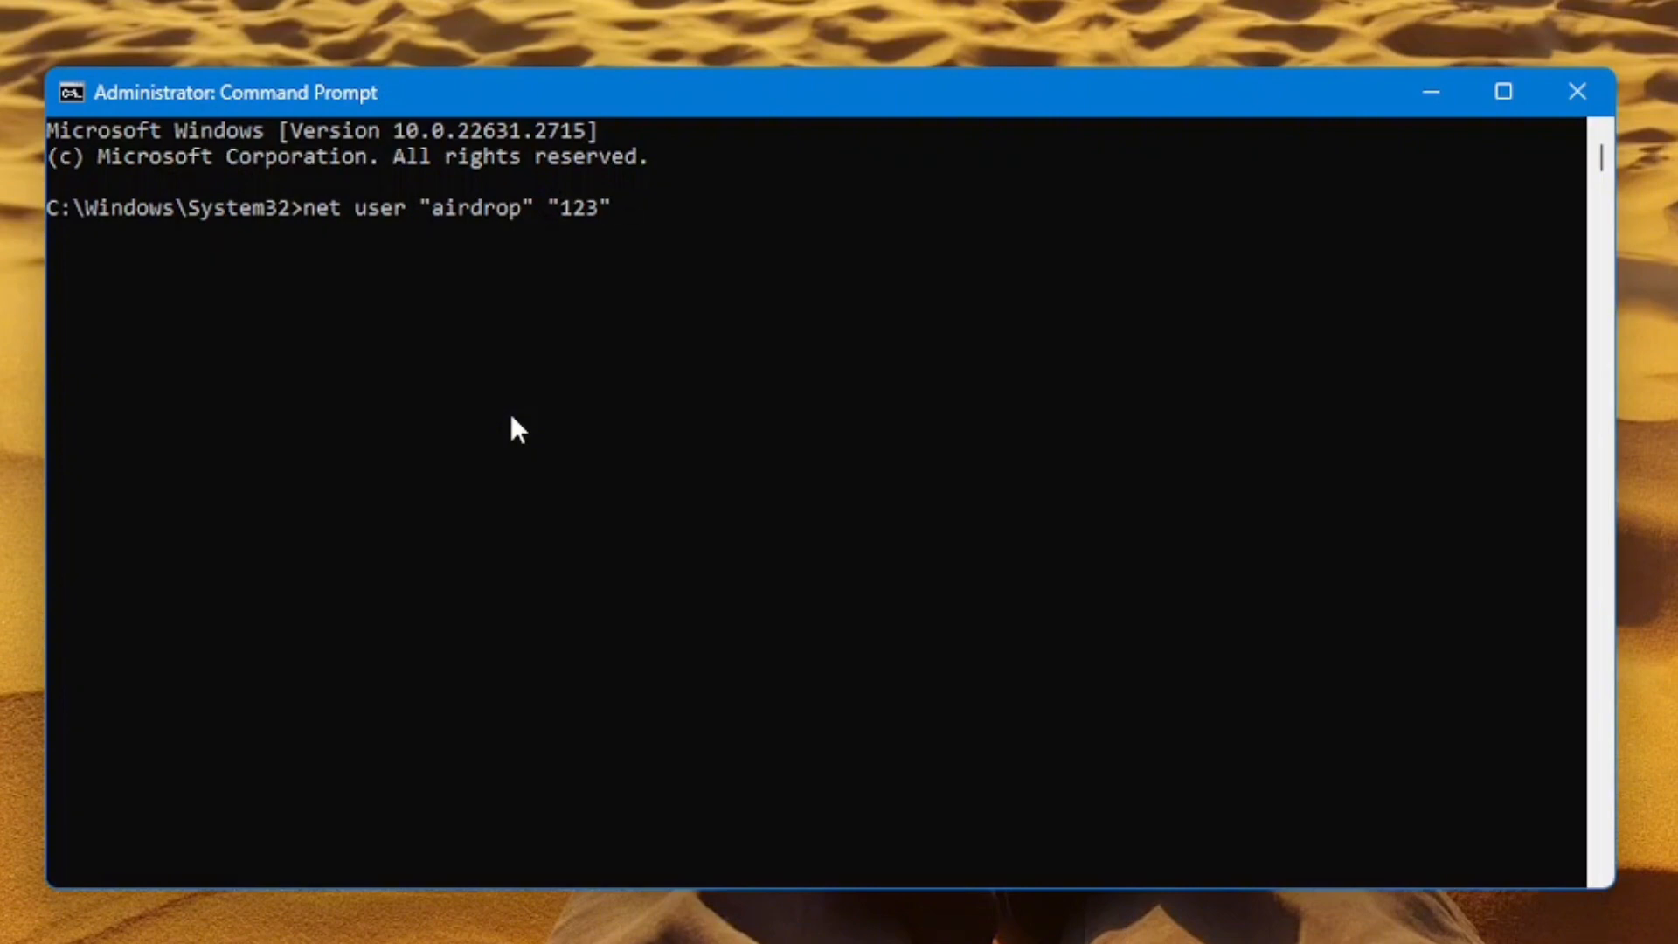
pyautogui.write('/add')
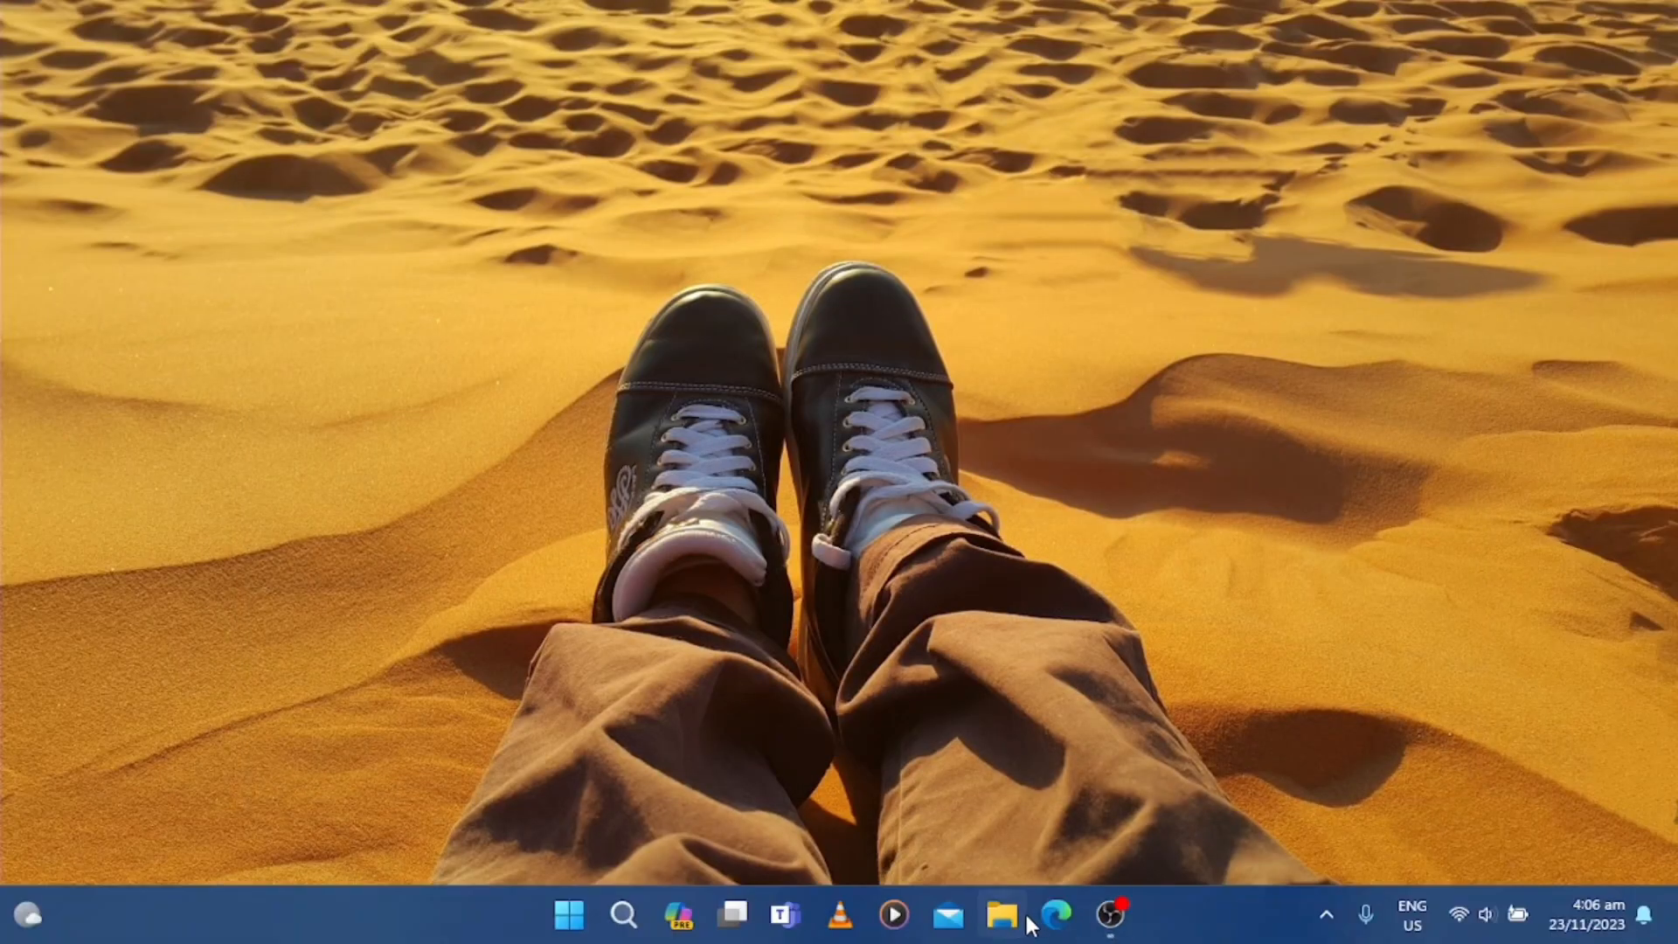
# Create a new folder named airdrop on the Desktop
pyautogui.click(1001, 915)
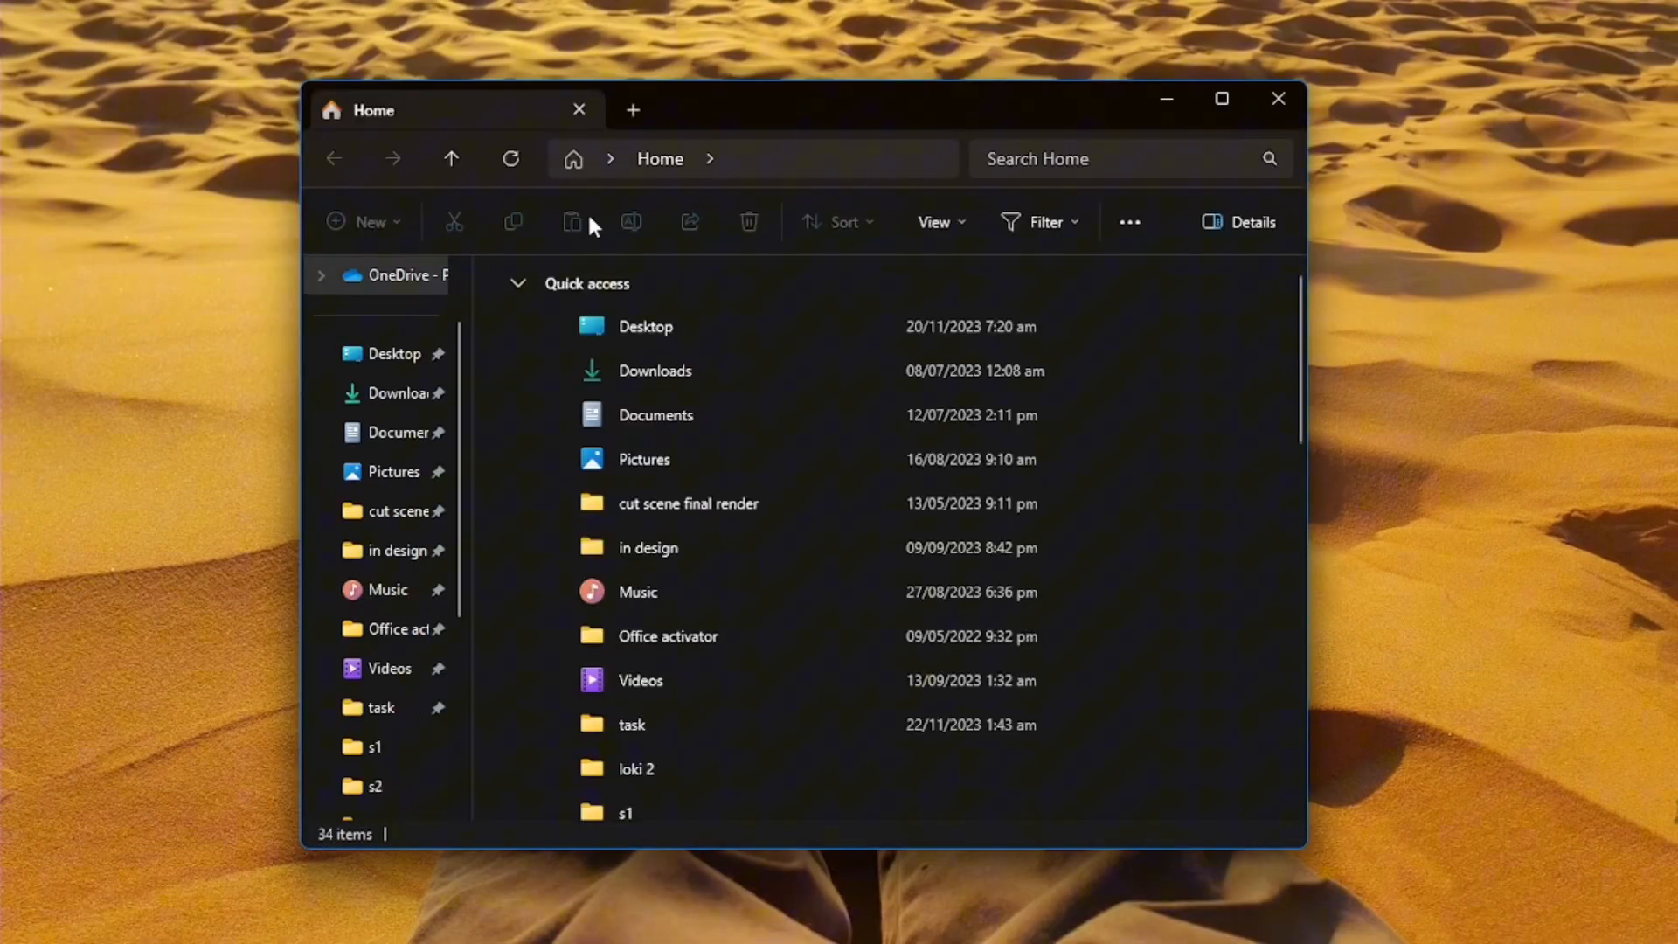
pyautogui.moveTo(668, 273)
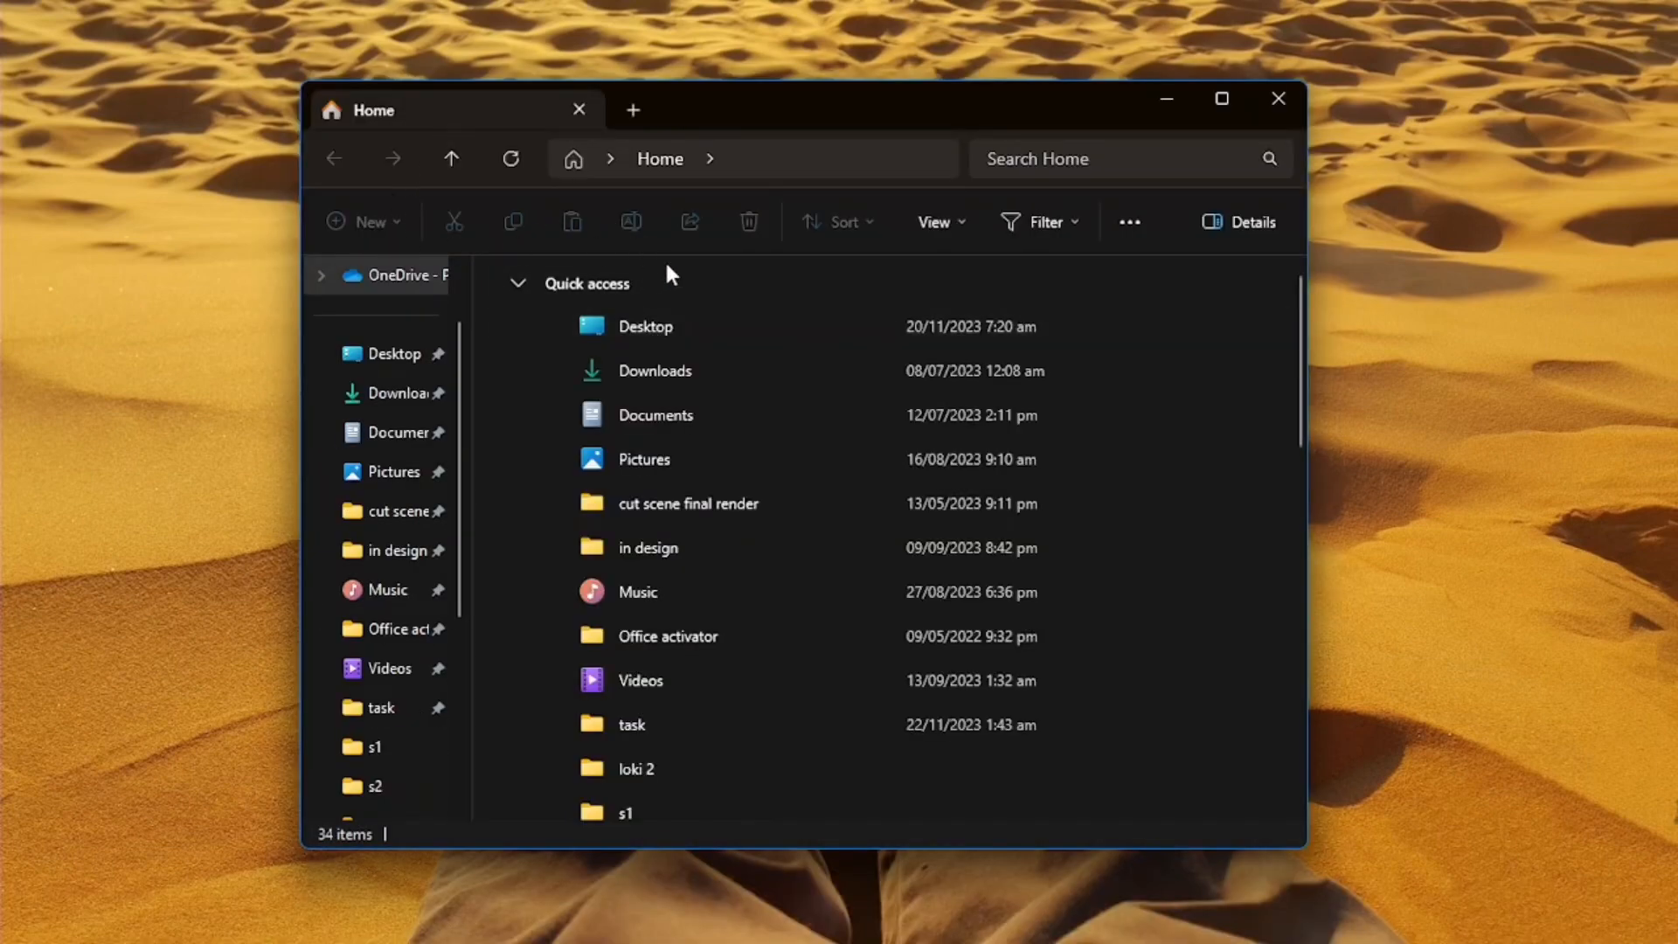
pyautogui.click(645, 326)
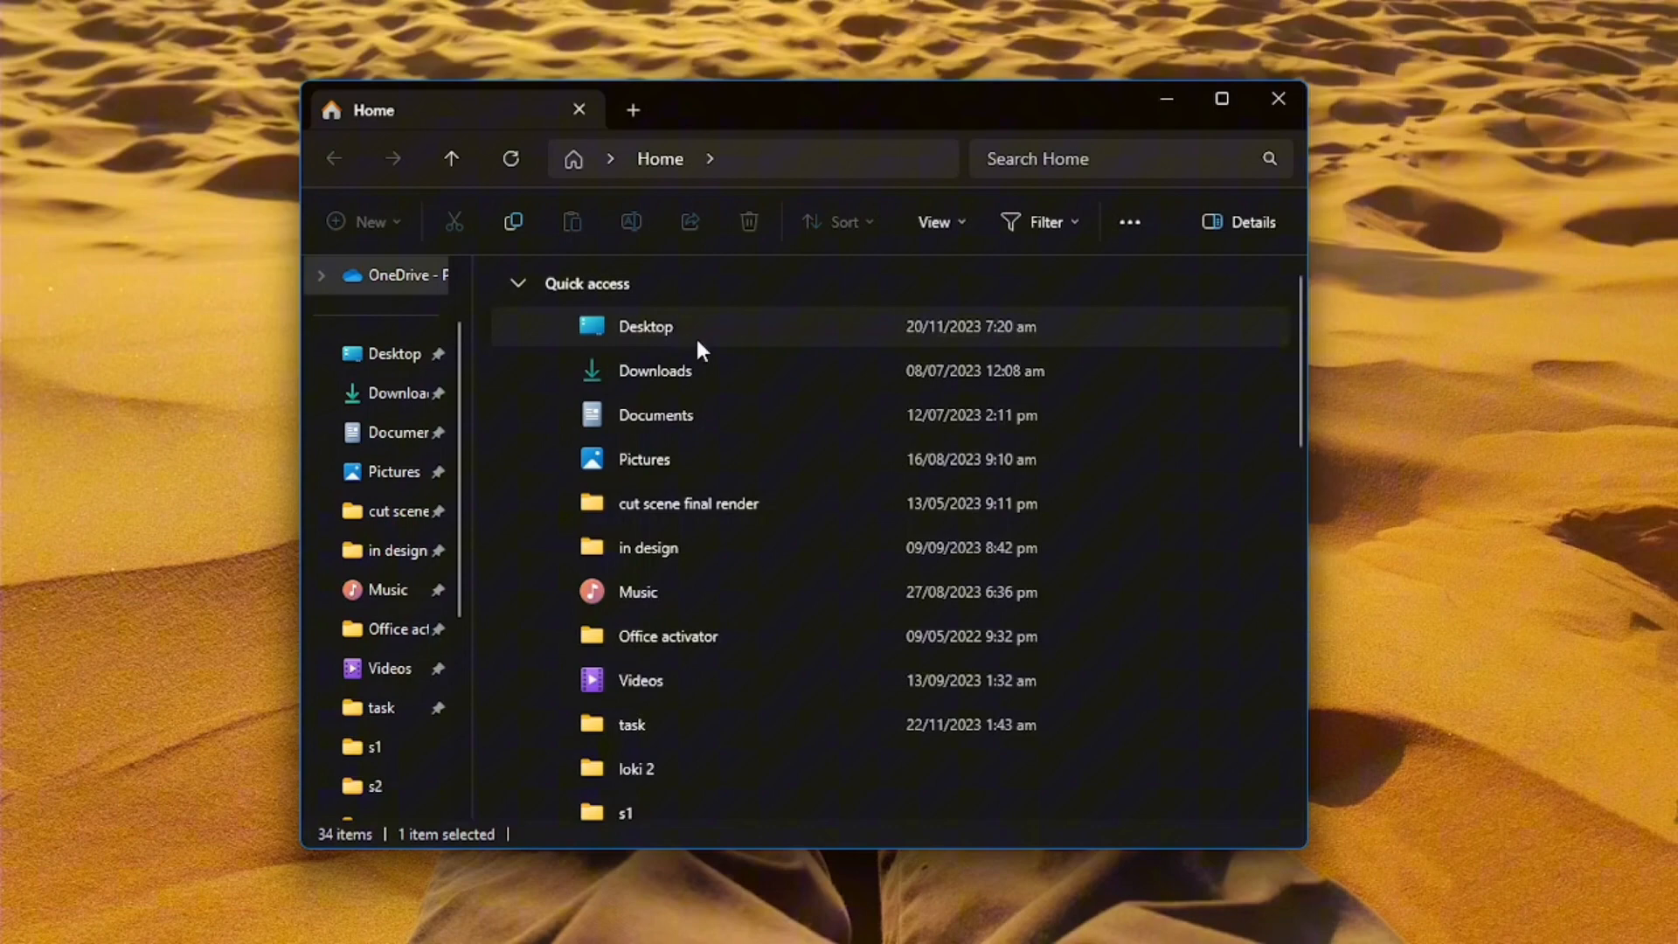
pyautogui.doubleClick(645, 326)
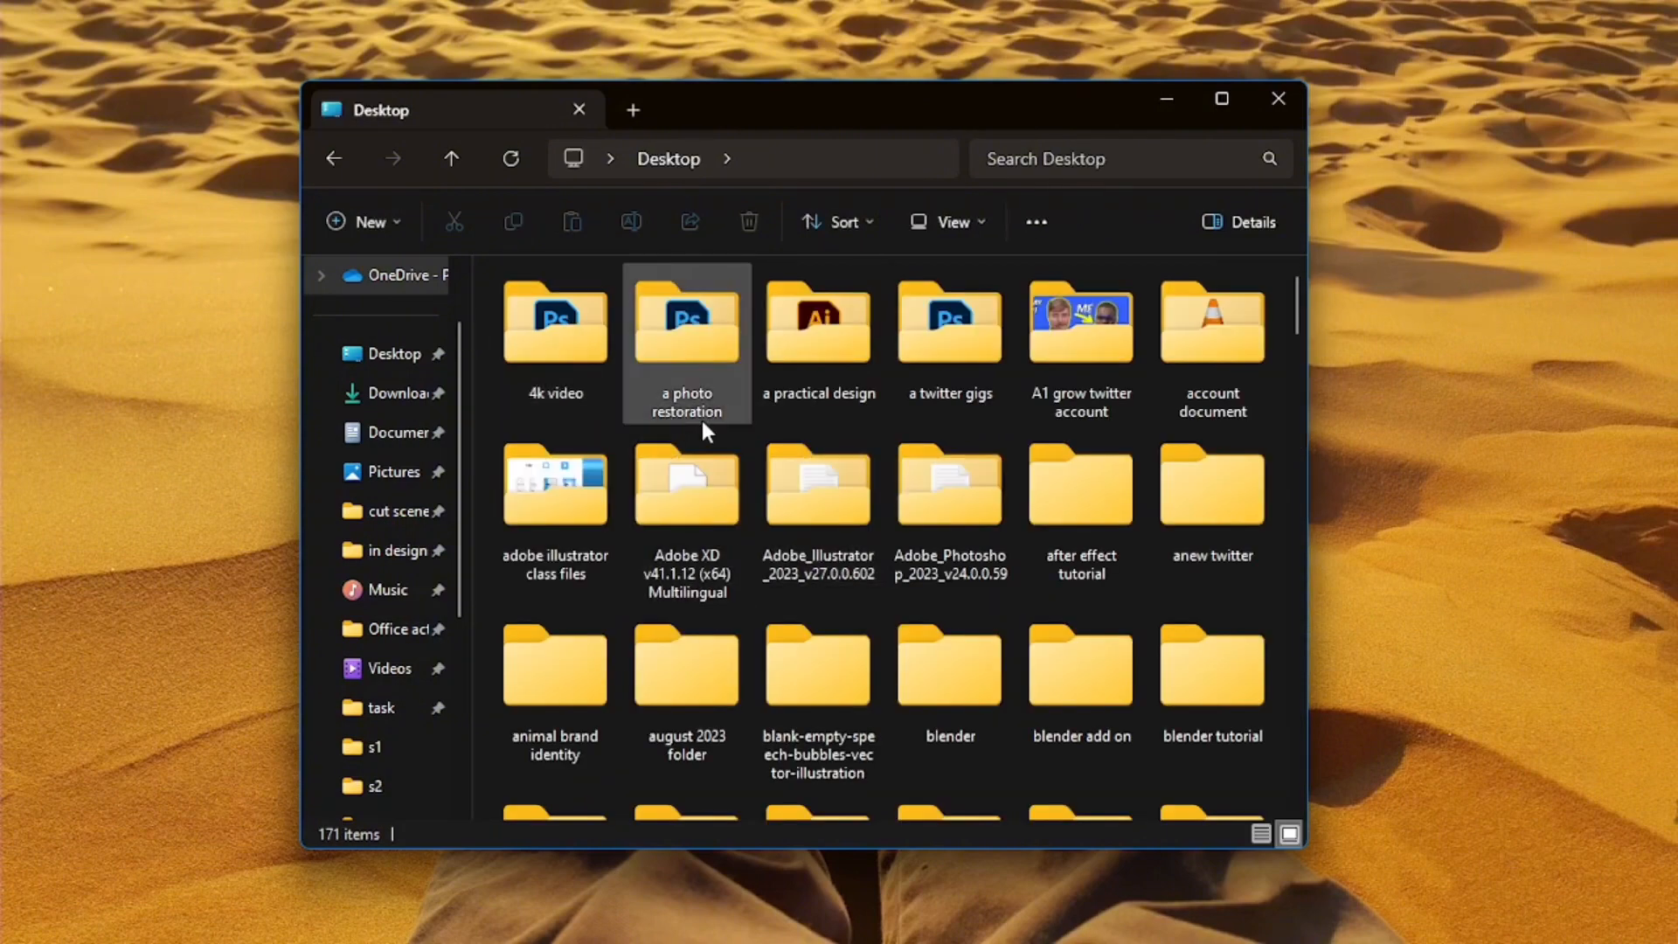
pyautogui.click(369, 221)
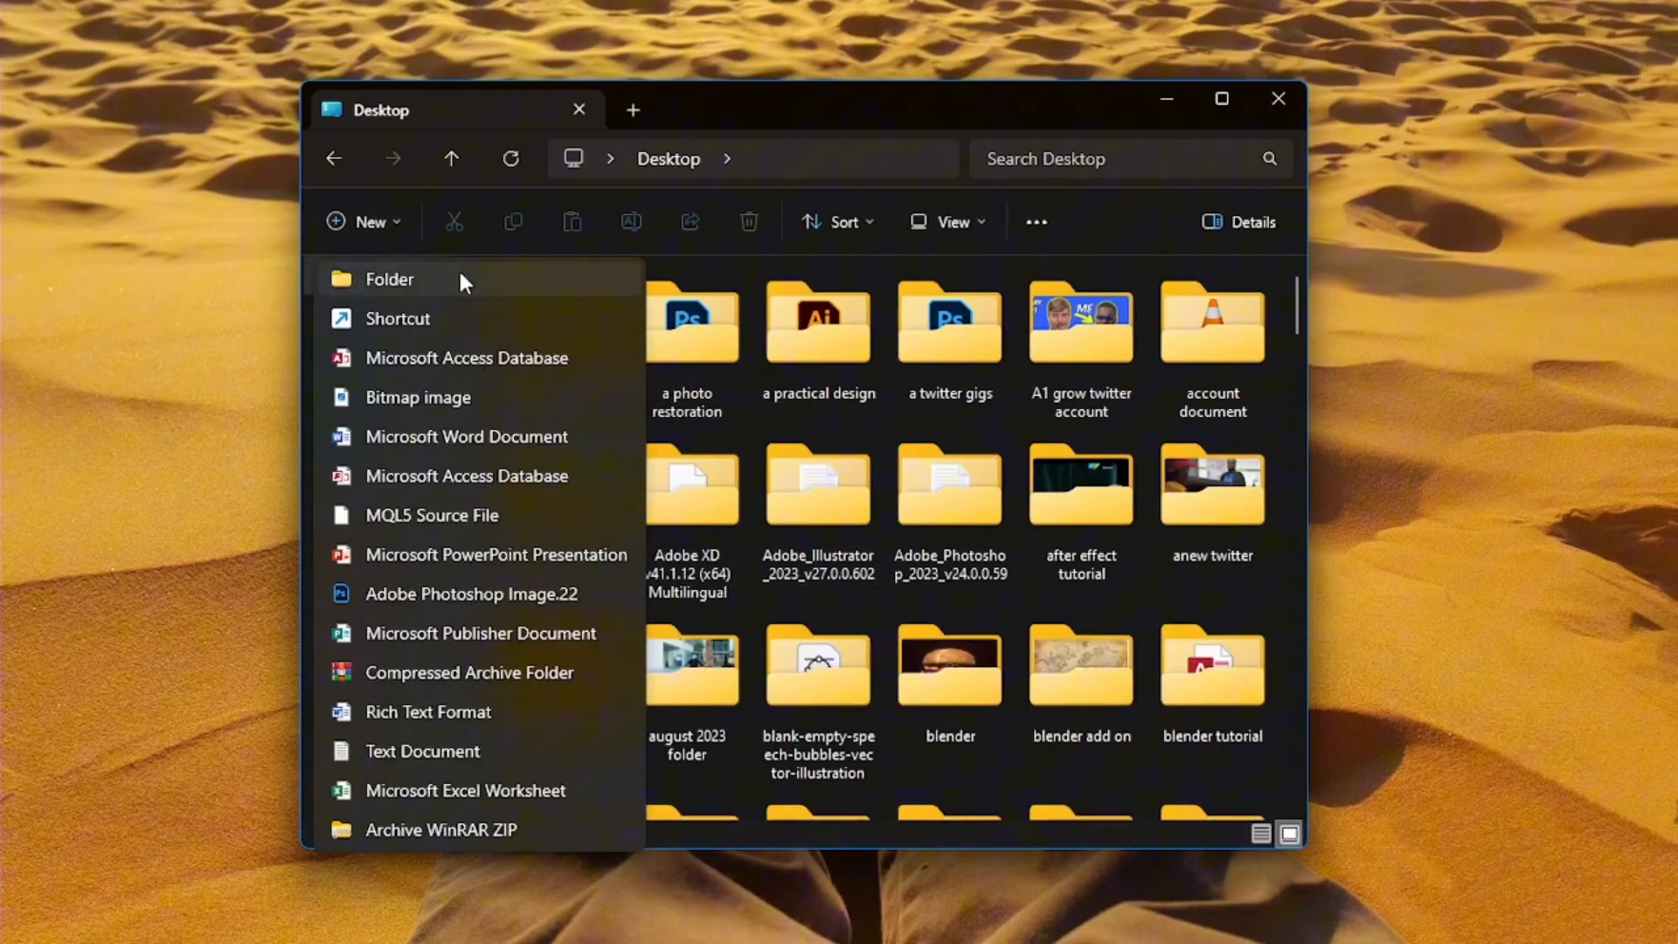
pyautogui.click(390, 279)
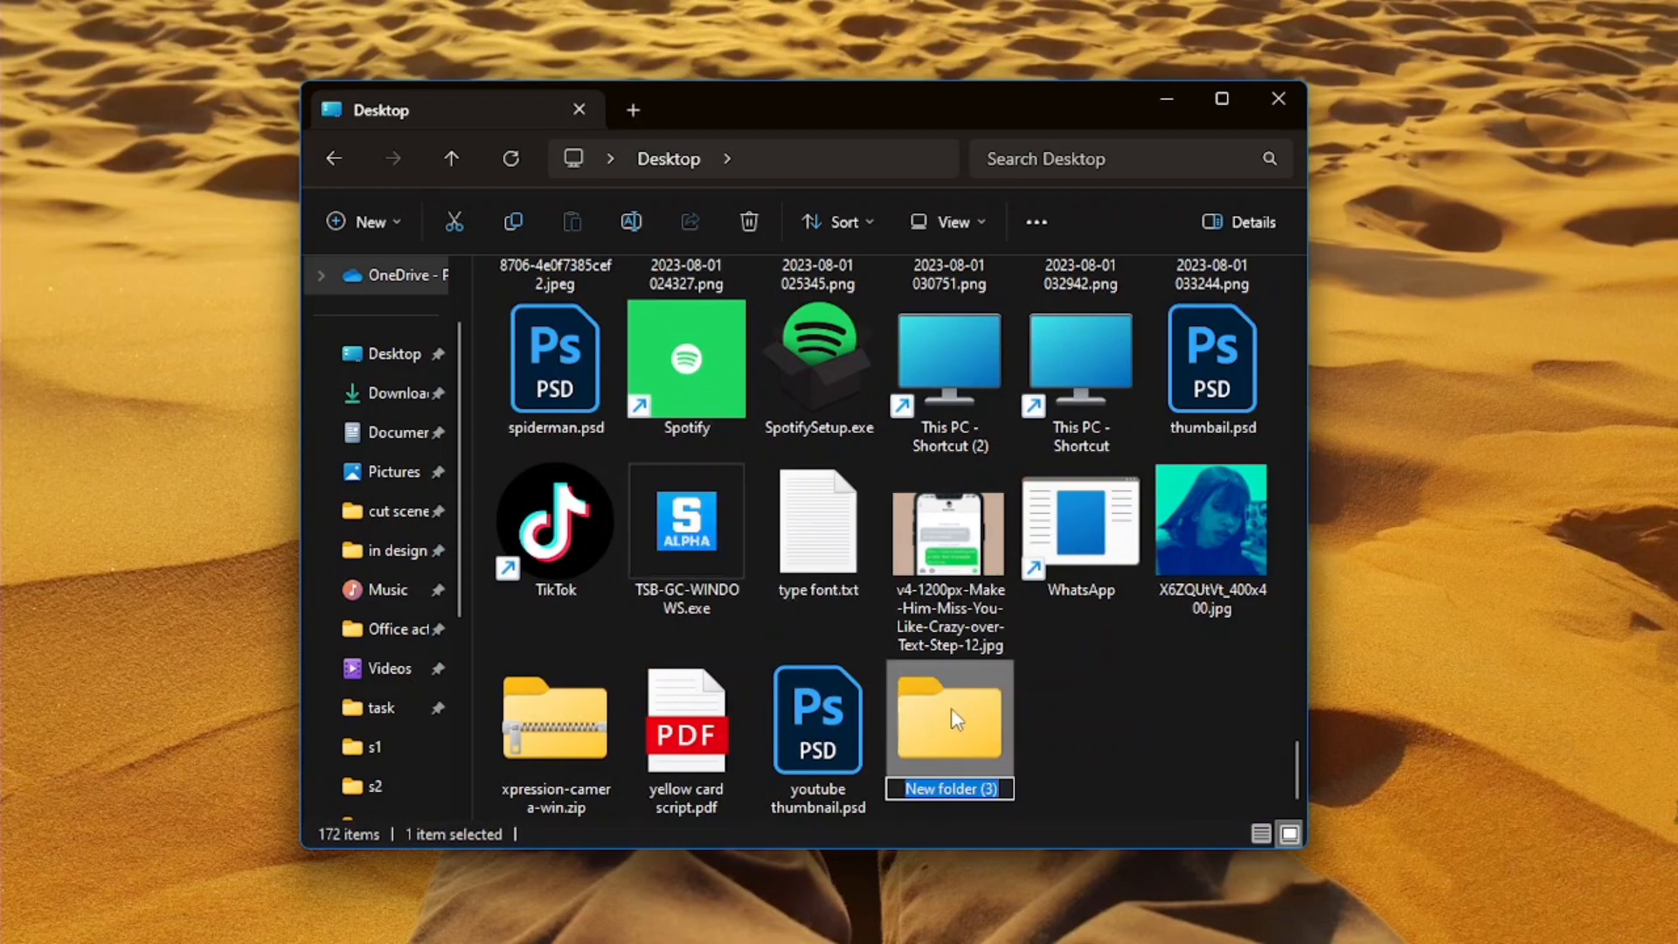
pyautogui.write('airdrop')
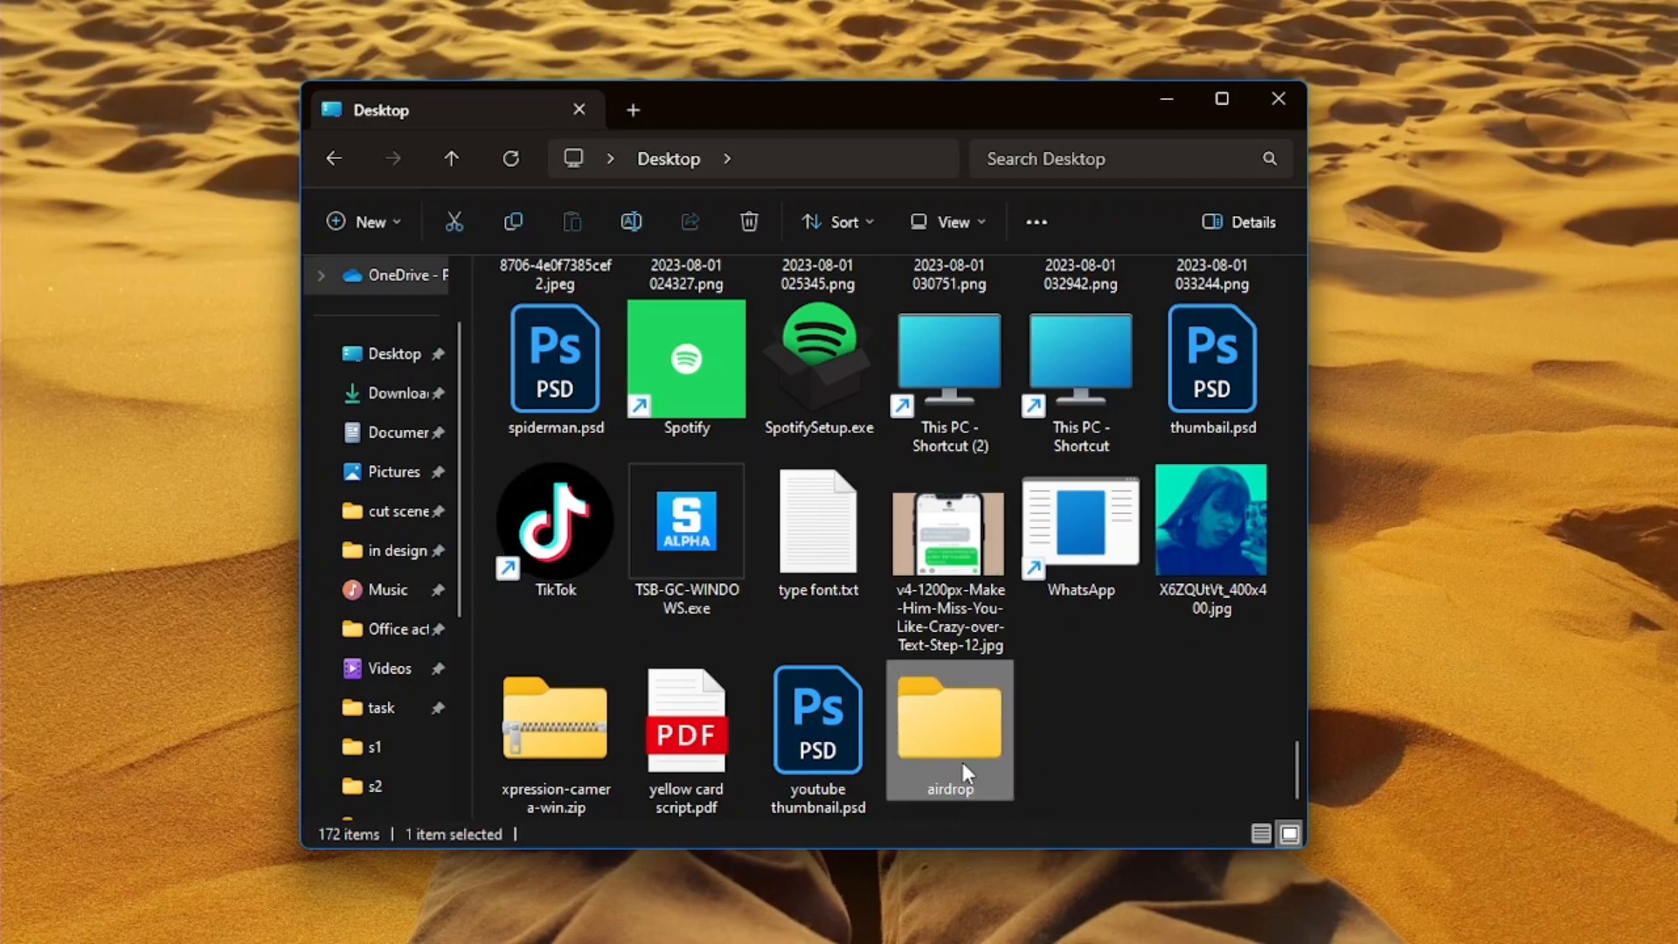
# Bring up the airdrop folder's Properties Sharing tab and the Share people dialog
pyautogui.doubleClick(948, 719)
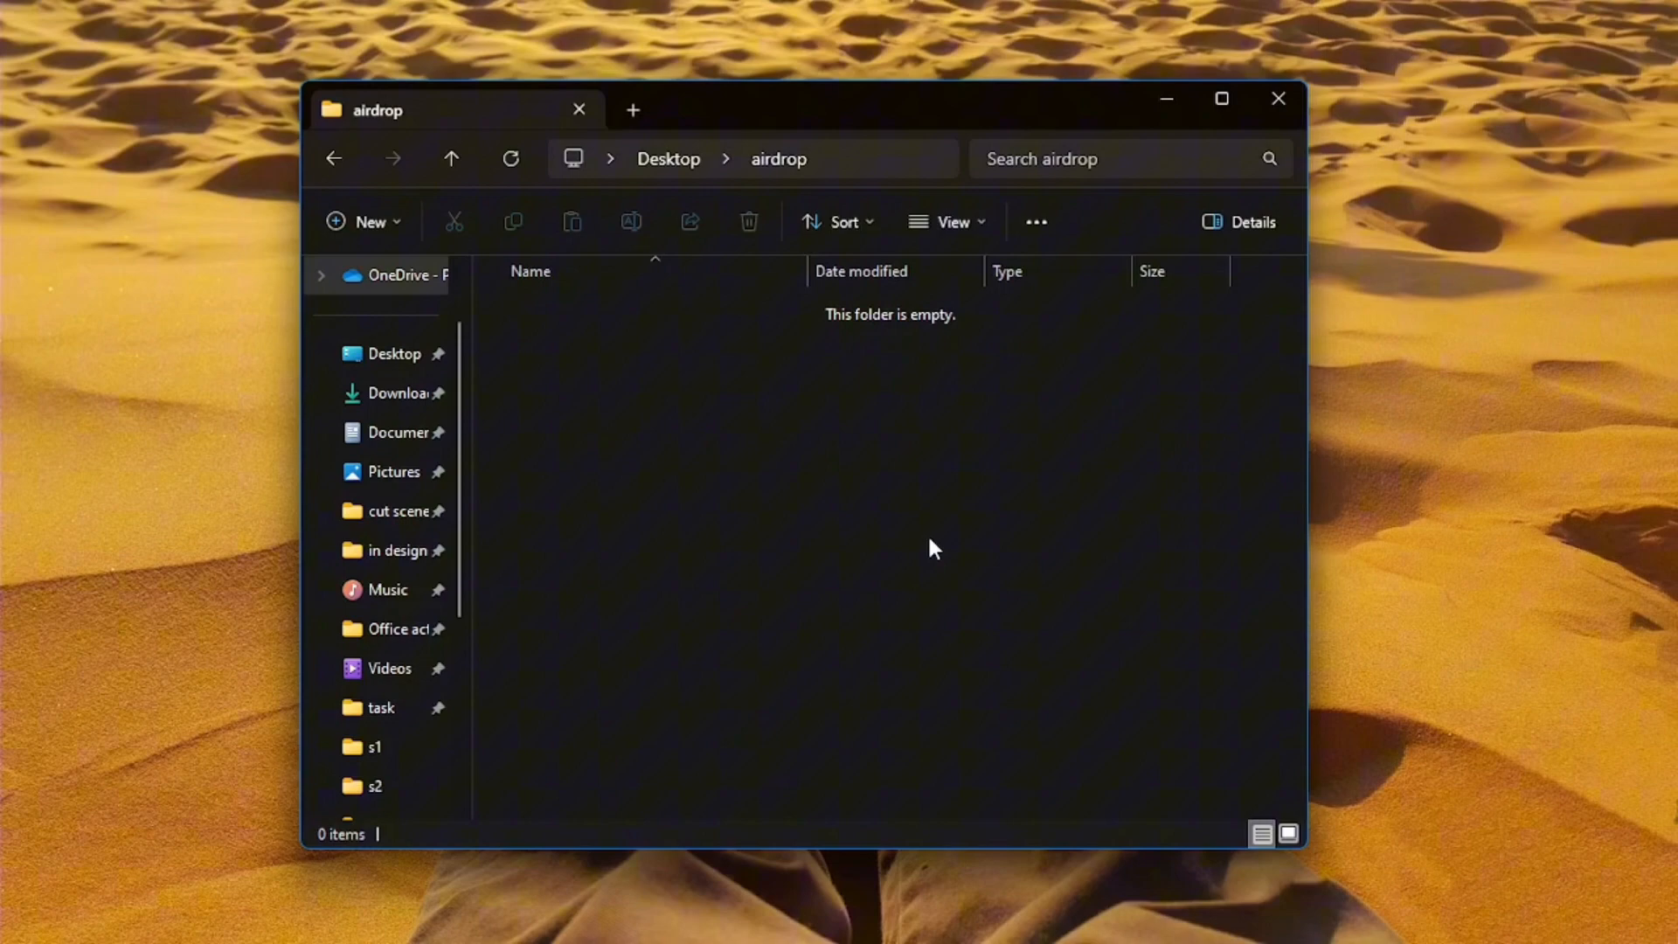
pyautogui.rightClick(931, 545)
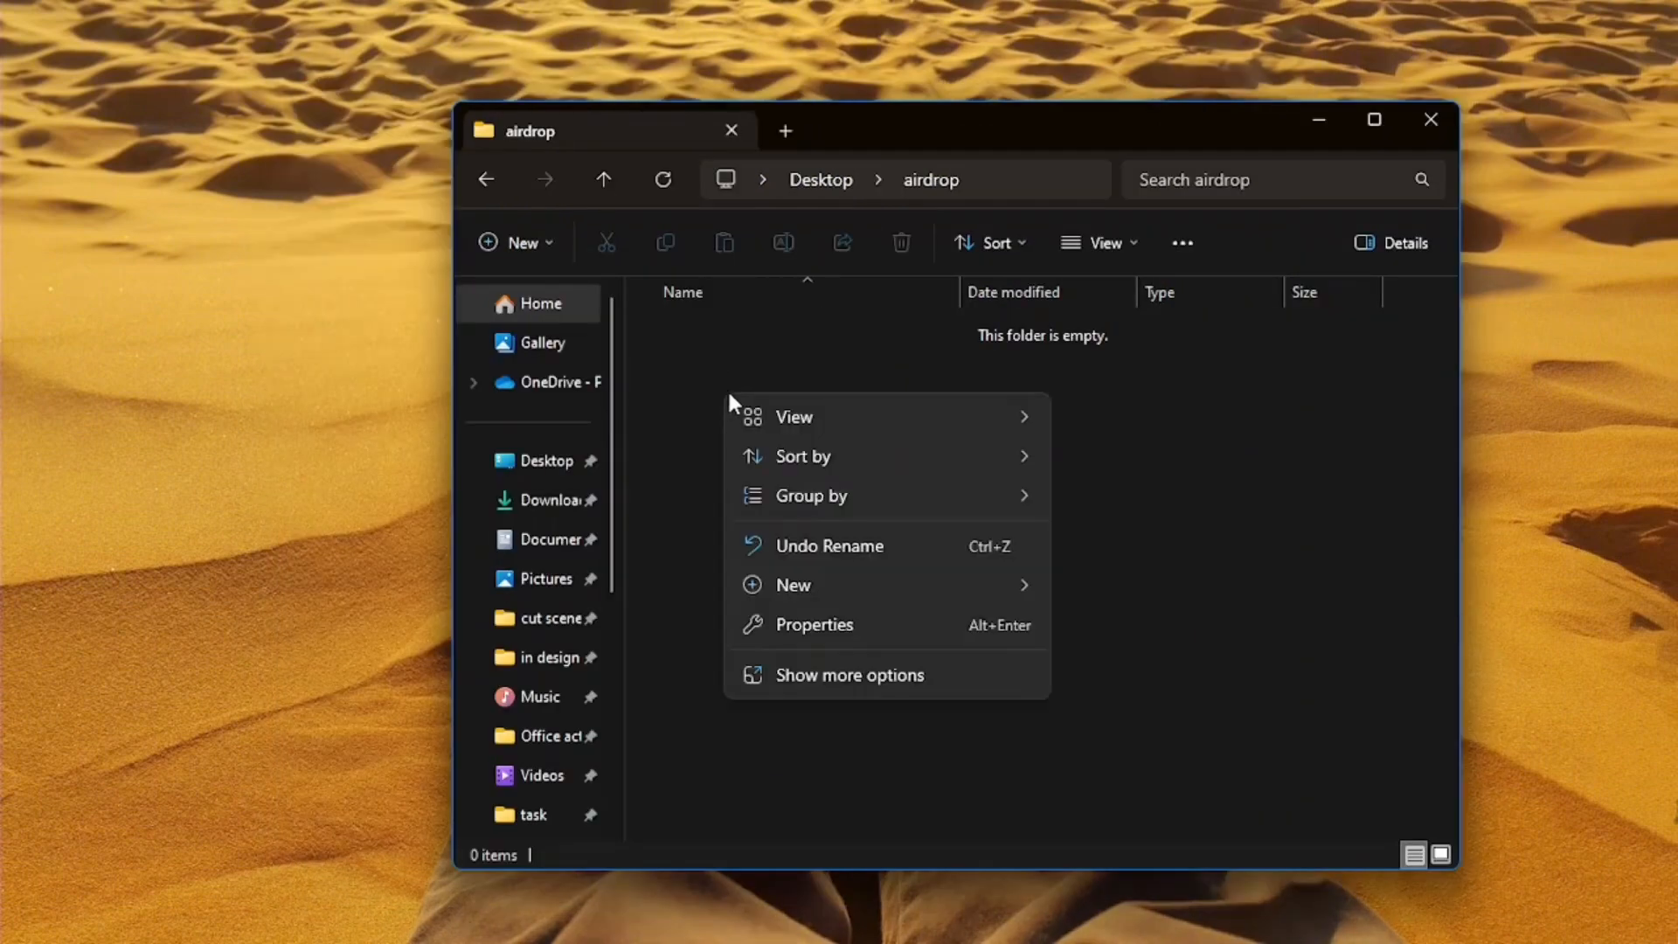
pyautogui.moveTo(814, 624)
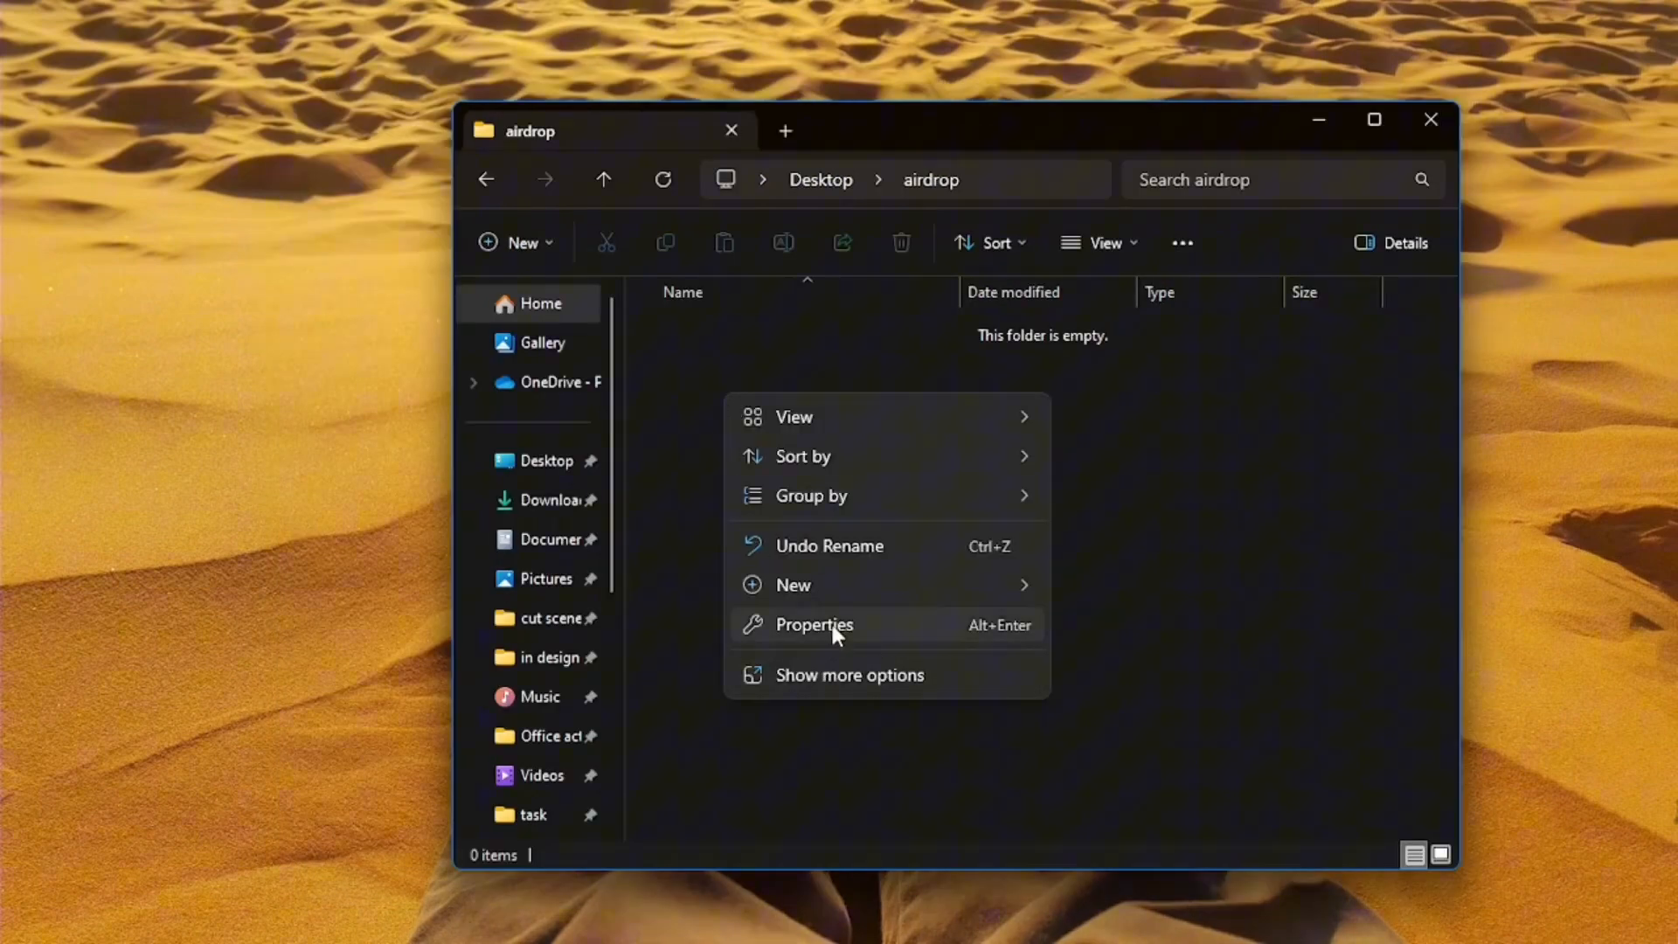
pyautogui.click(814, 625)
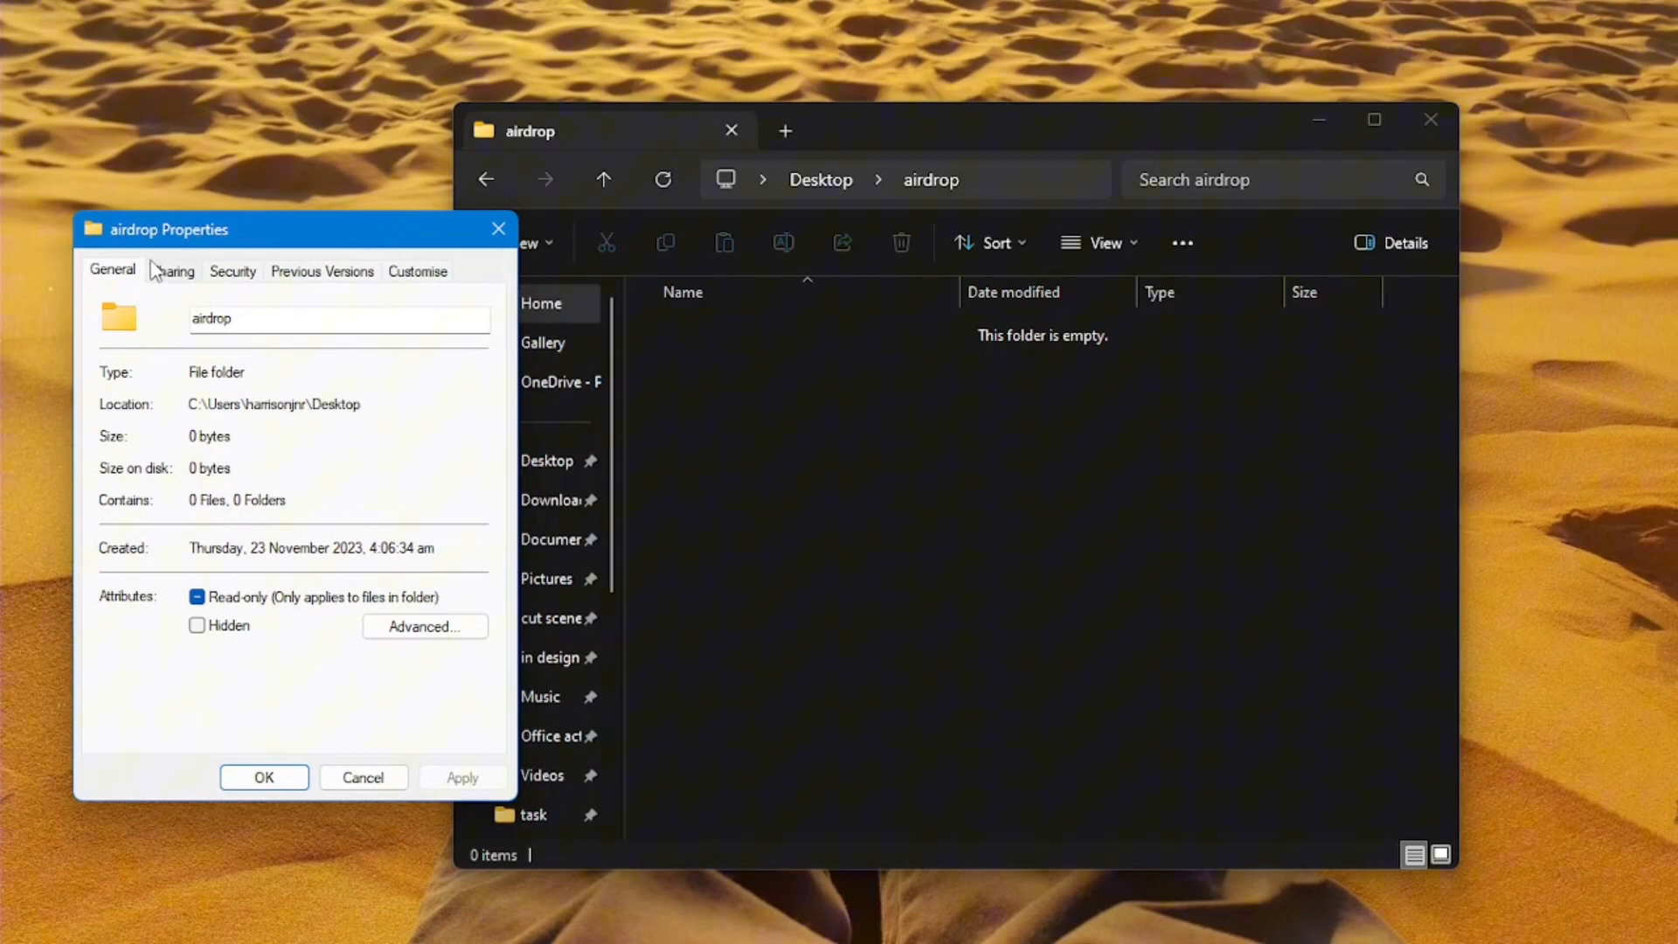
pyautogui.click(171, 271)
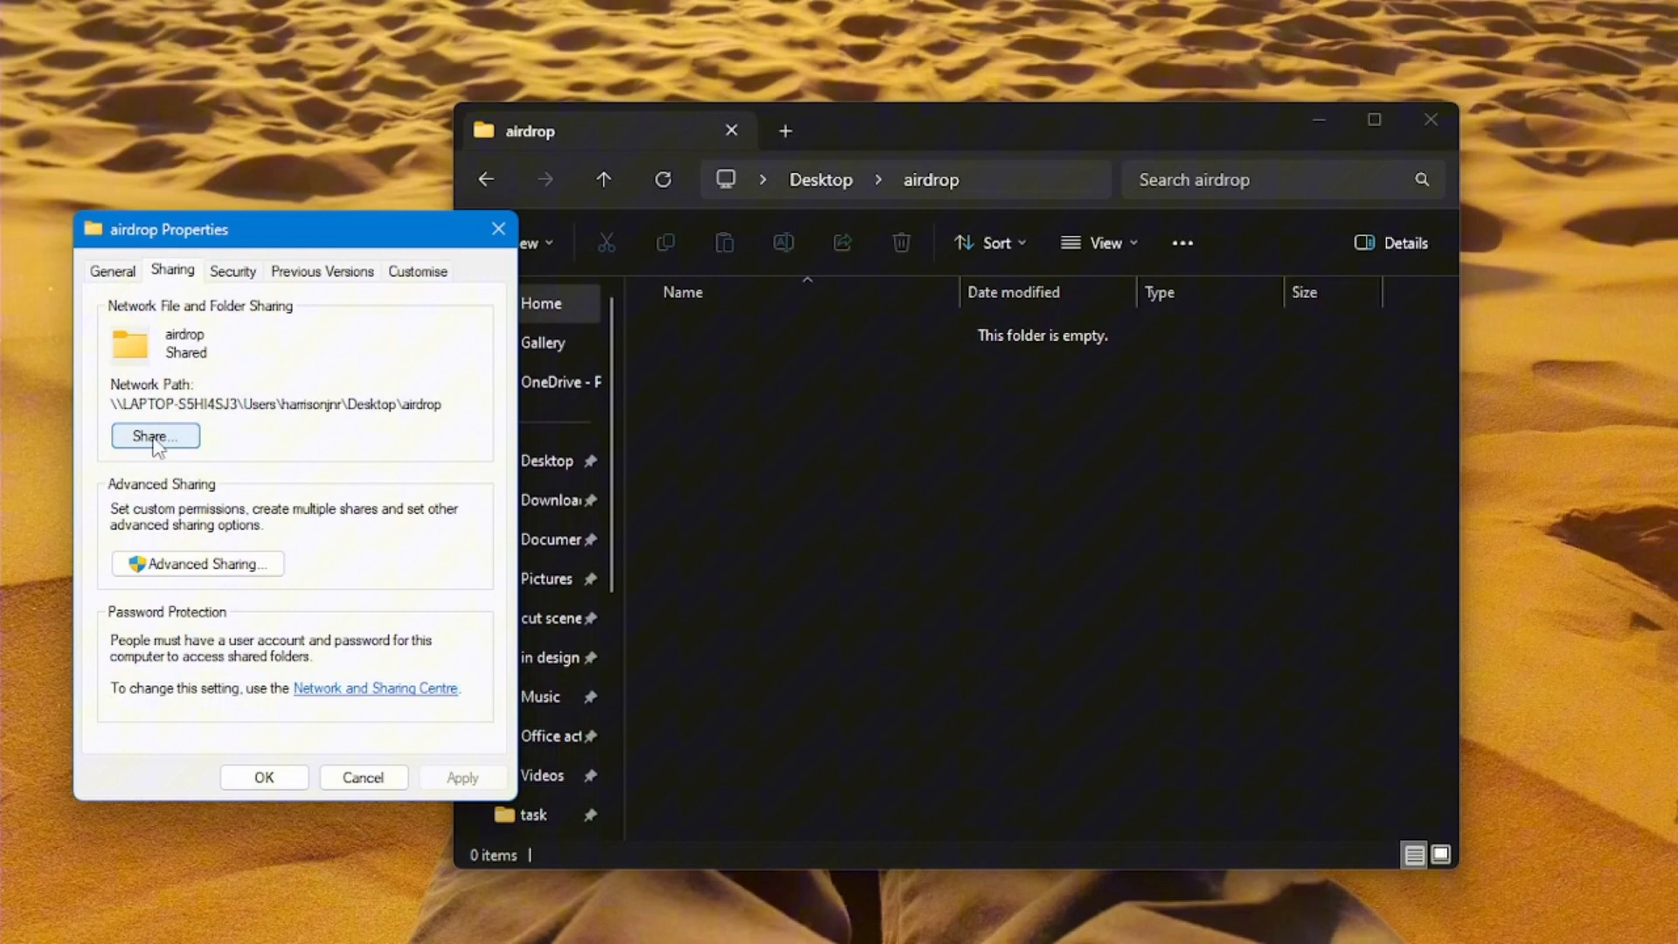
pyautogui.click(154, 435)
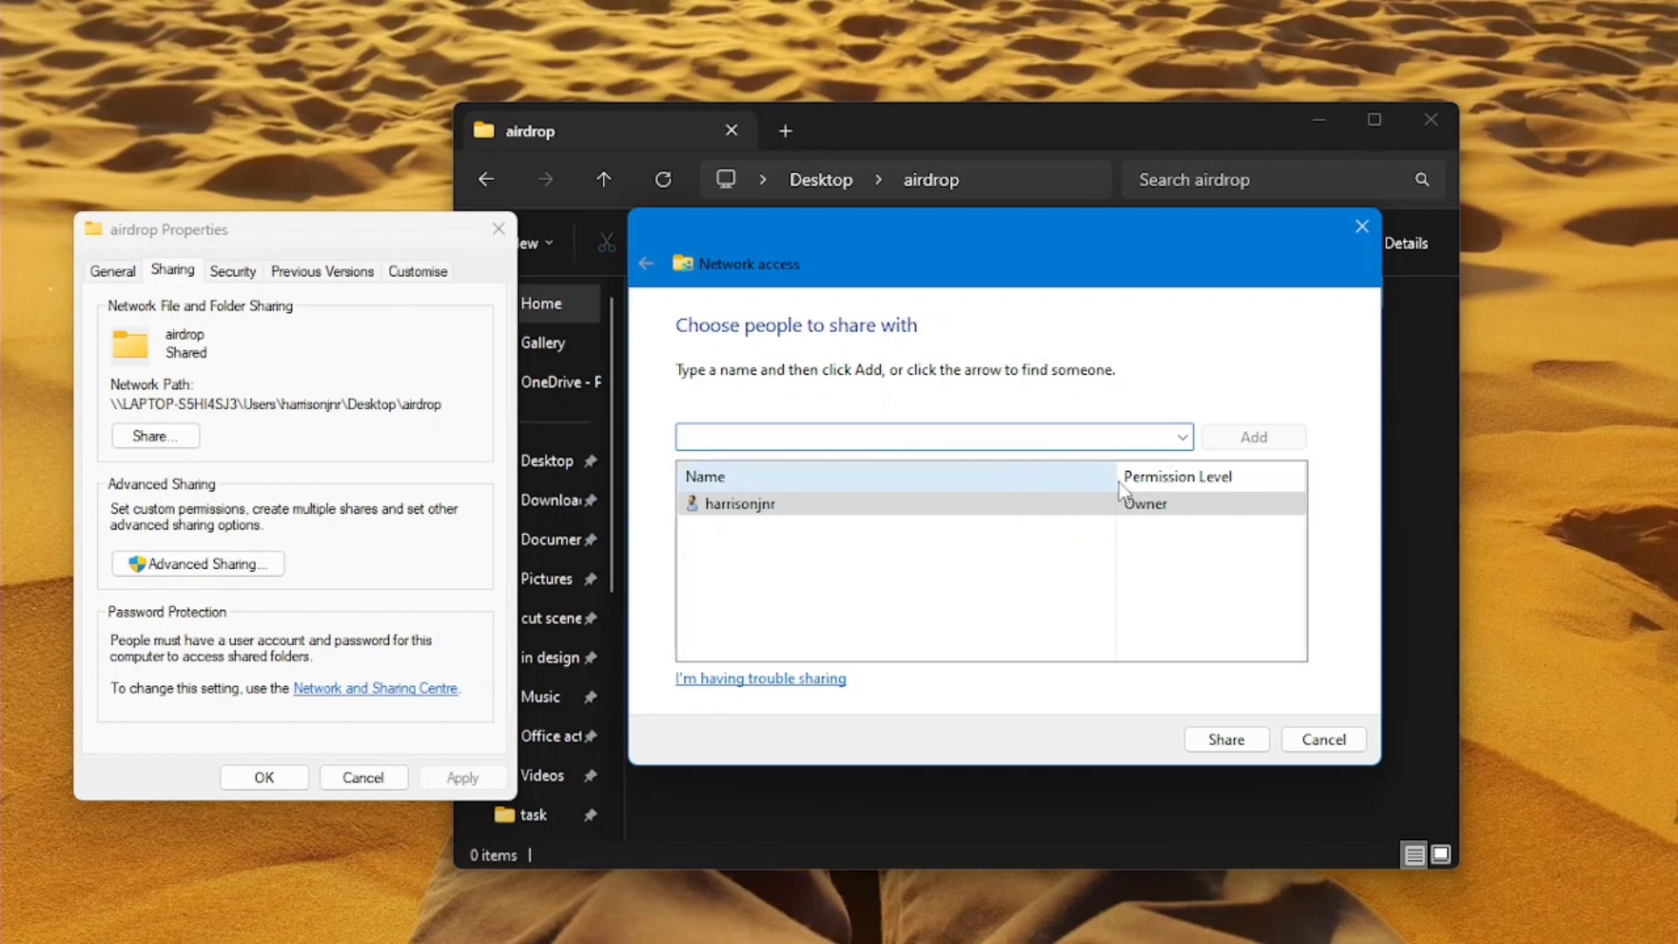
# Share the folder with the airdrop account at Read/Write, then tick Share this folder
pyautogui.click(1179, 437)
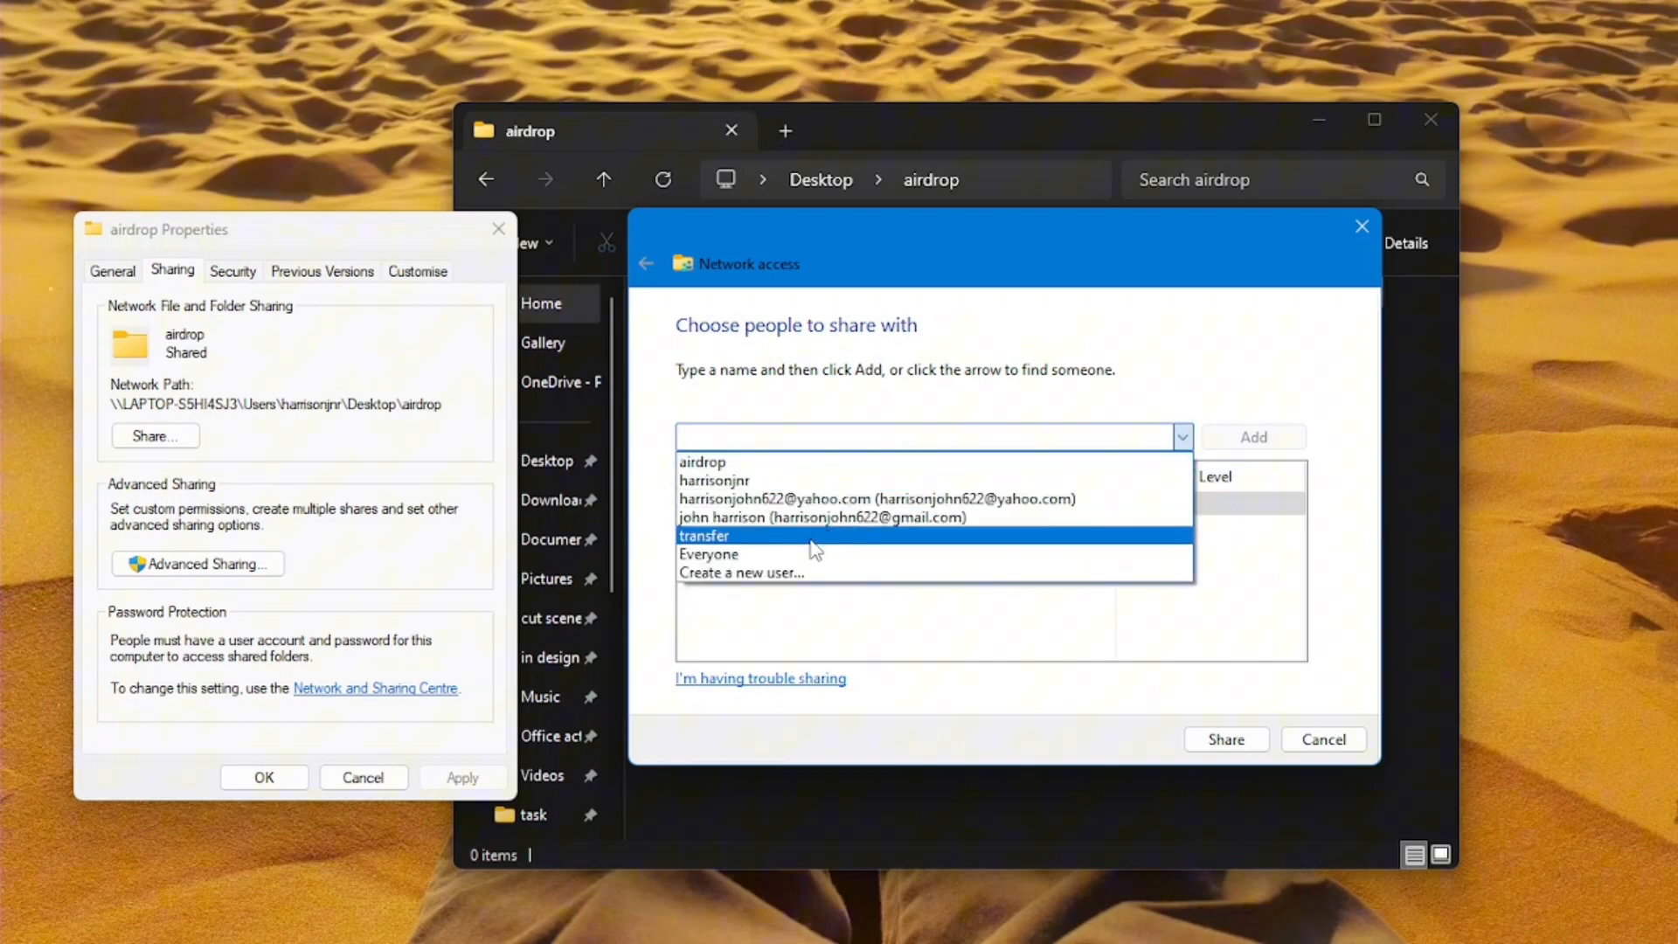
pyautogui.click(701, 461)
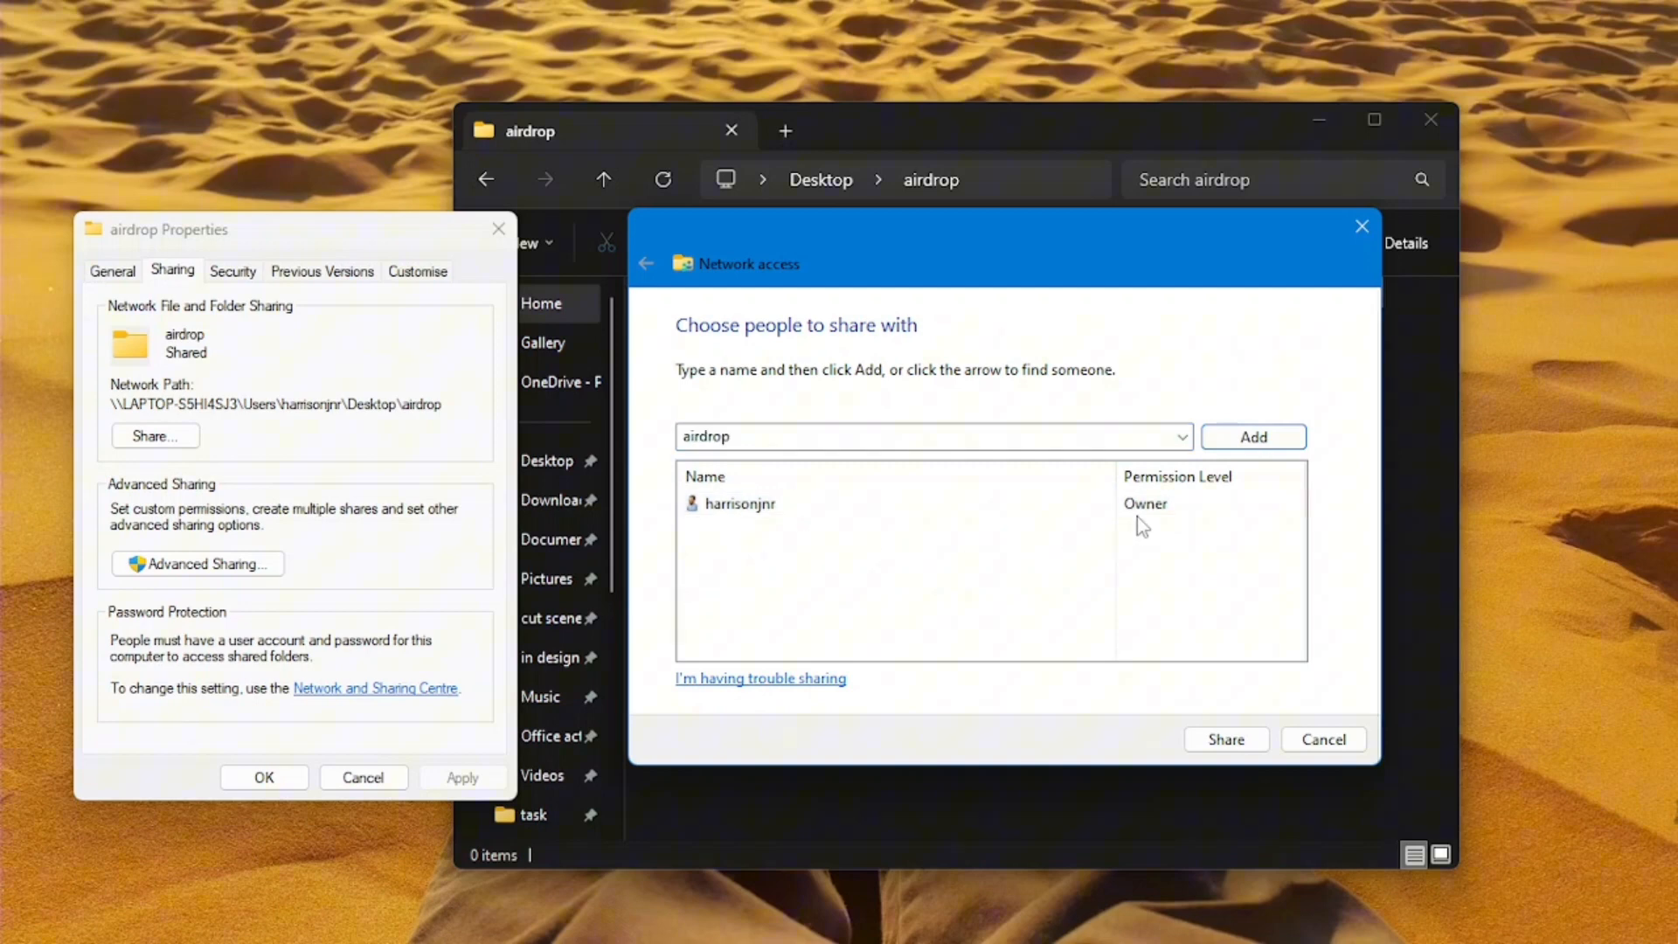
pyautogui.moveTo(1227, 666)
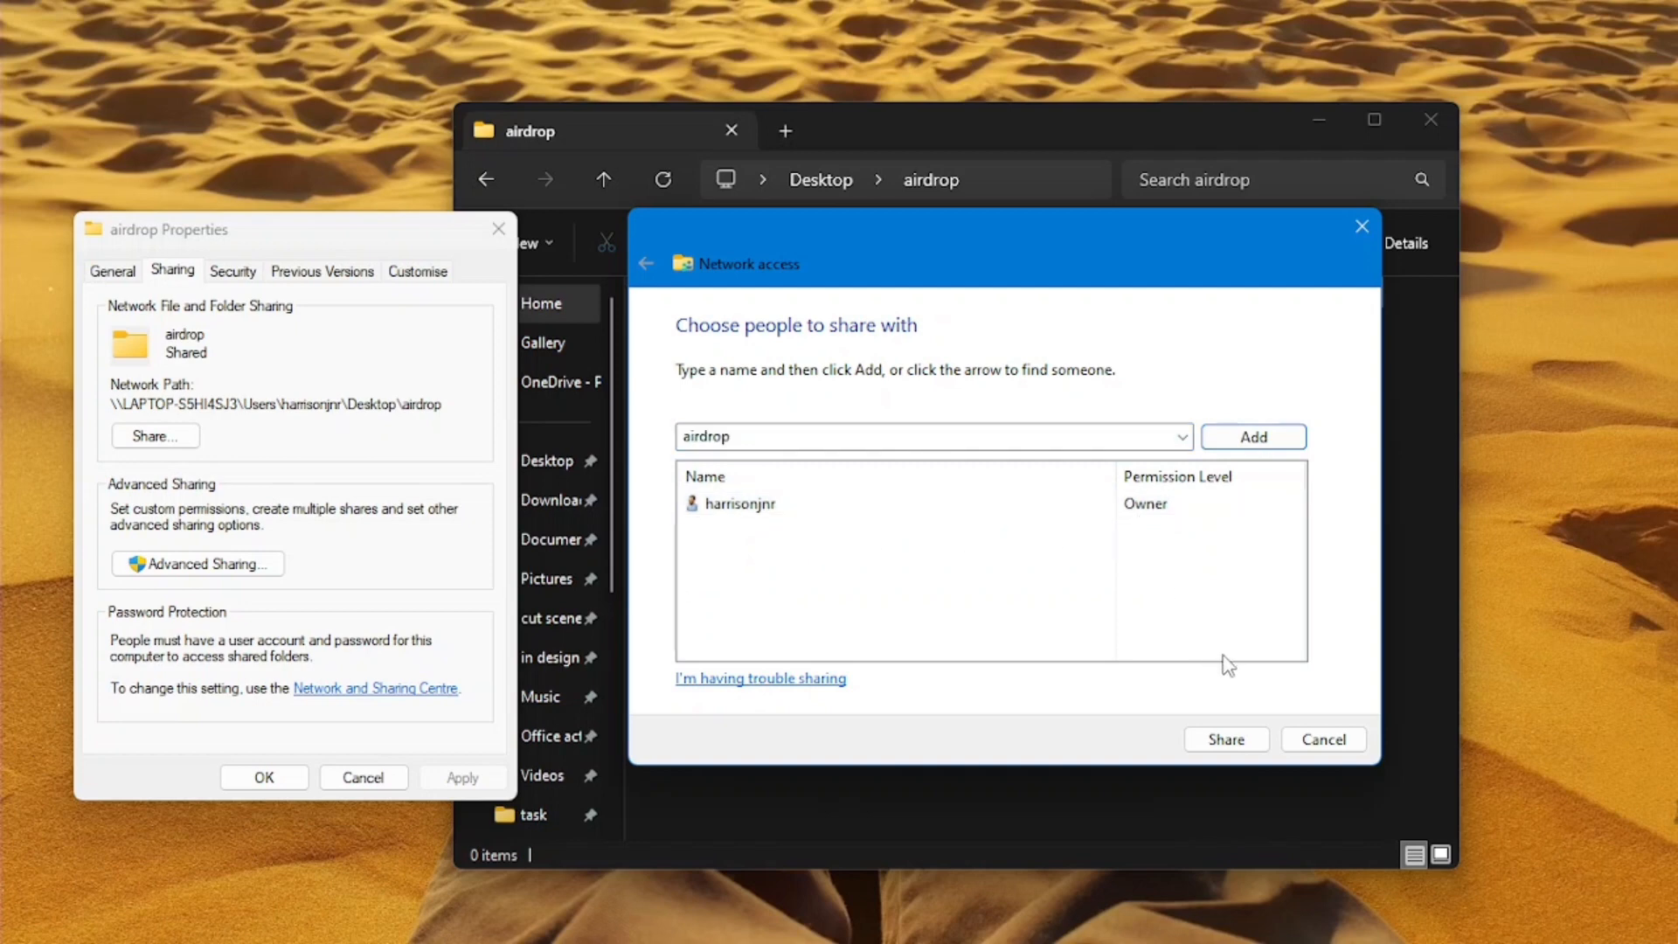
pyautogui.click(740, 503)
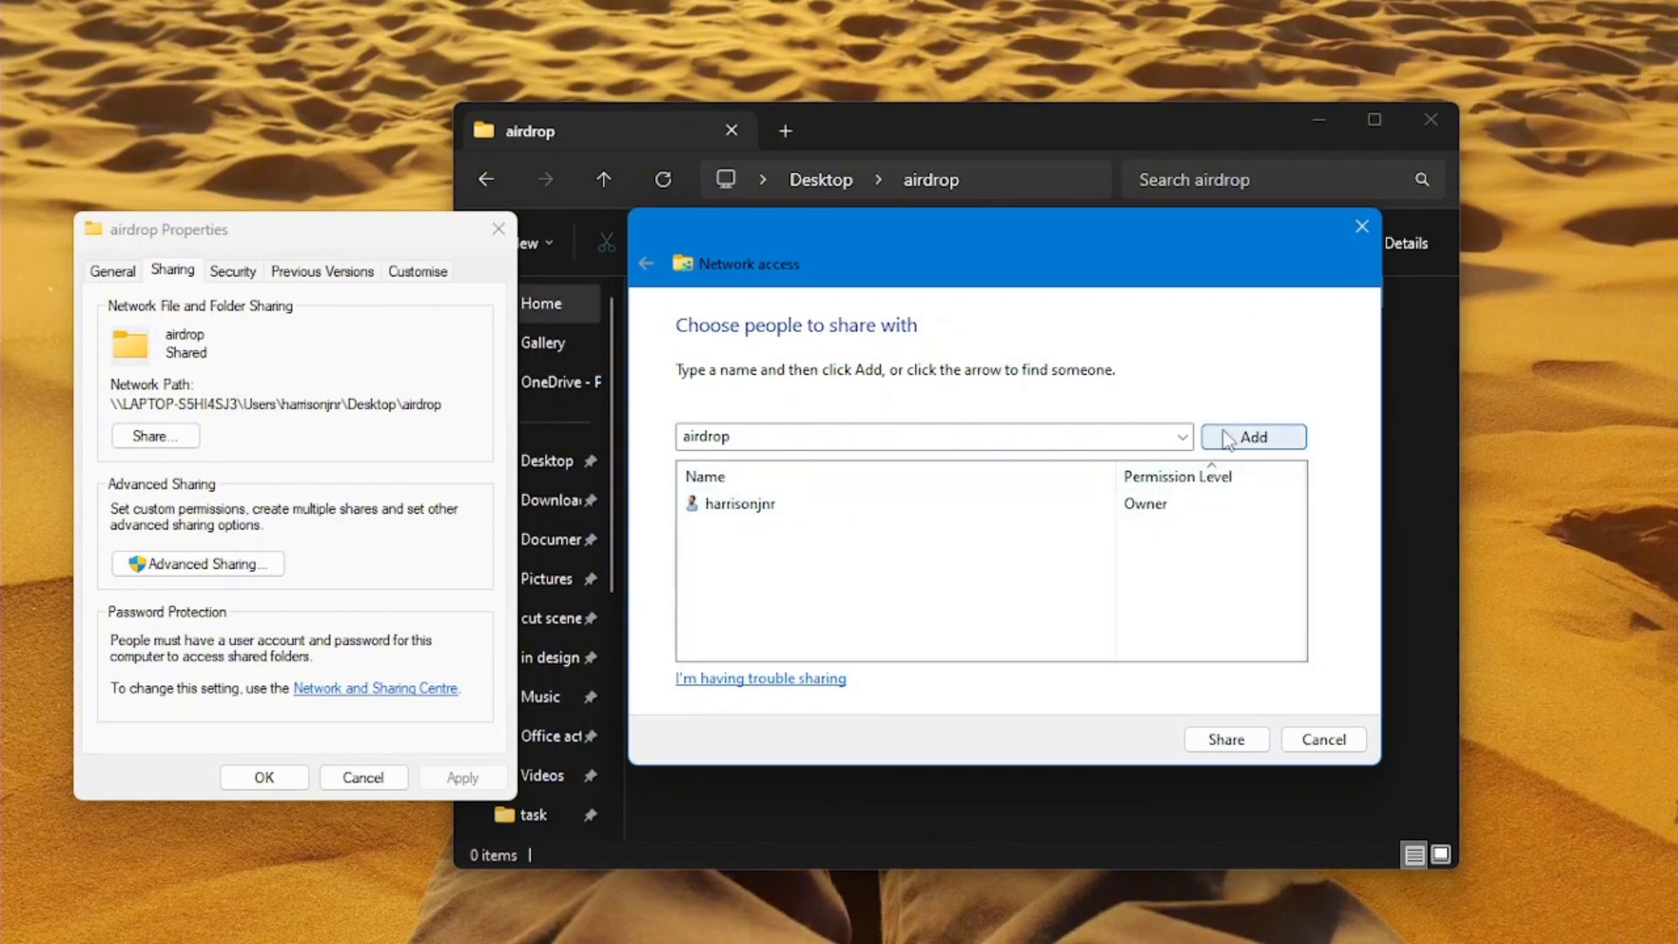
pyautogui.click(1252, 437)
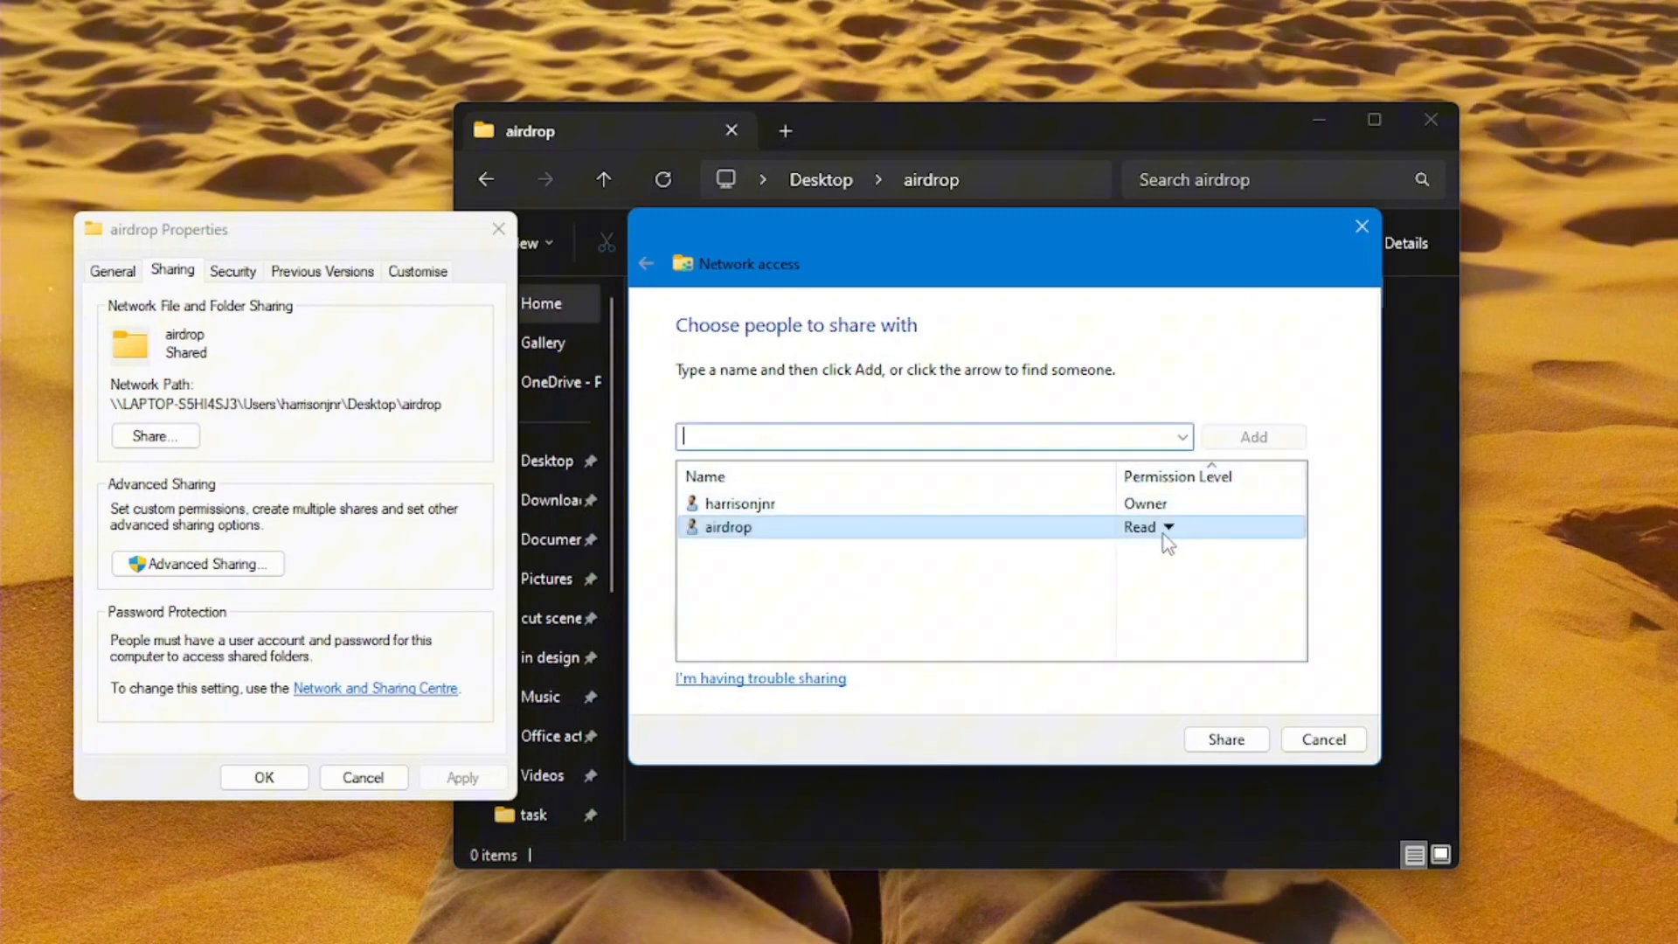
pyautogui.click(1165, 526)
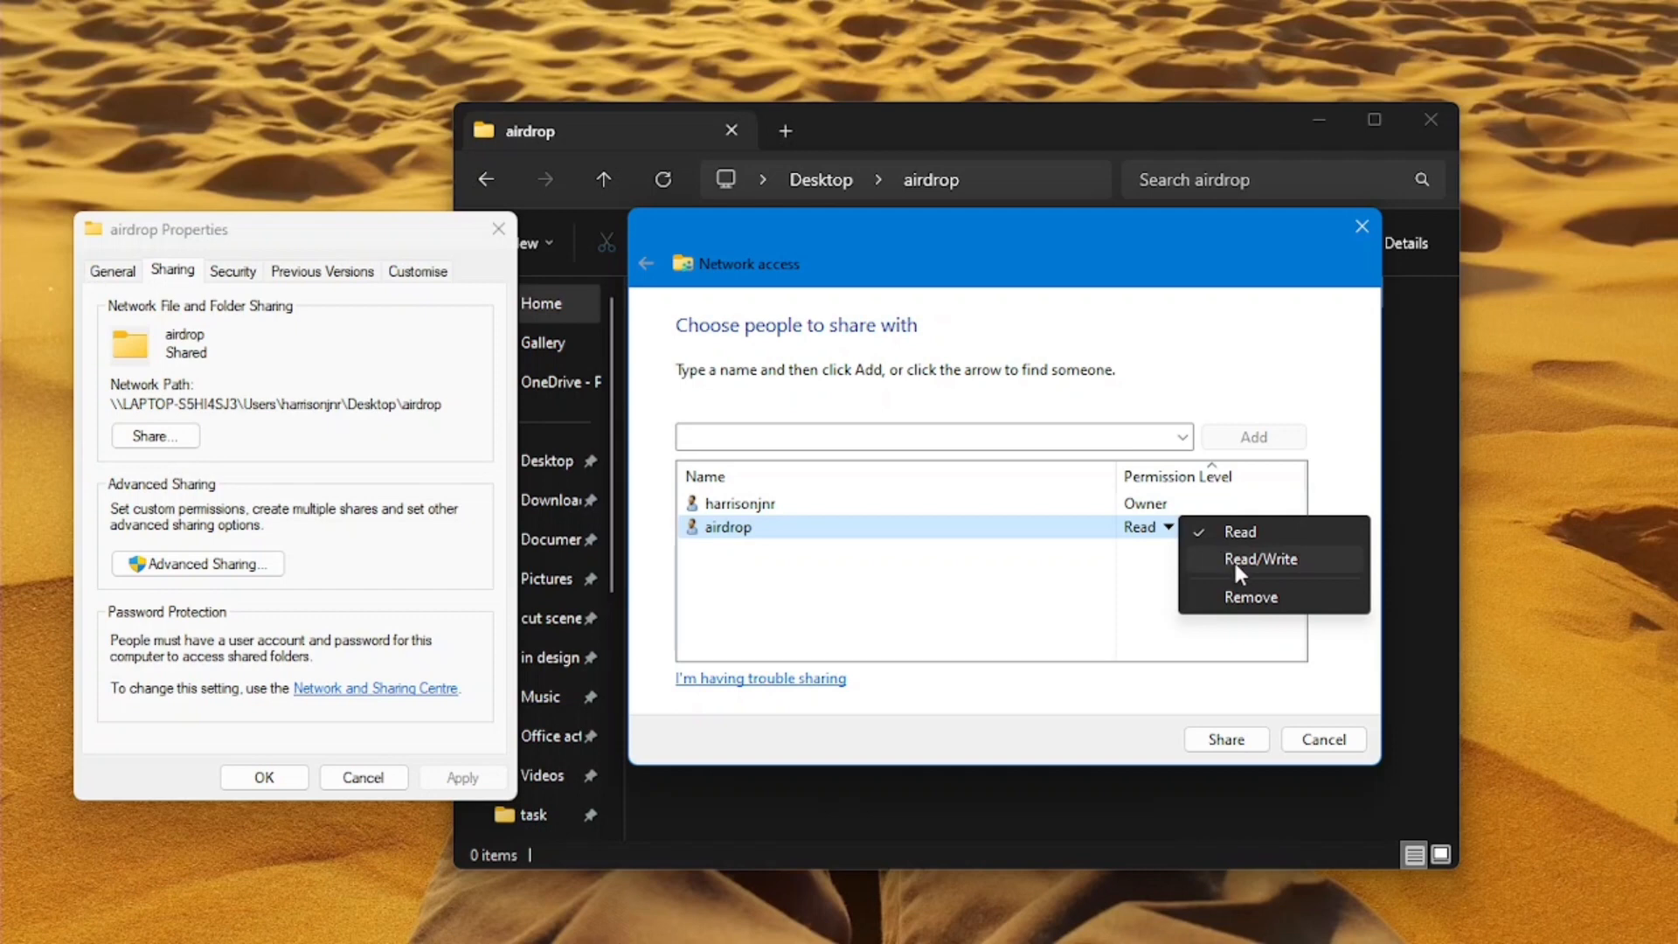
pyautogui.click(1260, 558)
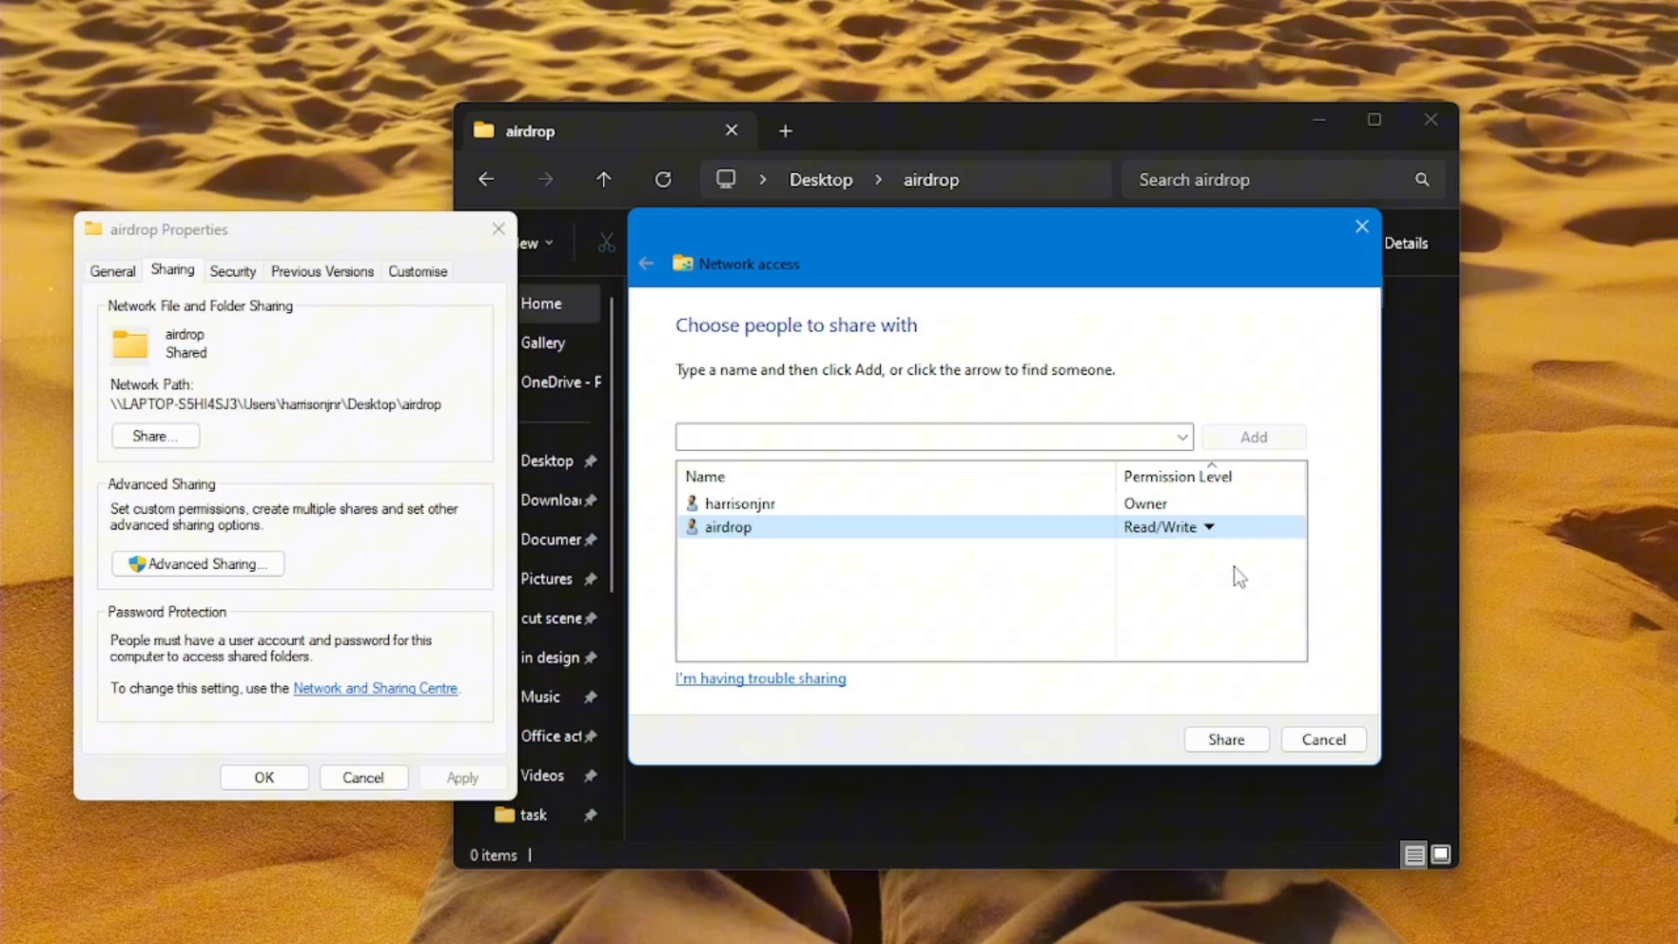
pyautogui.click(1224, 740)
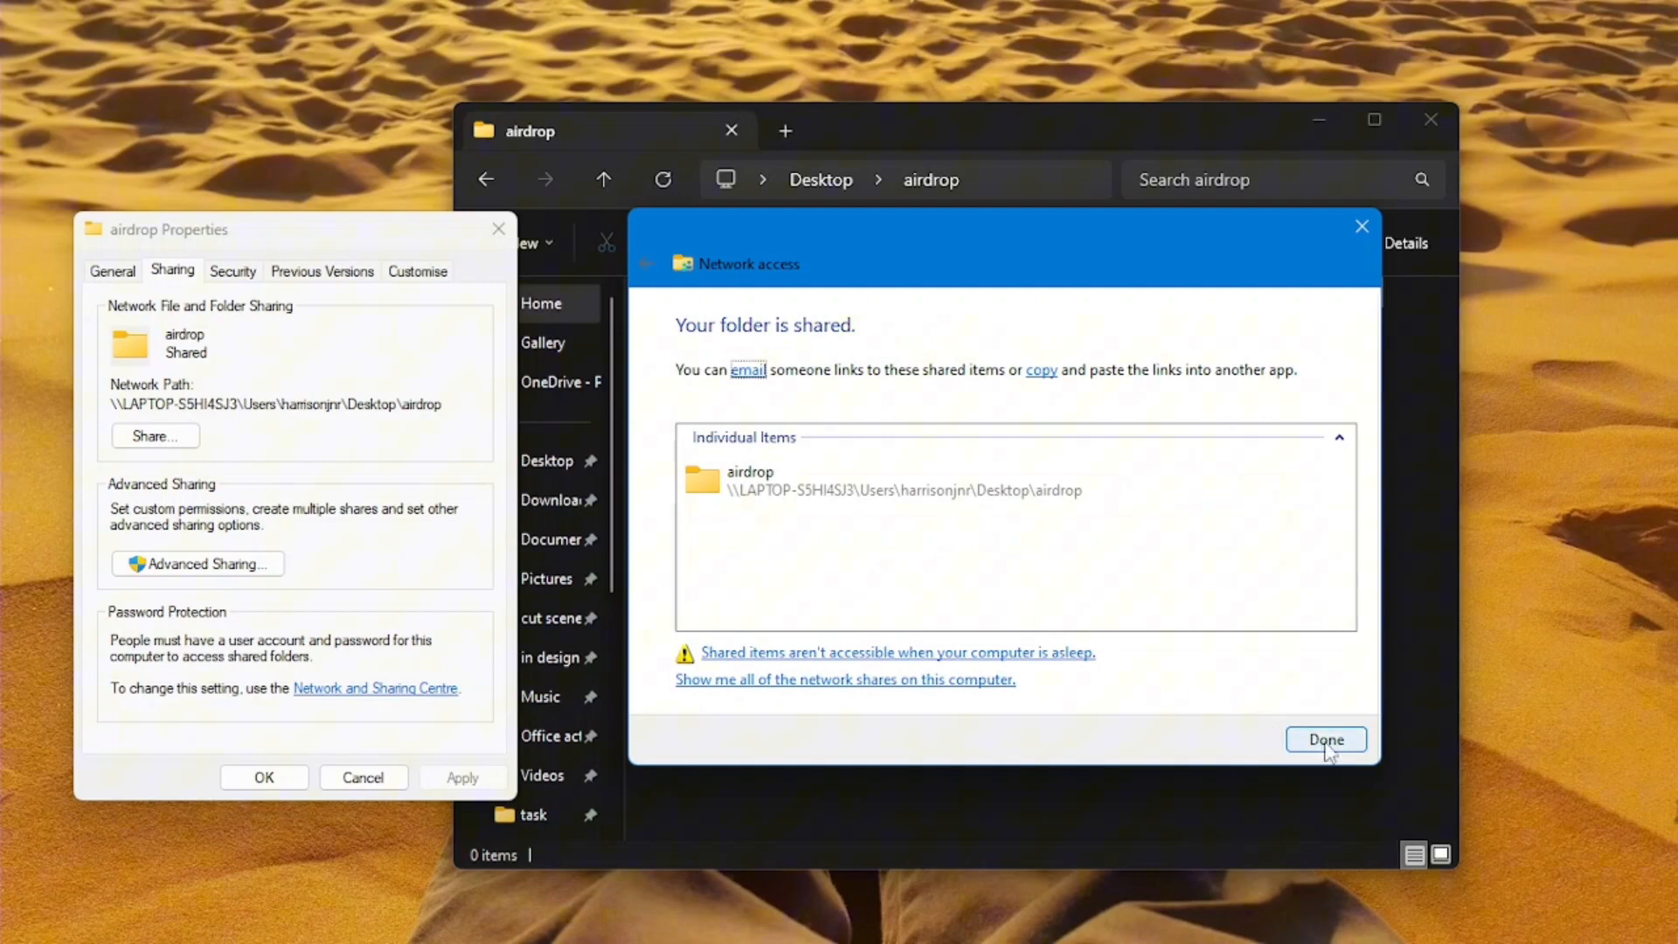
pyautogui.click(1325, 740)
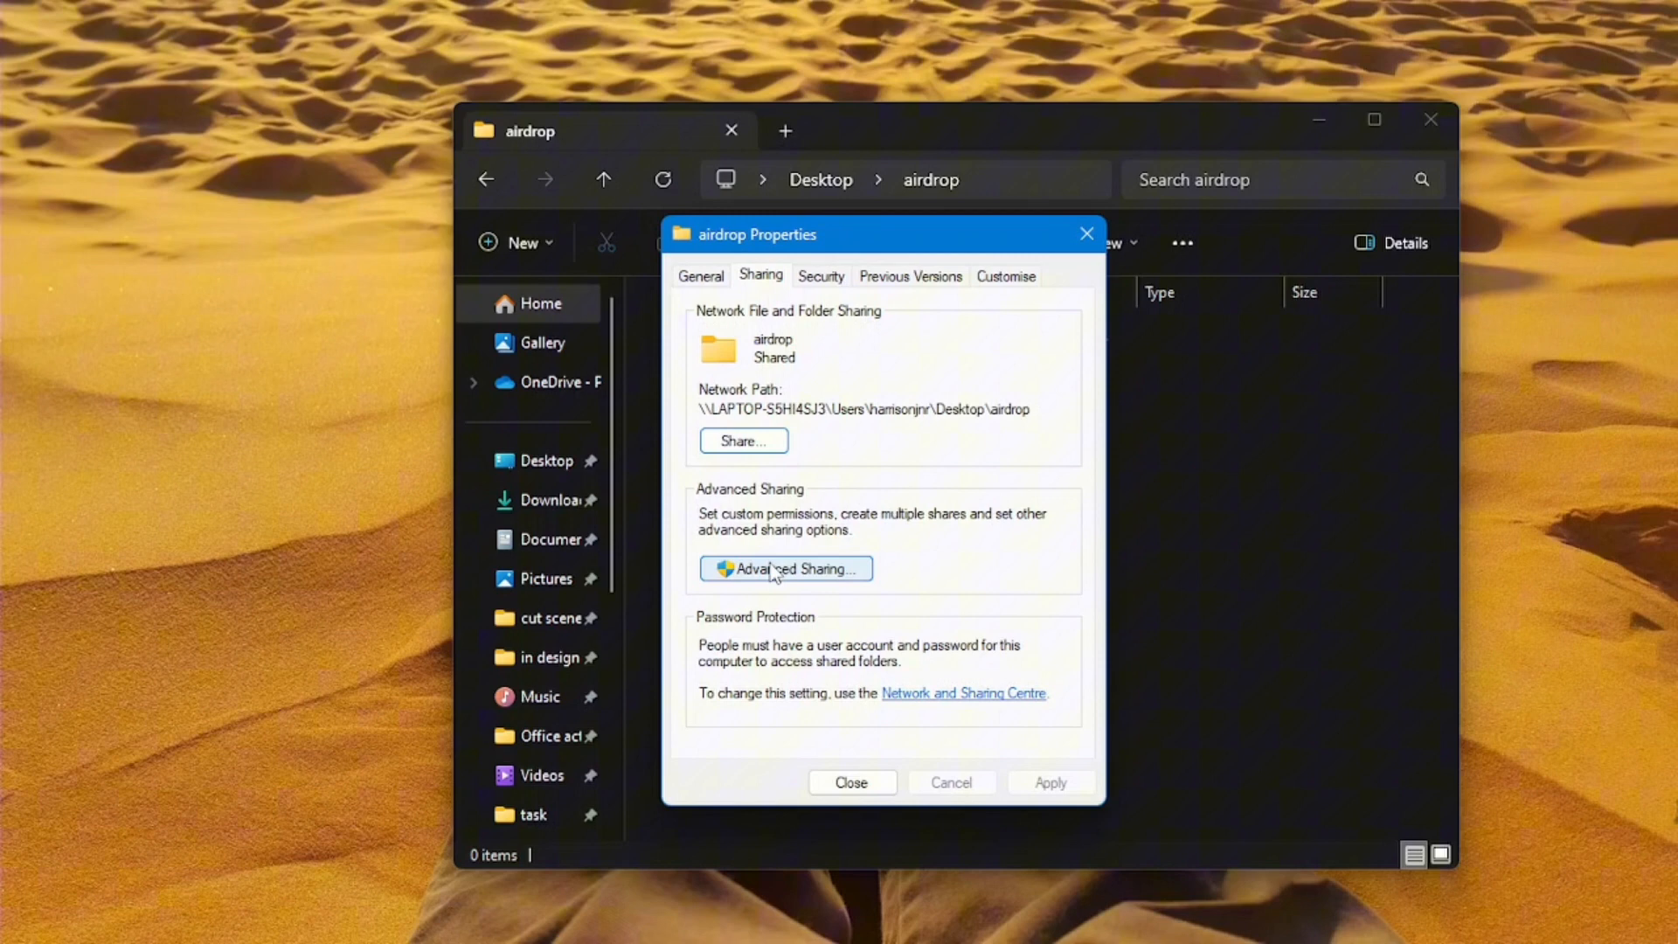
pyautogui.click(785, 568)
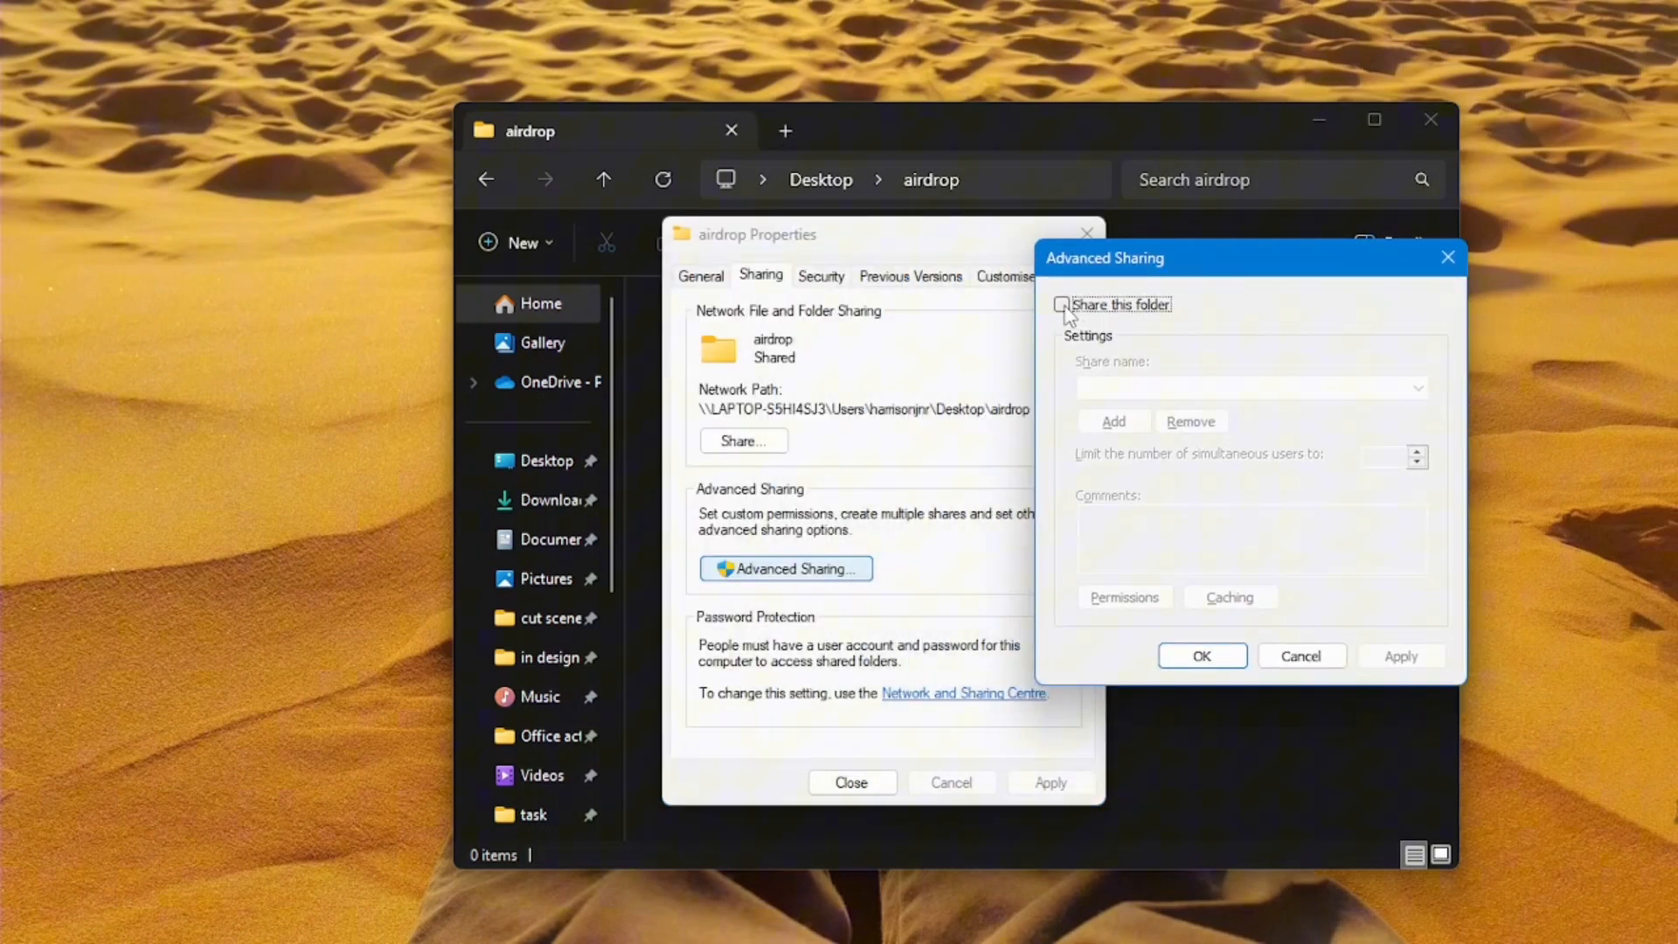
pyautogui.click(1062, 305)
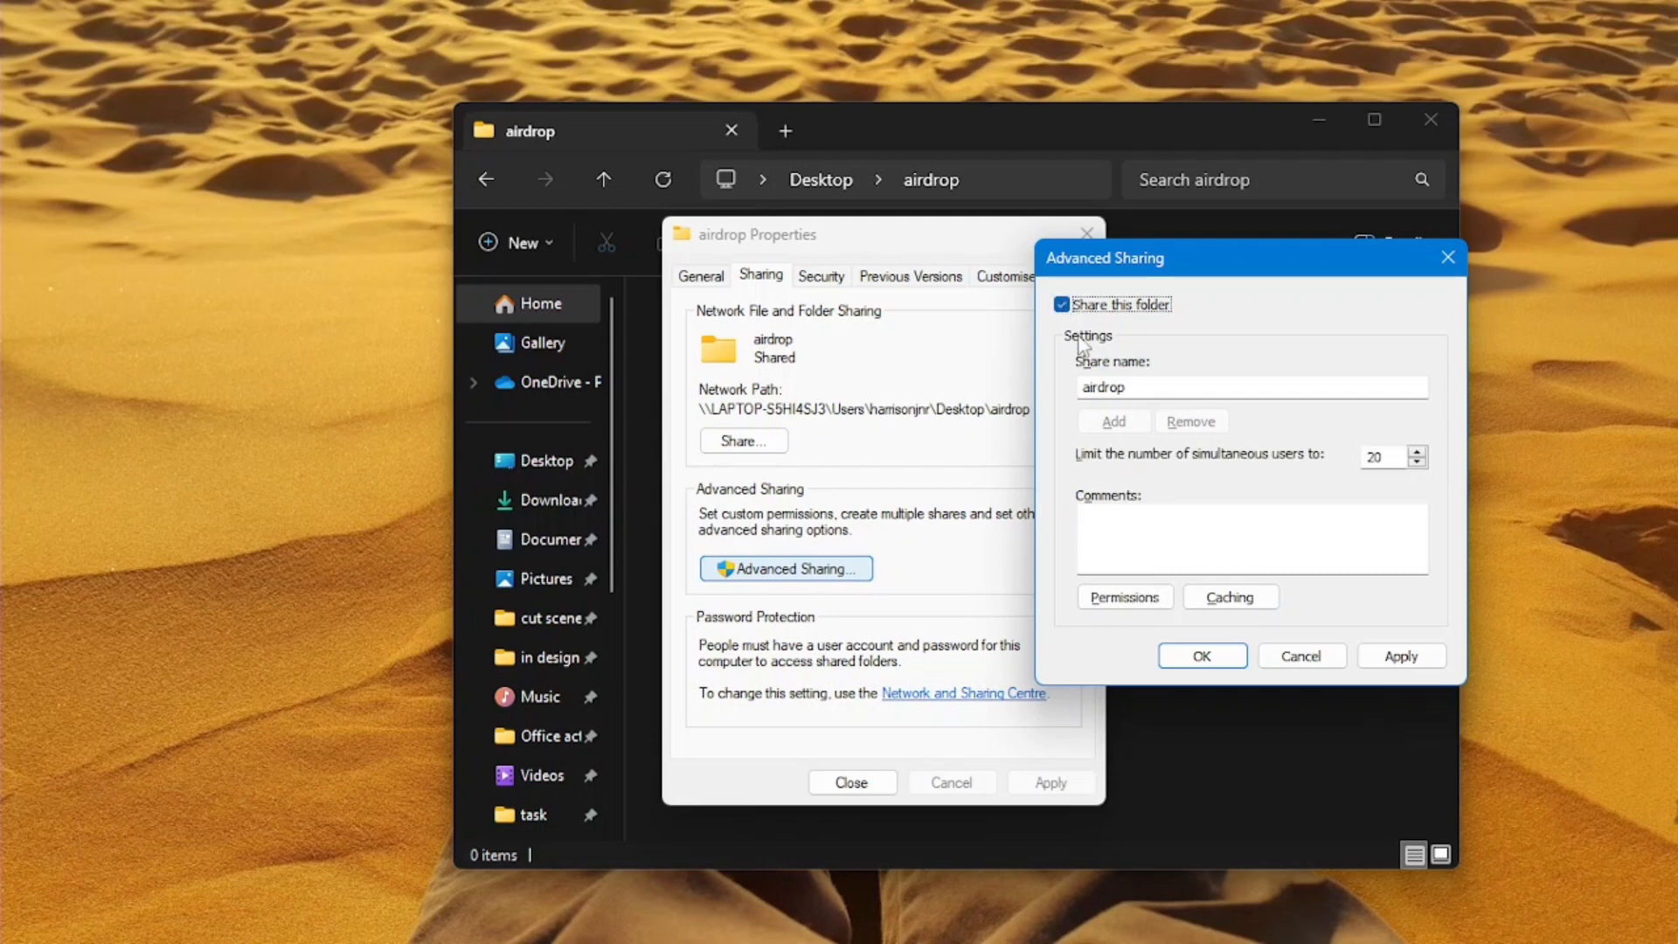
pyautogui.moveTo(1191, 420)
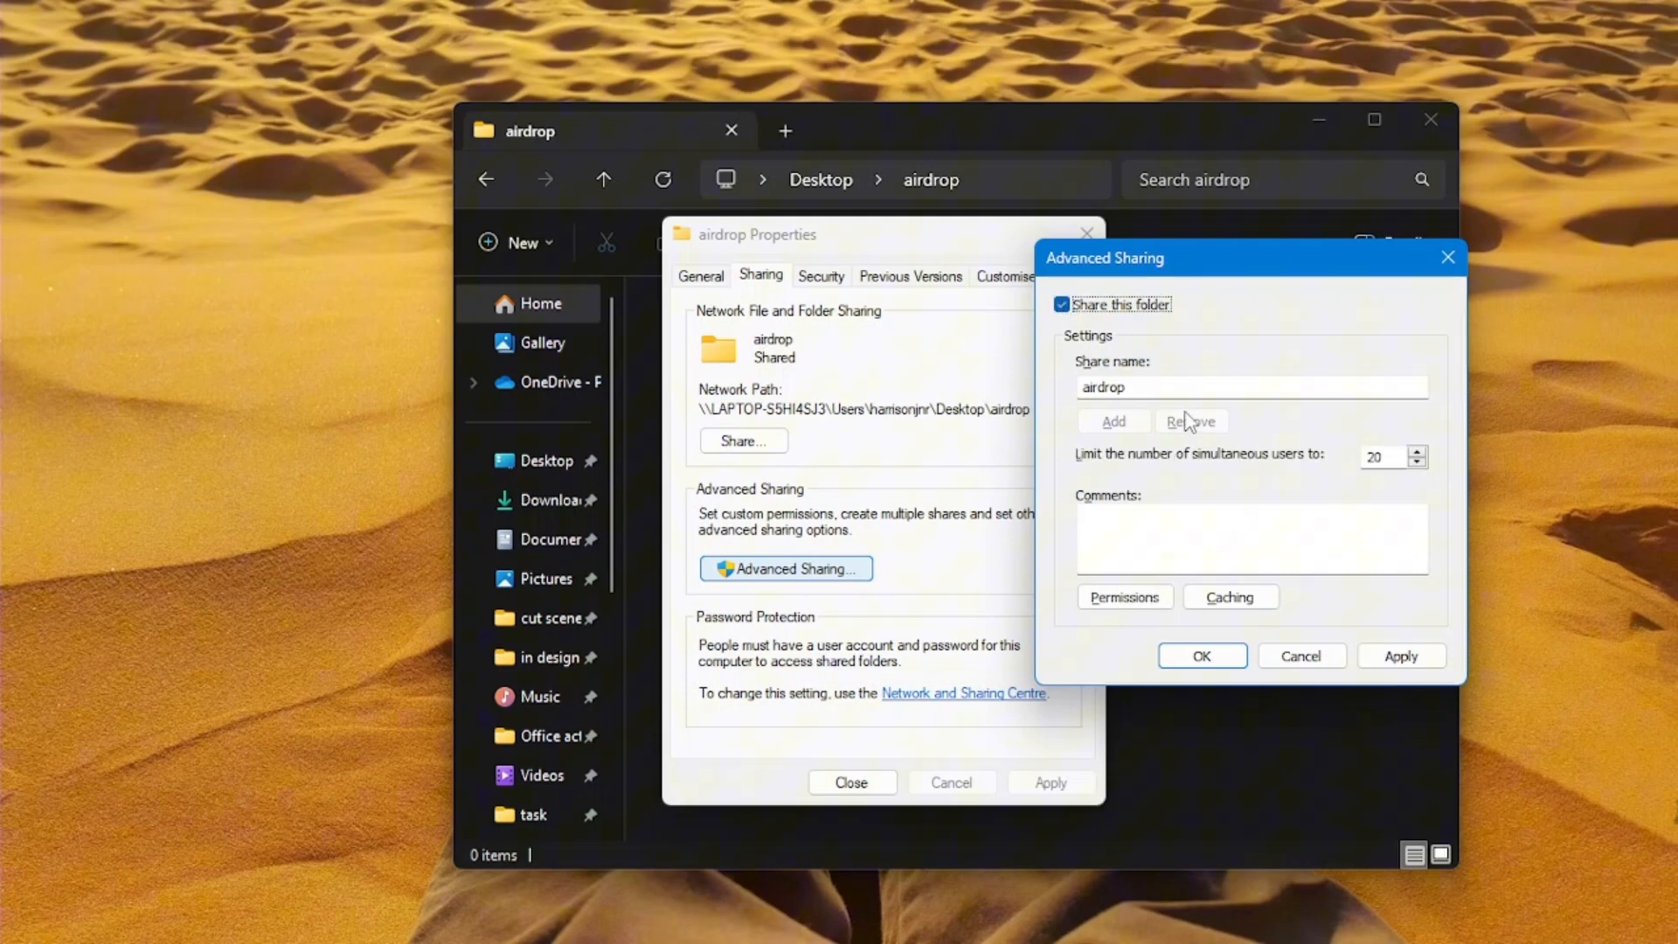
# Add the airdrop account to the share permissions with Full Control and apply
pyautogui.click(1124, 596)
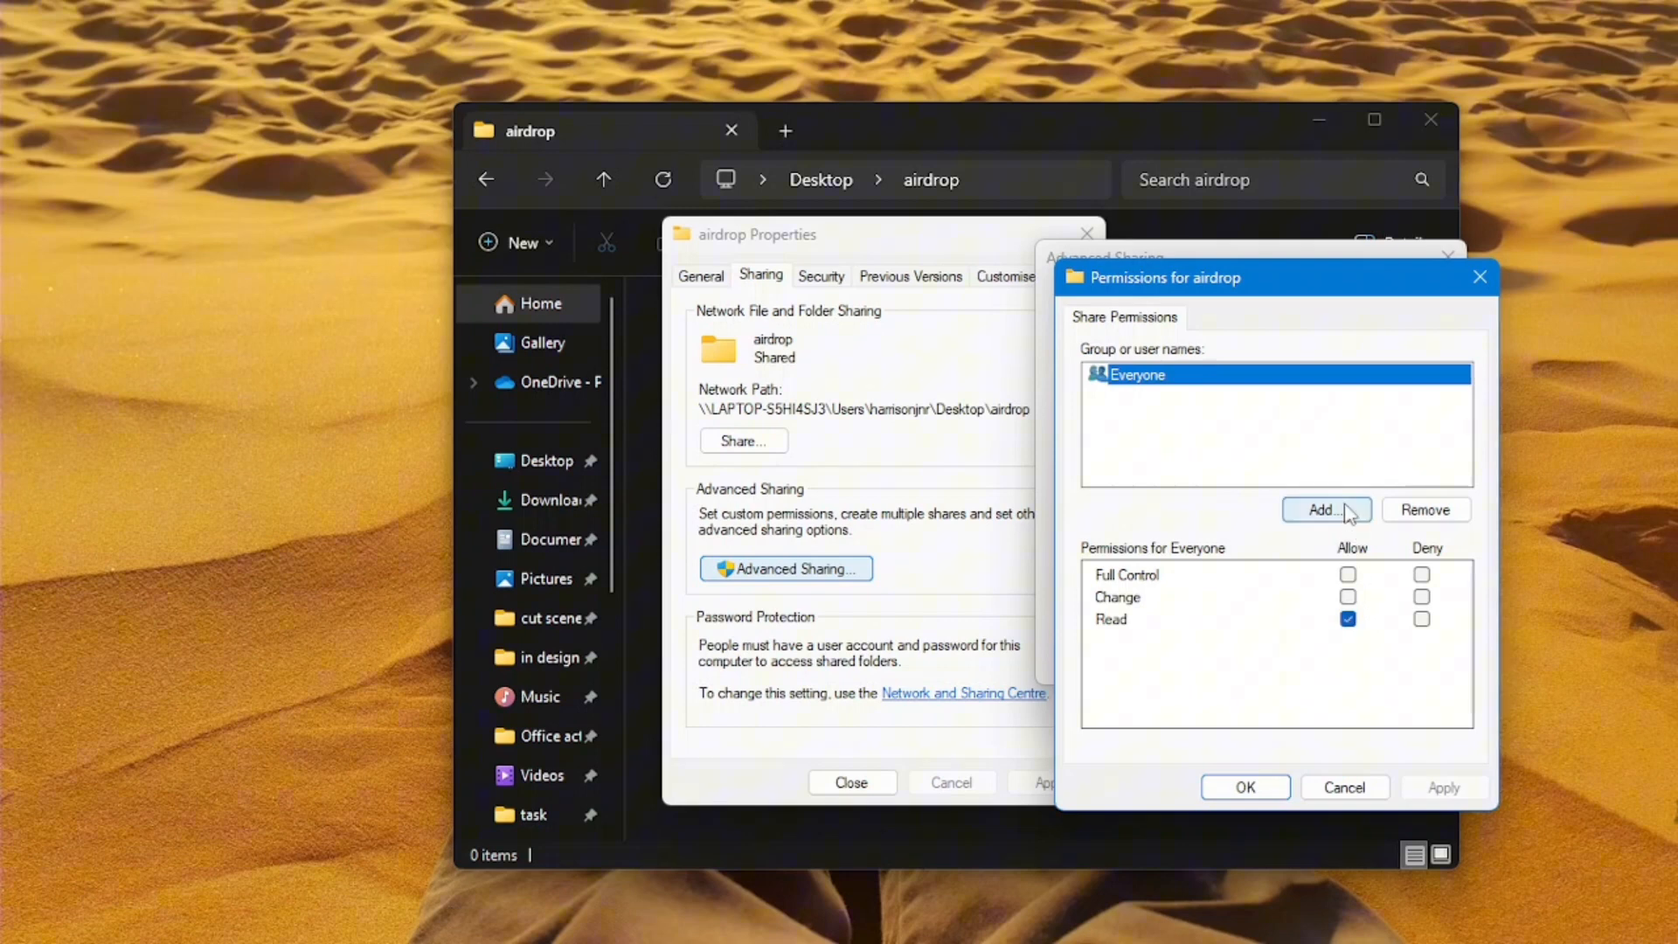
pyautogui.click(1325, 510)
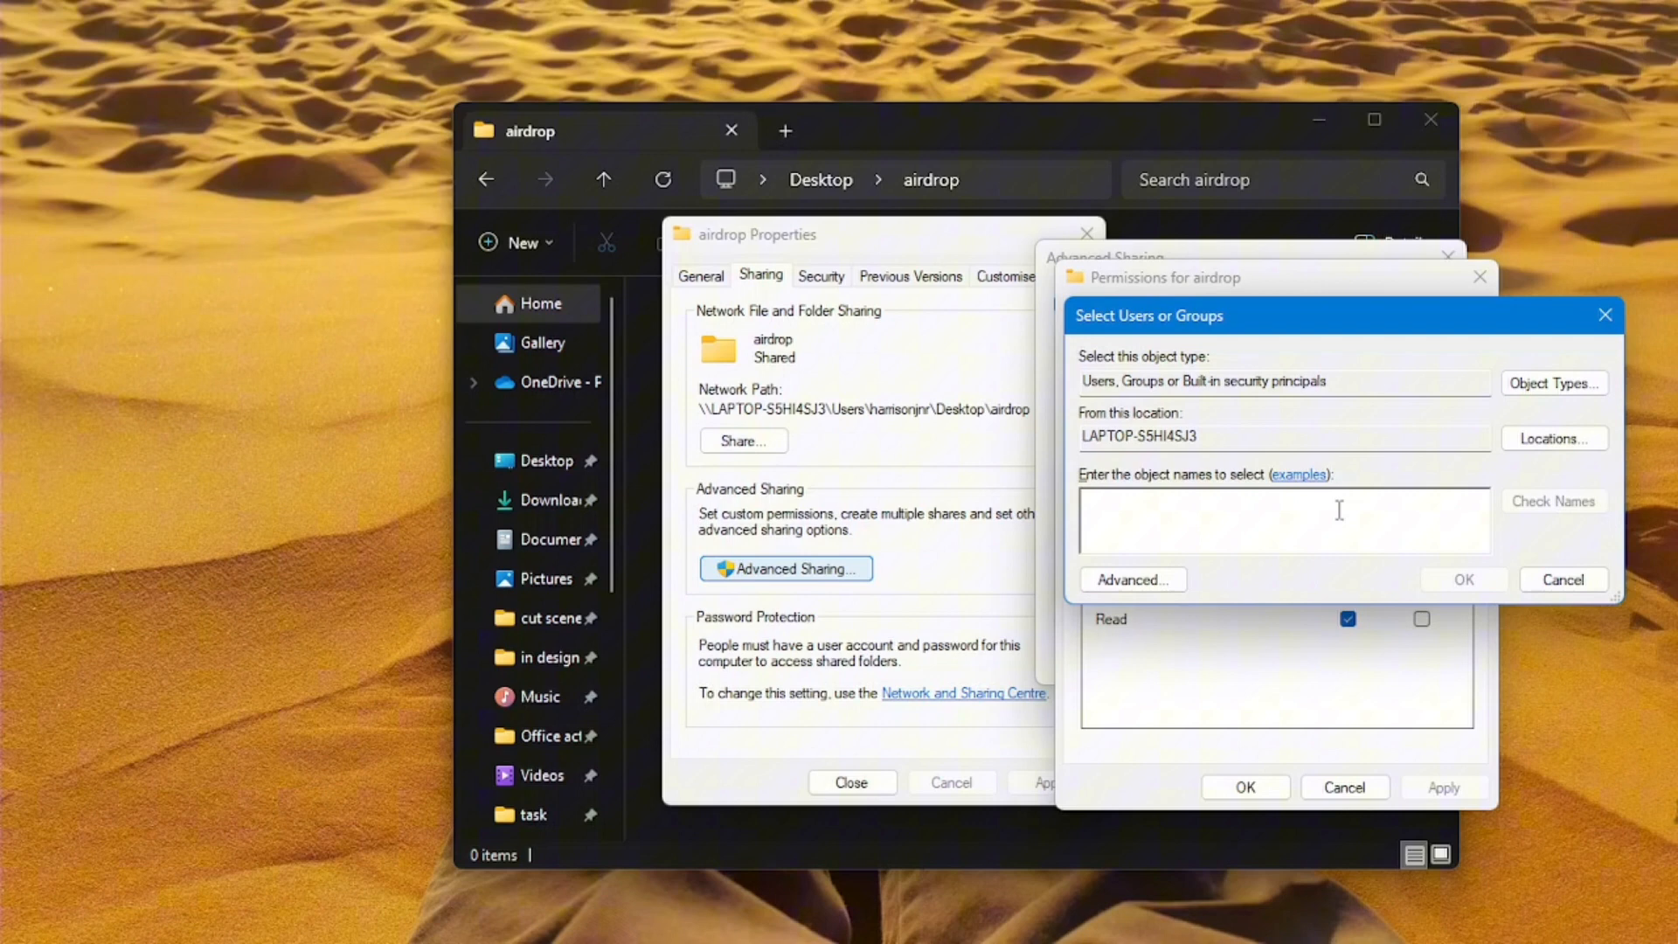
pyautogui.write('airdrop')
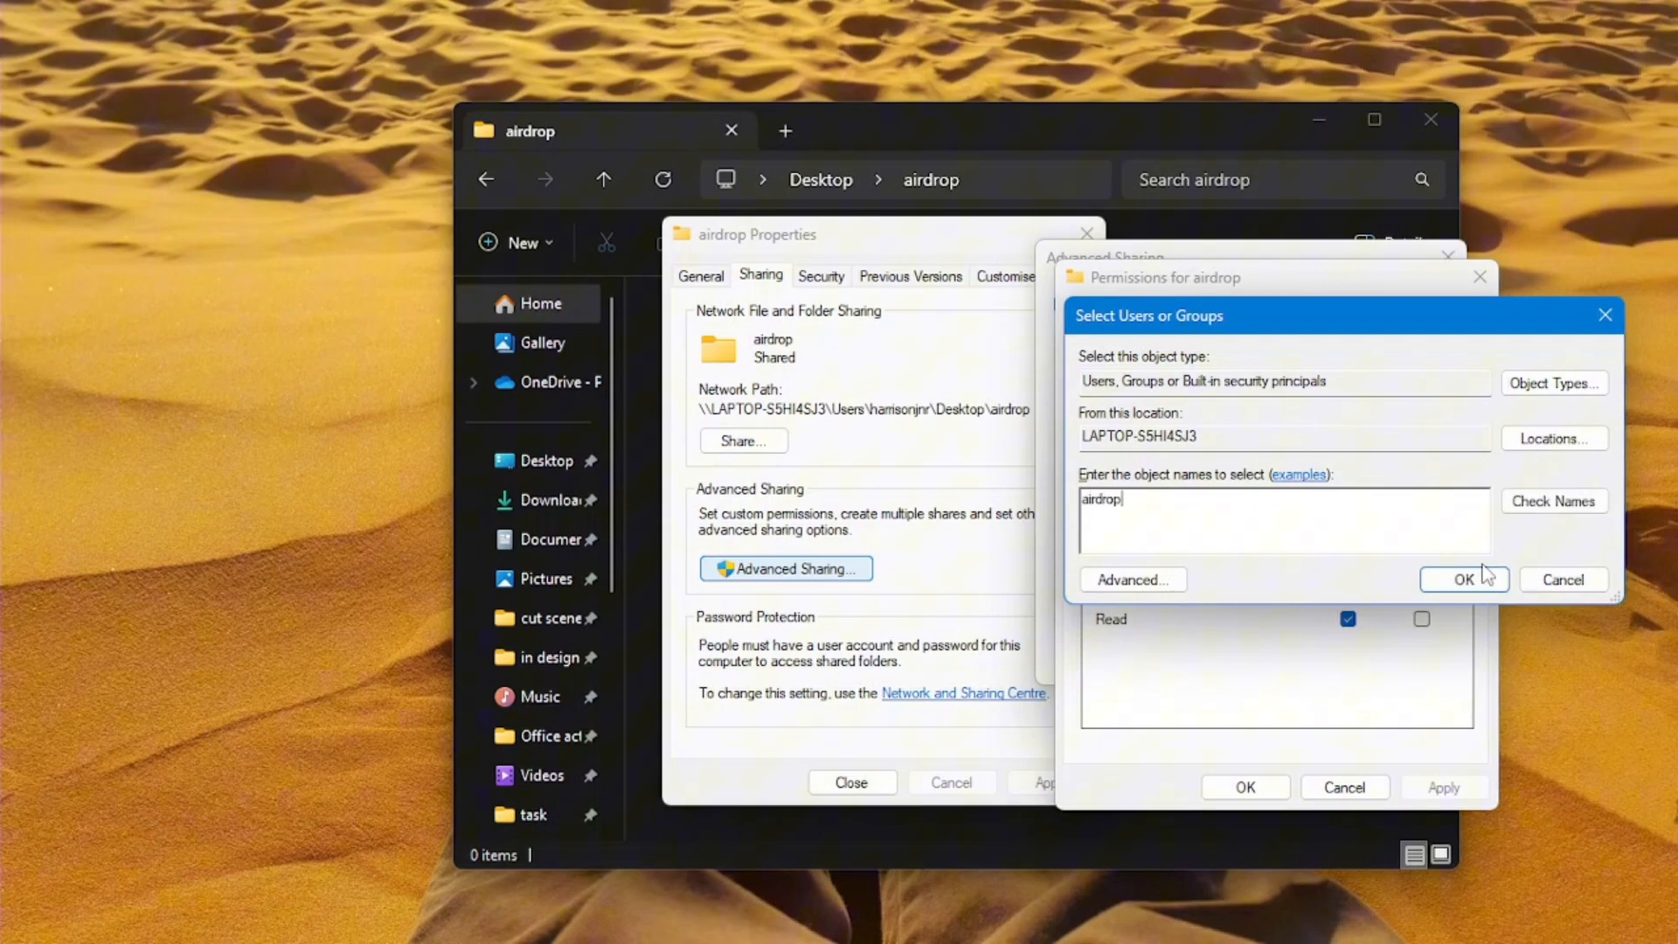
pyautogui.click(1553, 501)
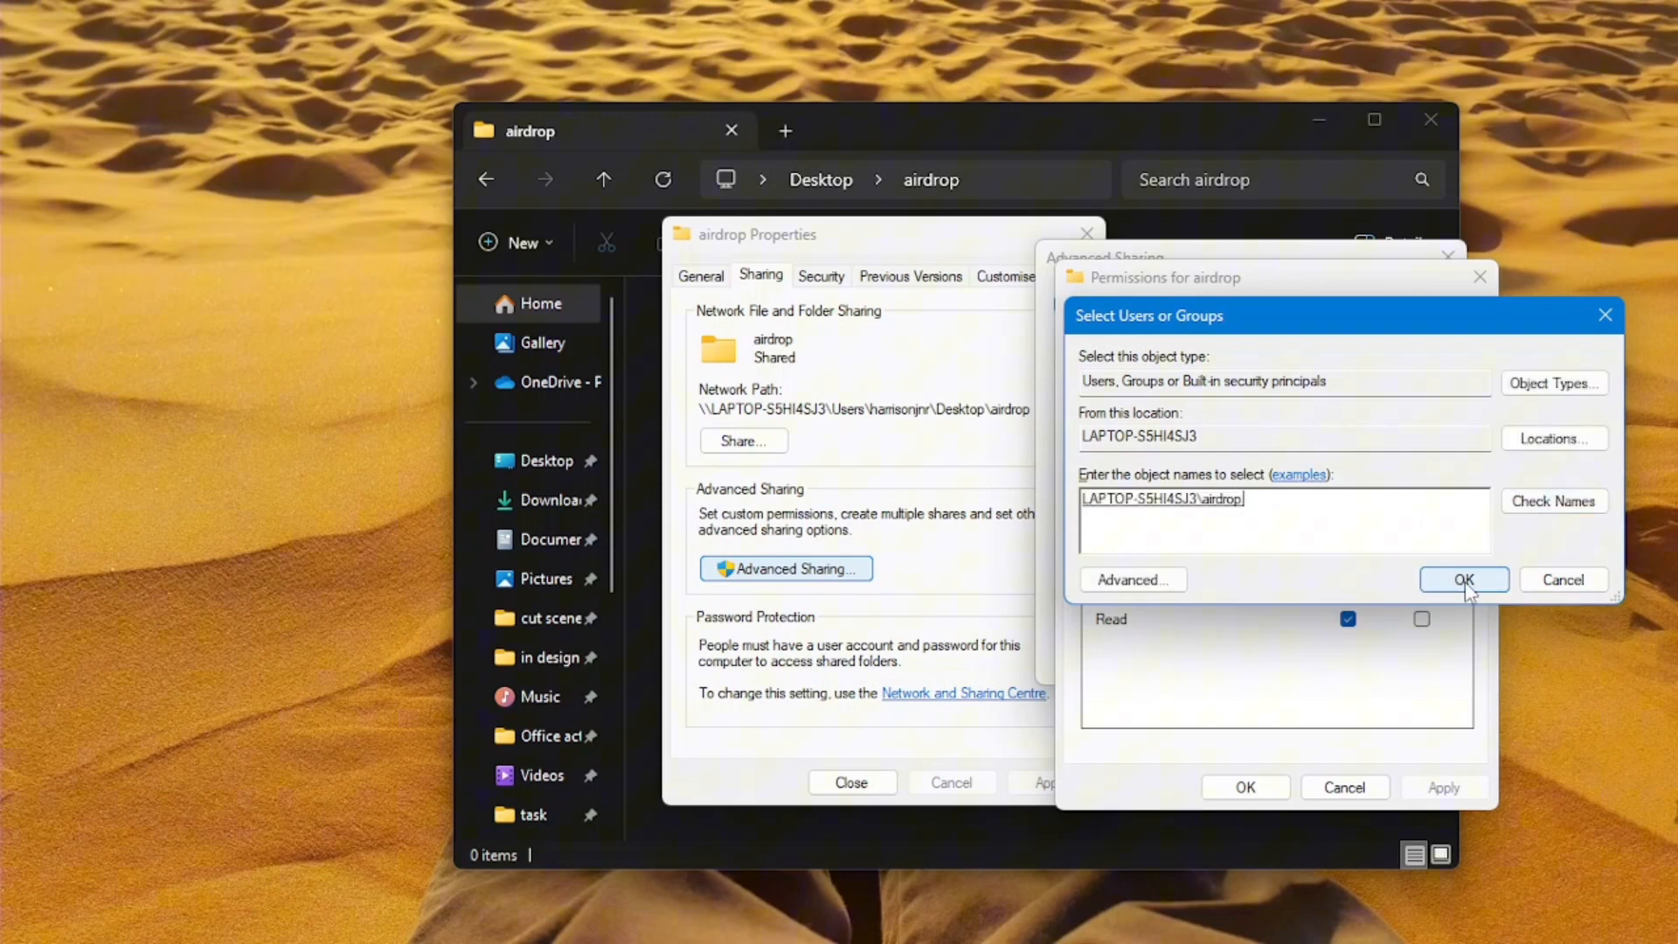
pyautogui.click(1463, 579)
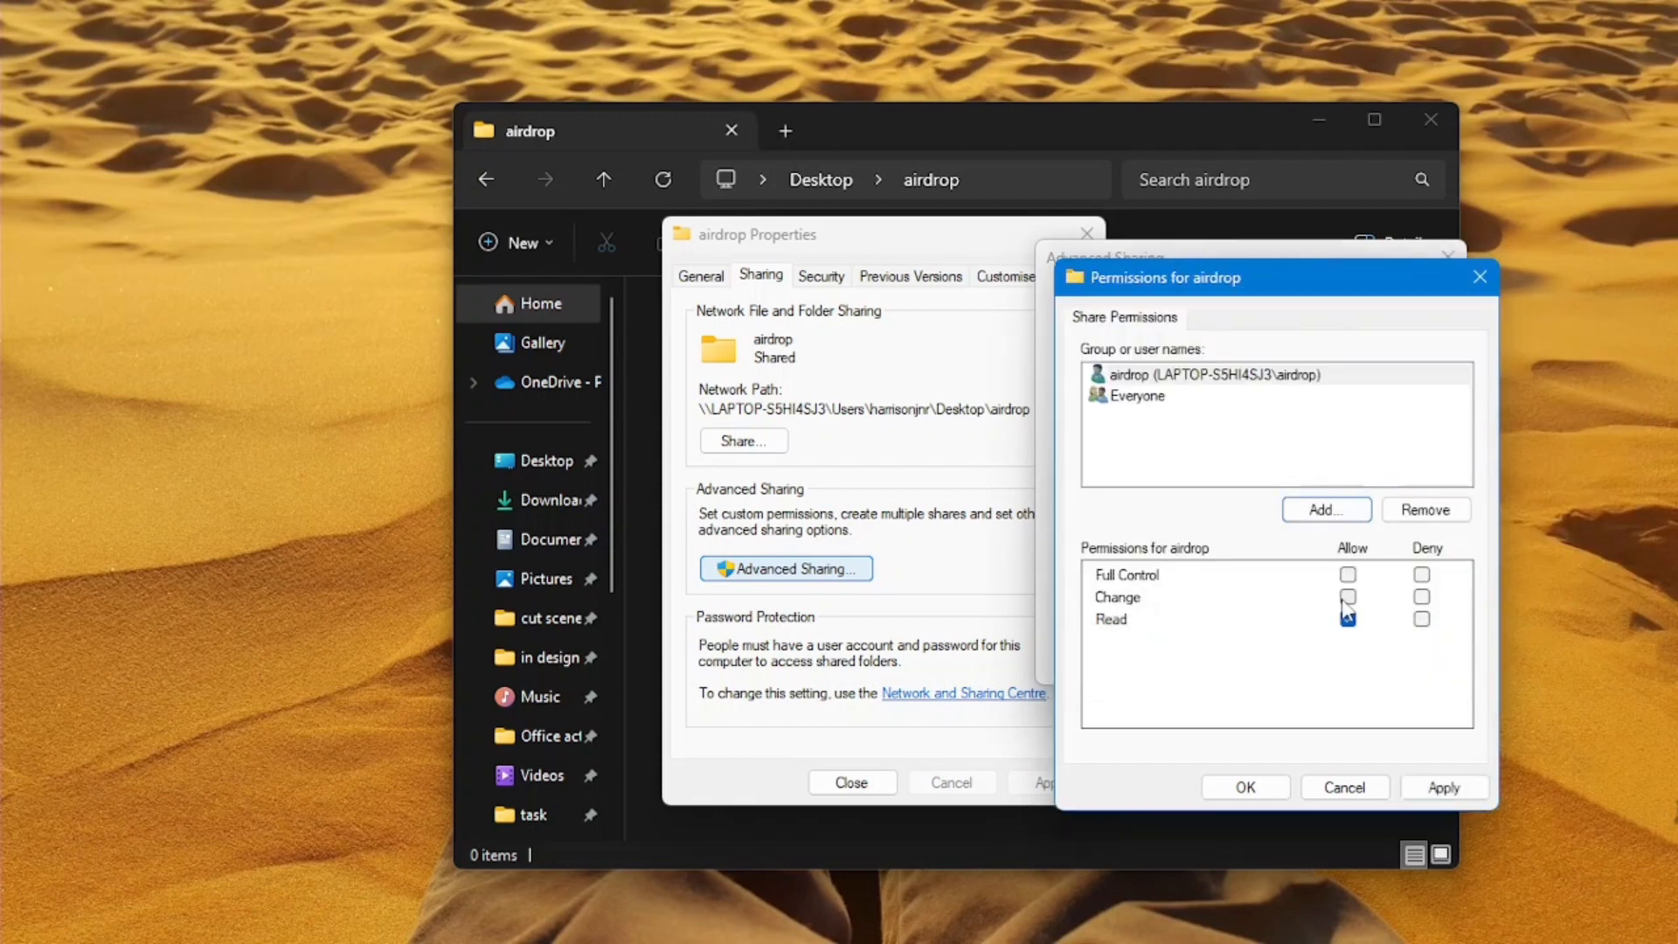
pyautogui.click(1348, 575)
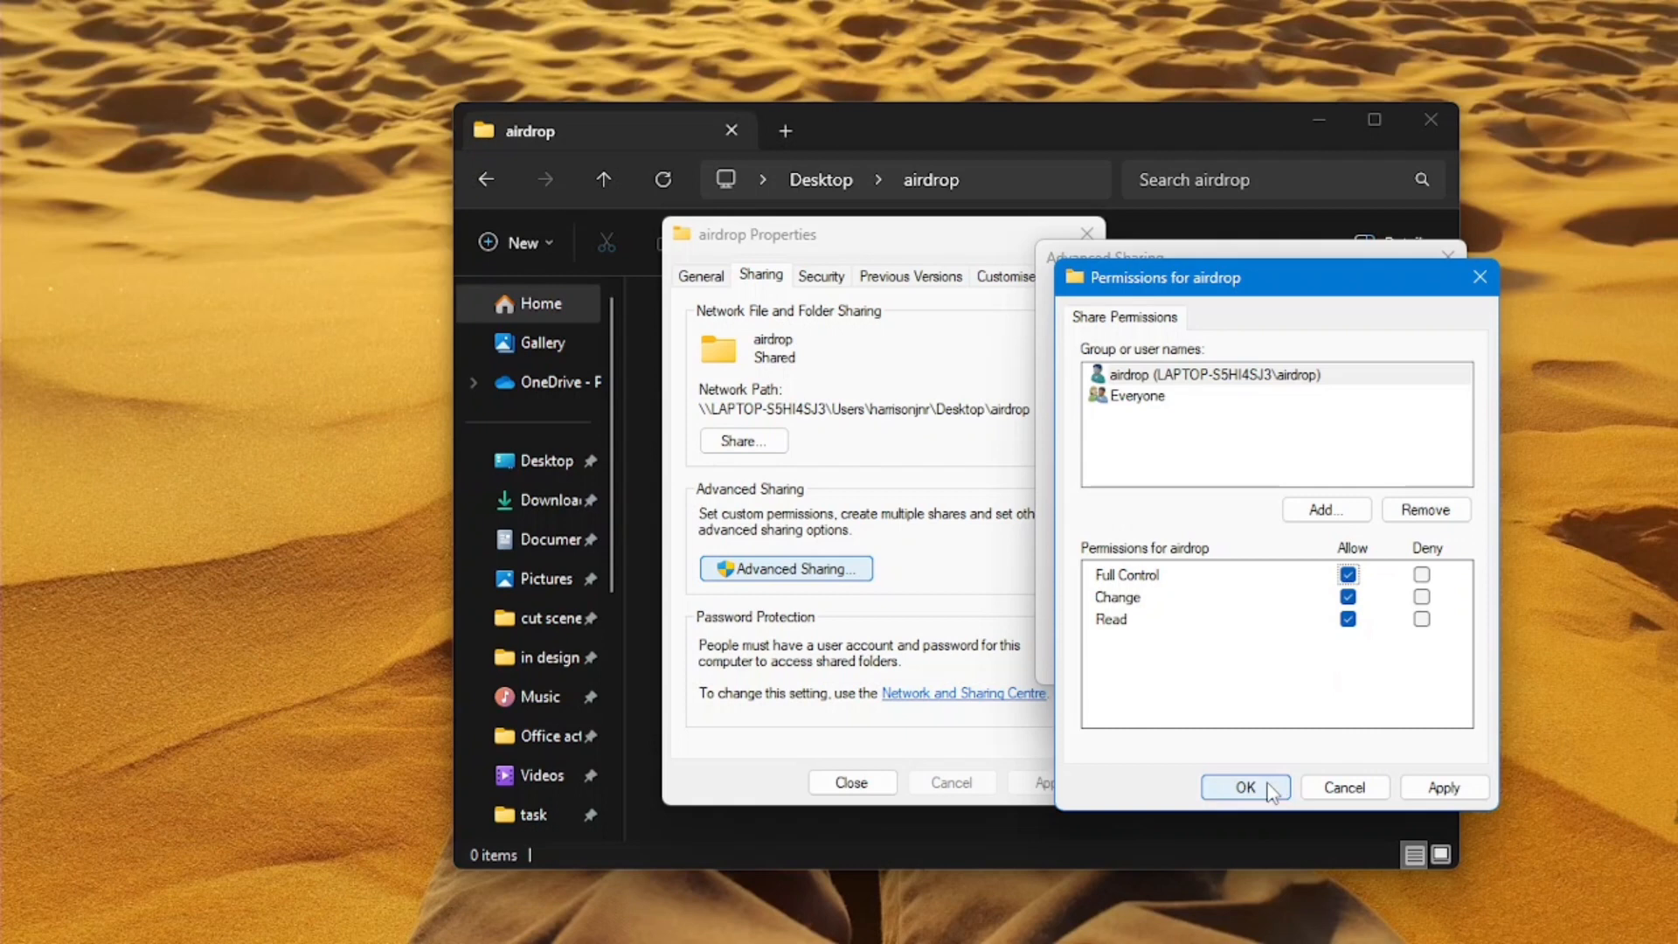
pyautogui.click(1245, 787)
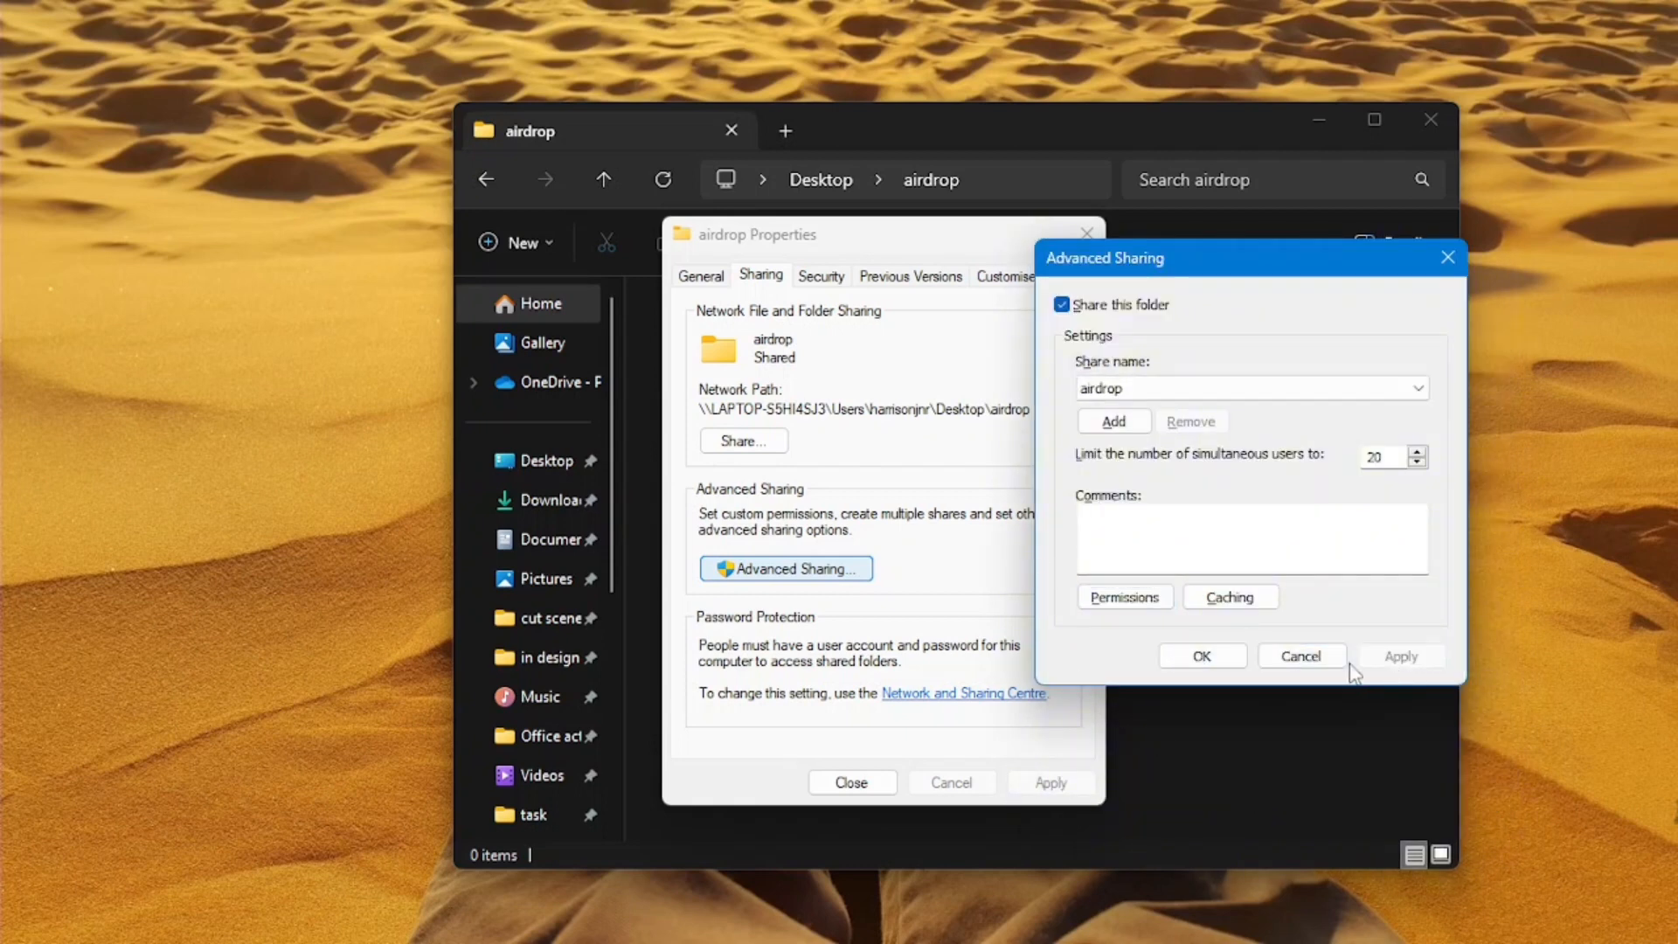
pyautogui.click(1201, 655)
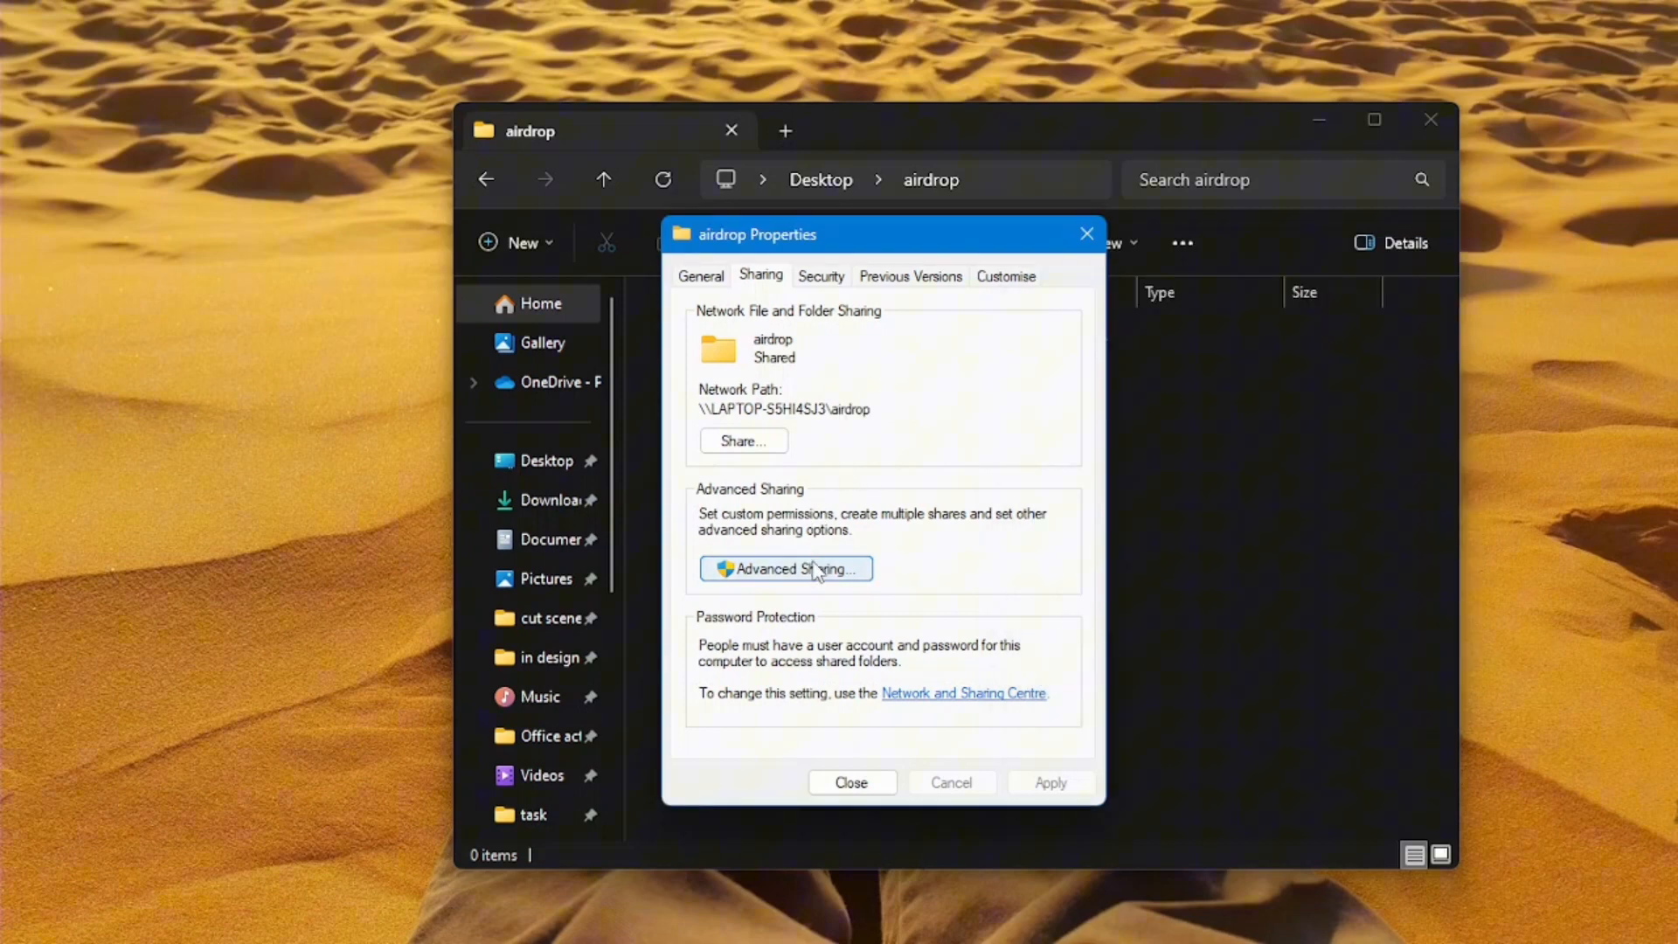
# Close the folder properties and run ipconfig to find WiFi IPv4 address 172.20.10.2
pyautogui.click(850, 782)
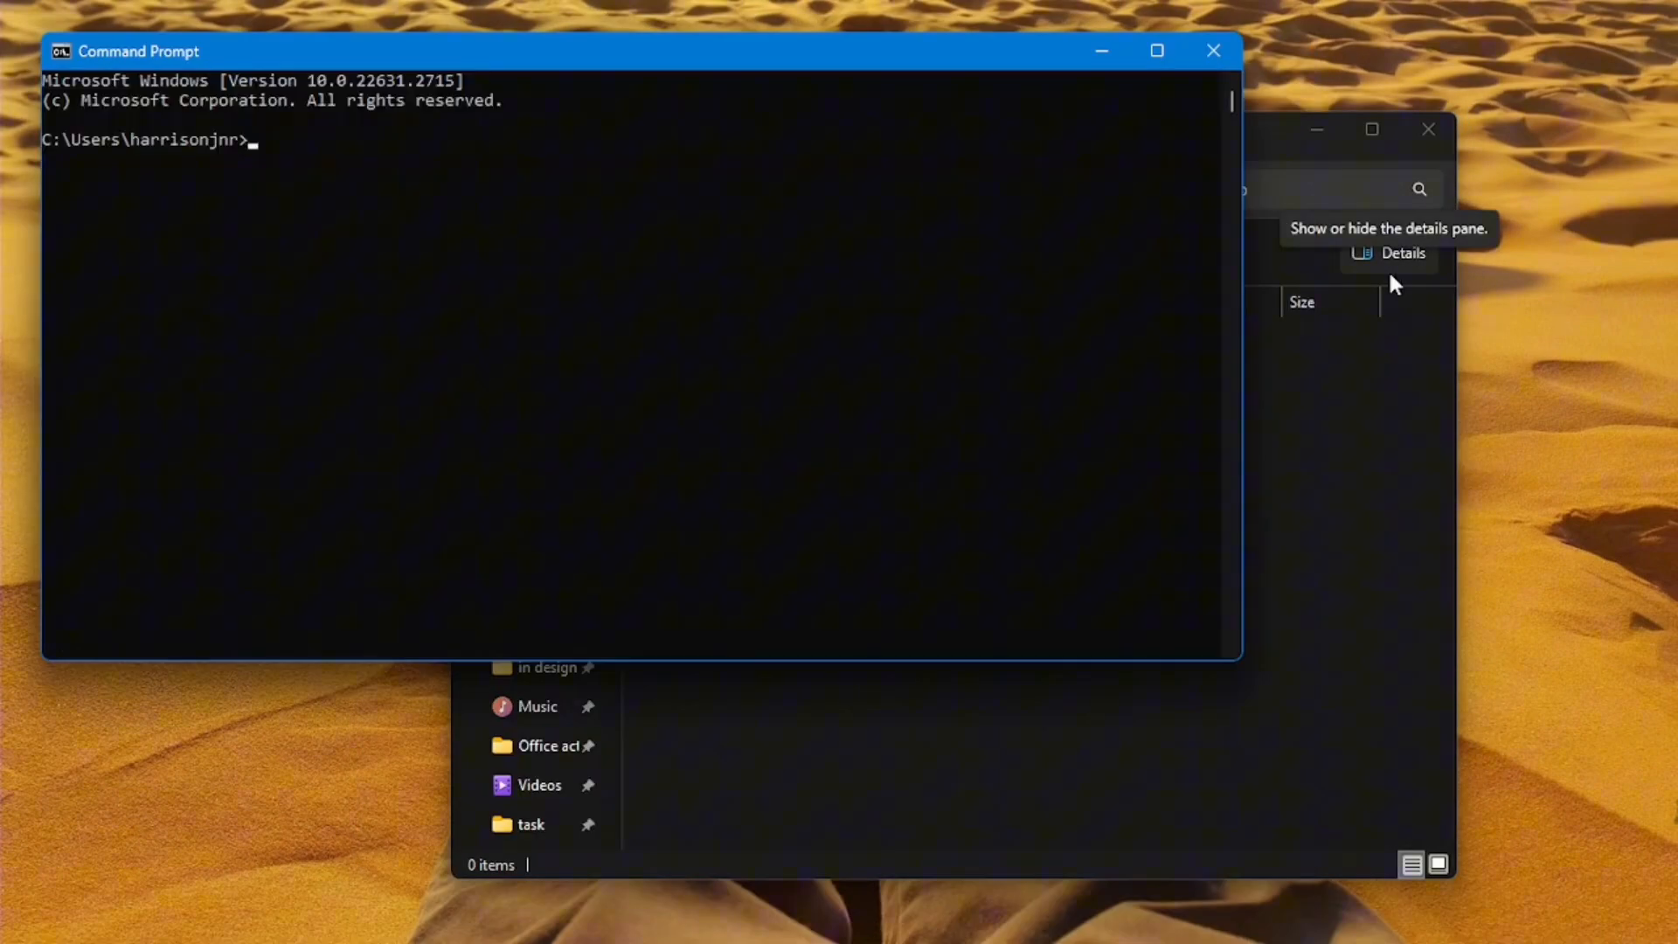
pyautogui.write('ipconf')
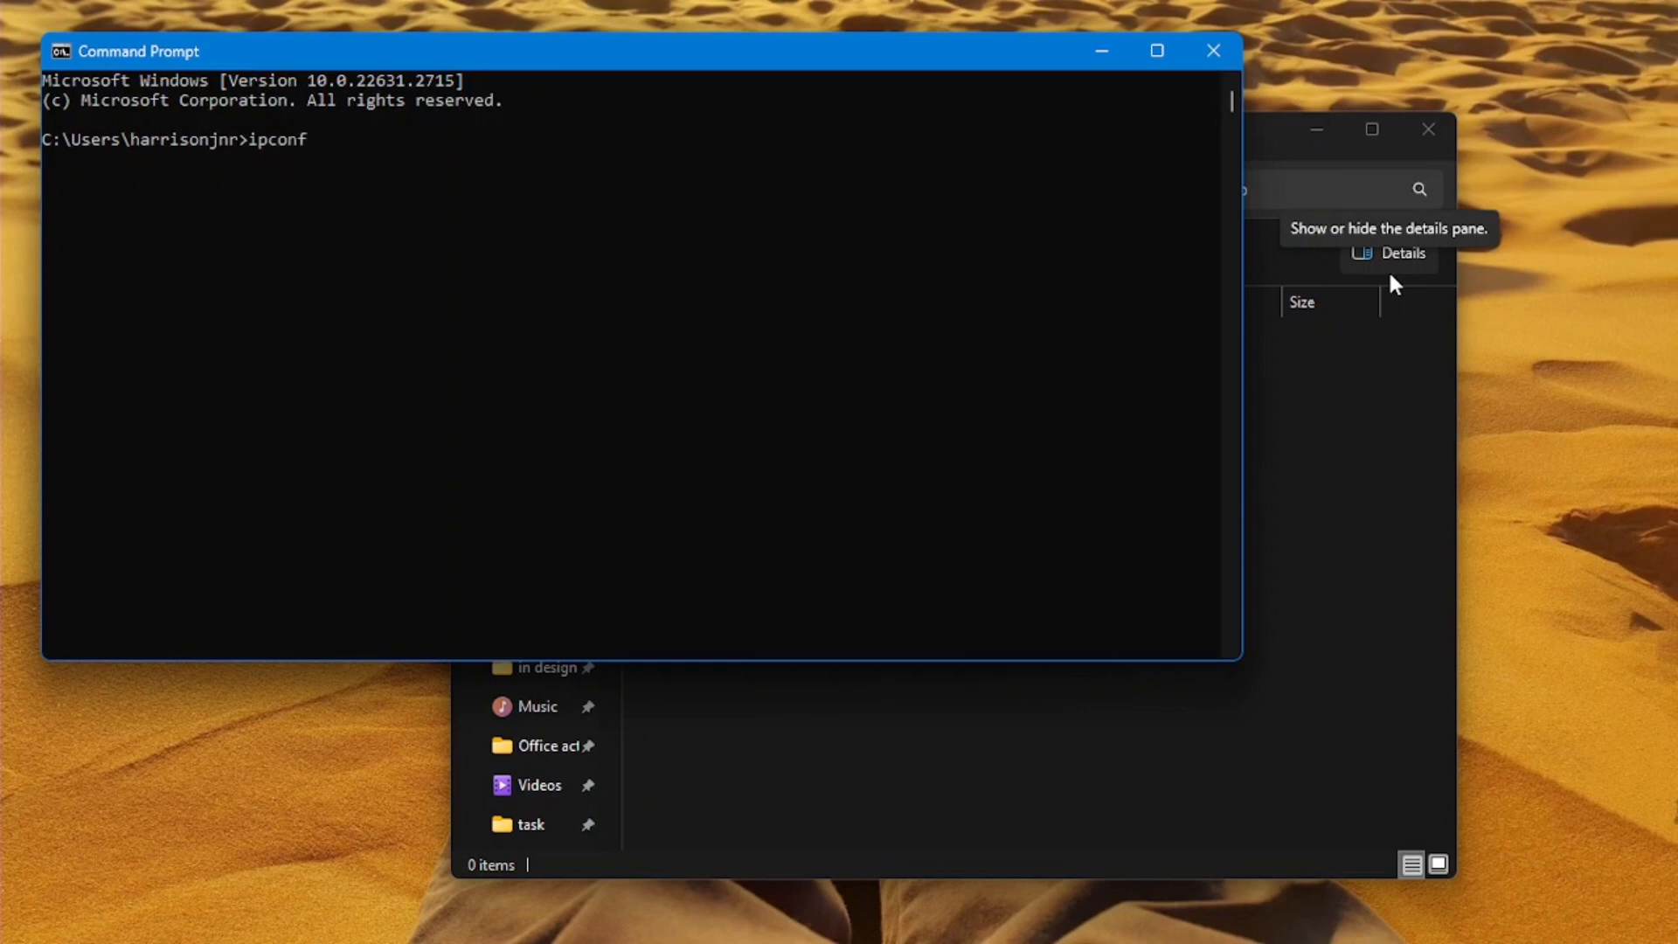
pyautogui.write('ig')
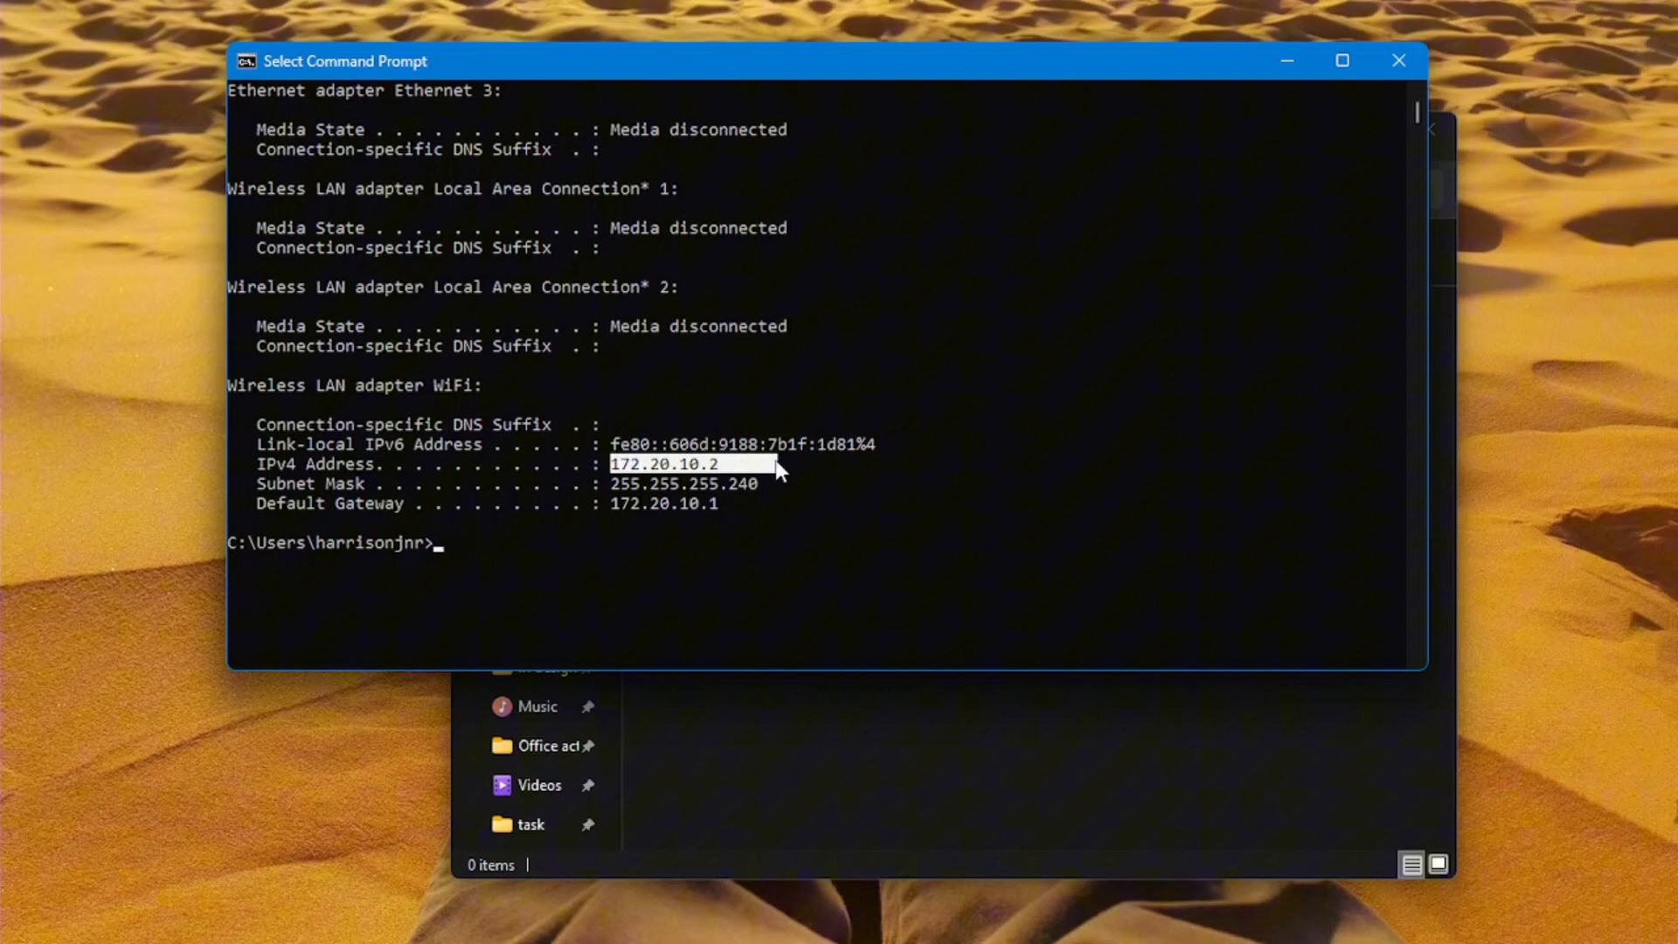
pyautogui.moveTo(893, 510)
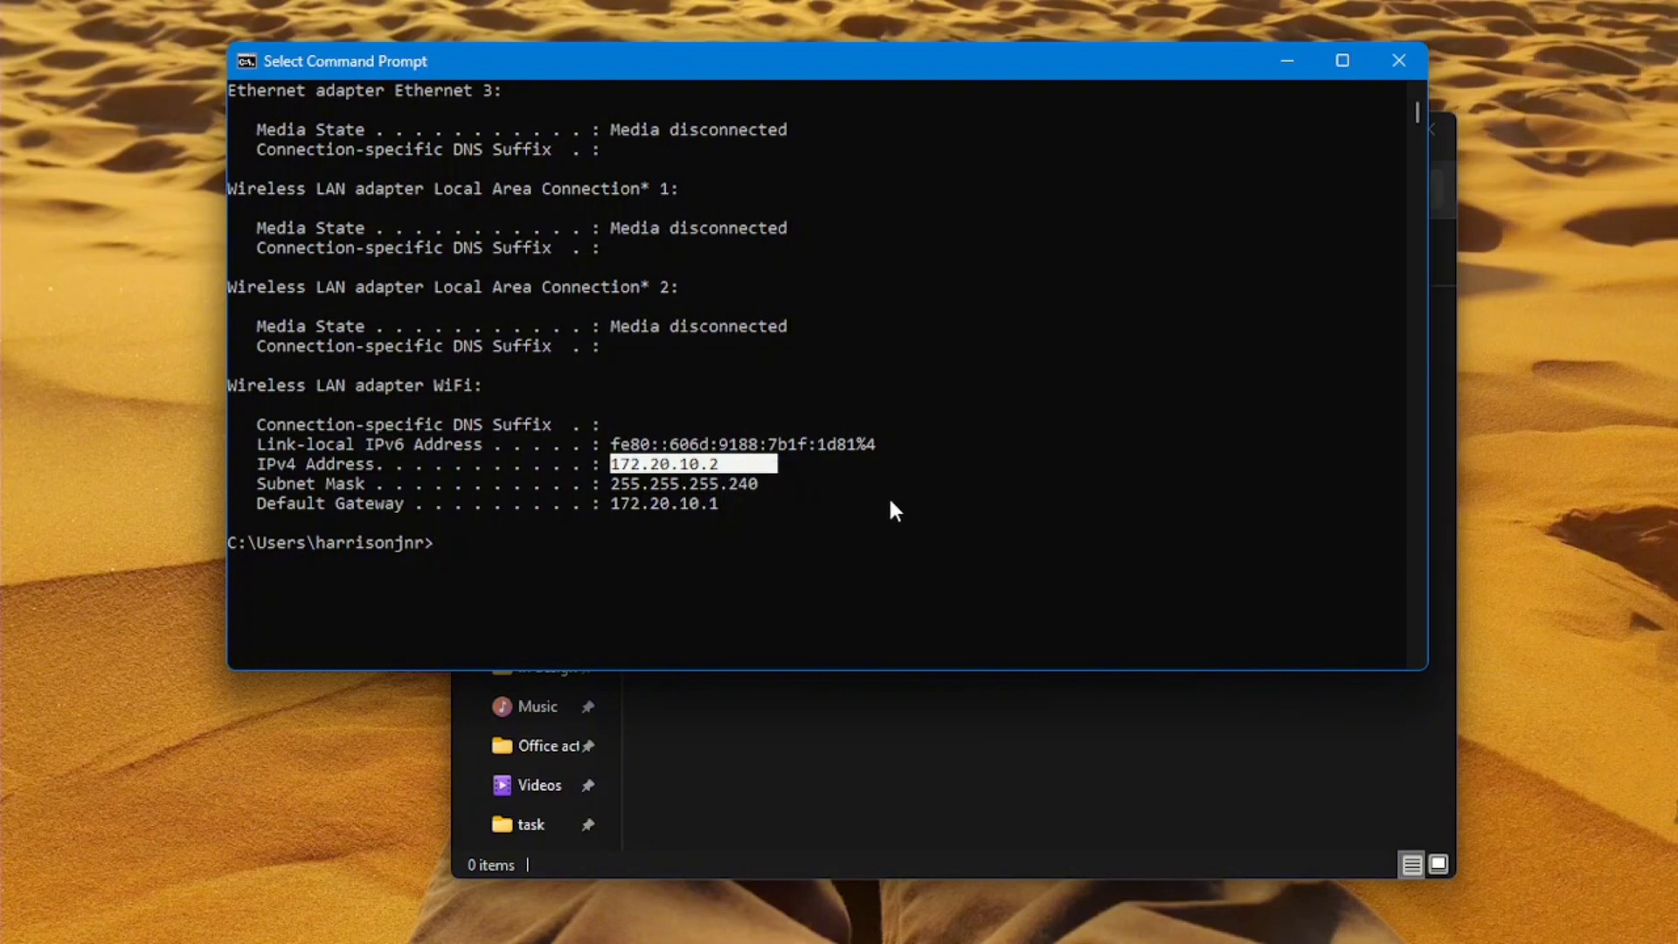
pyautogui.moveTo(907, 516)
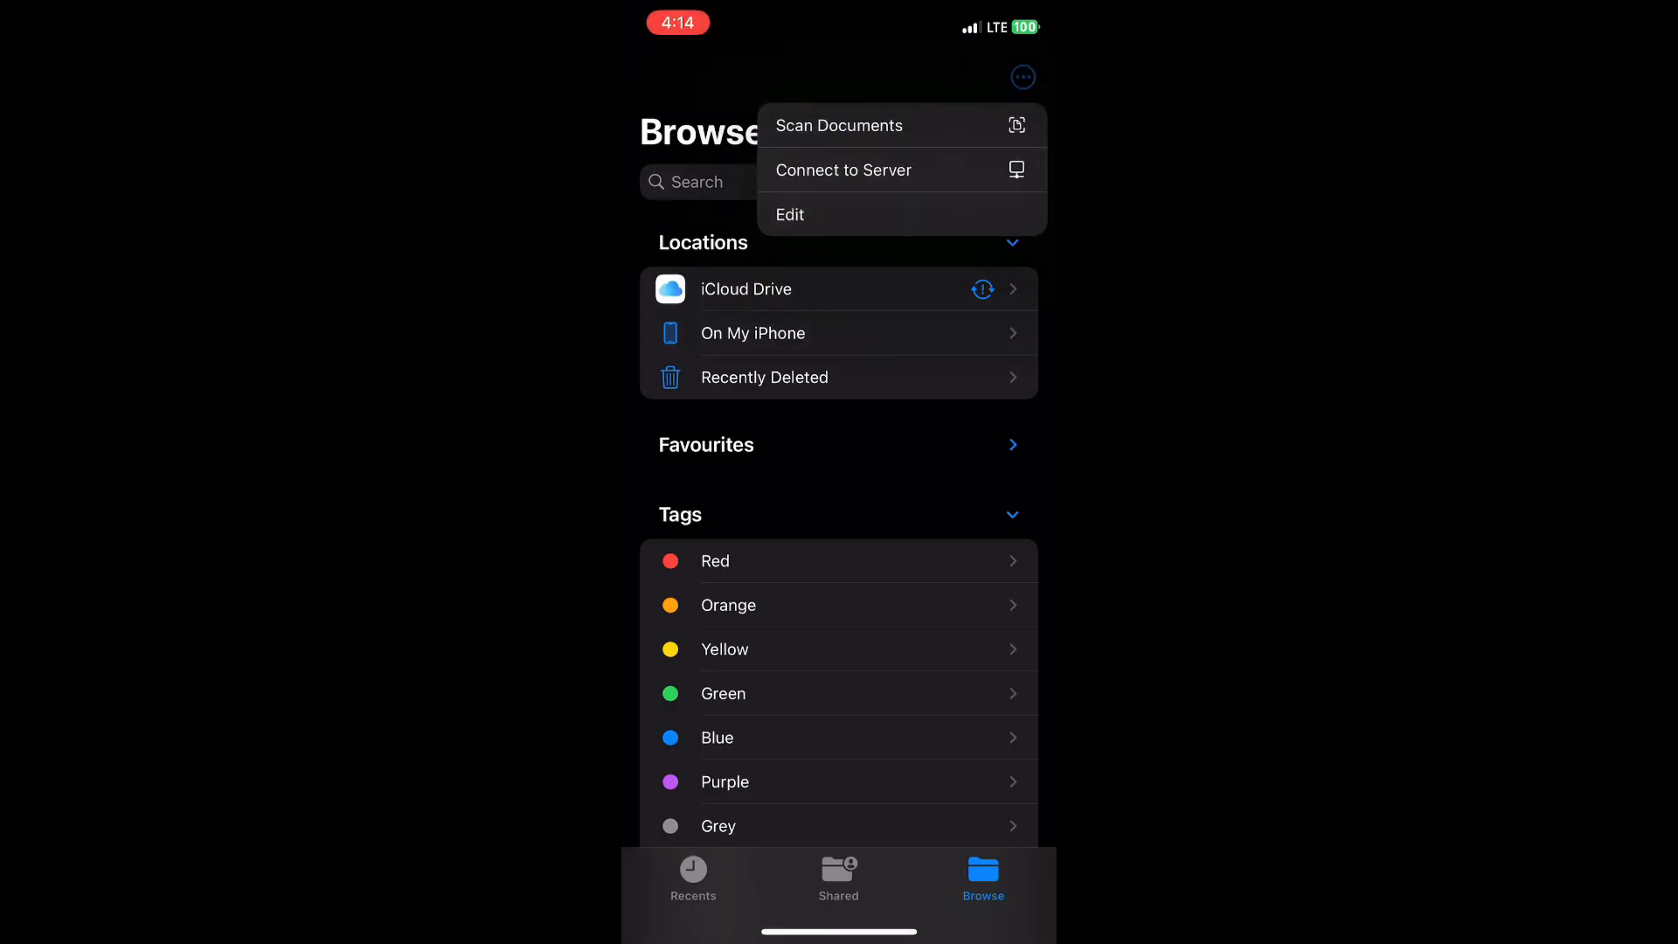
# Connect iPhone Files to server 172.20.10.2 as registered user airdrop
pyautogui.click(843, 170)
pyautogui.write('172.20.10.2')
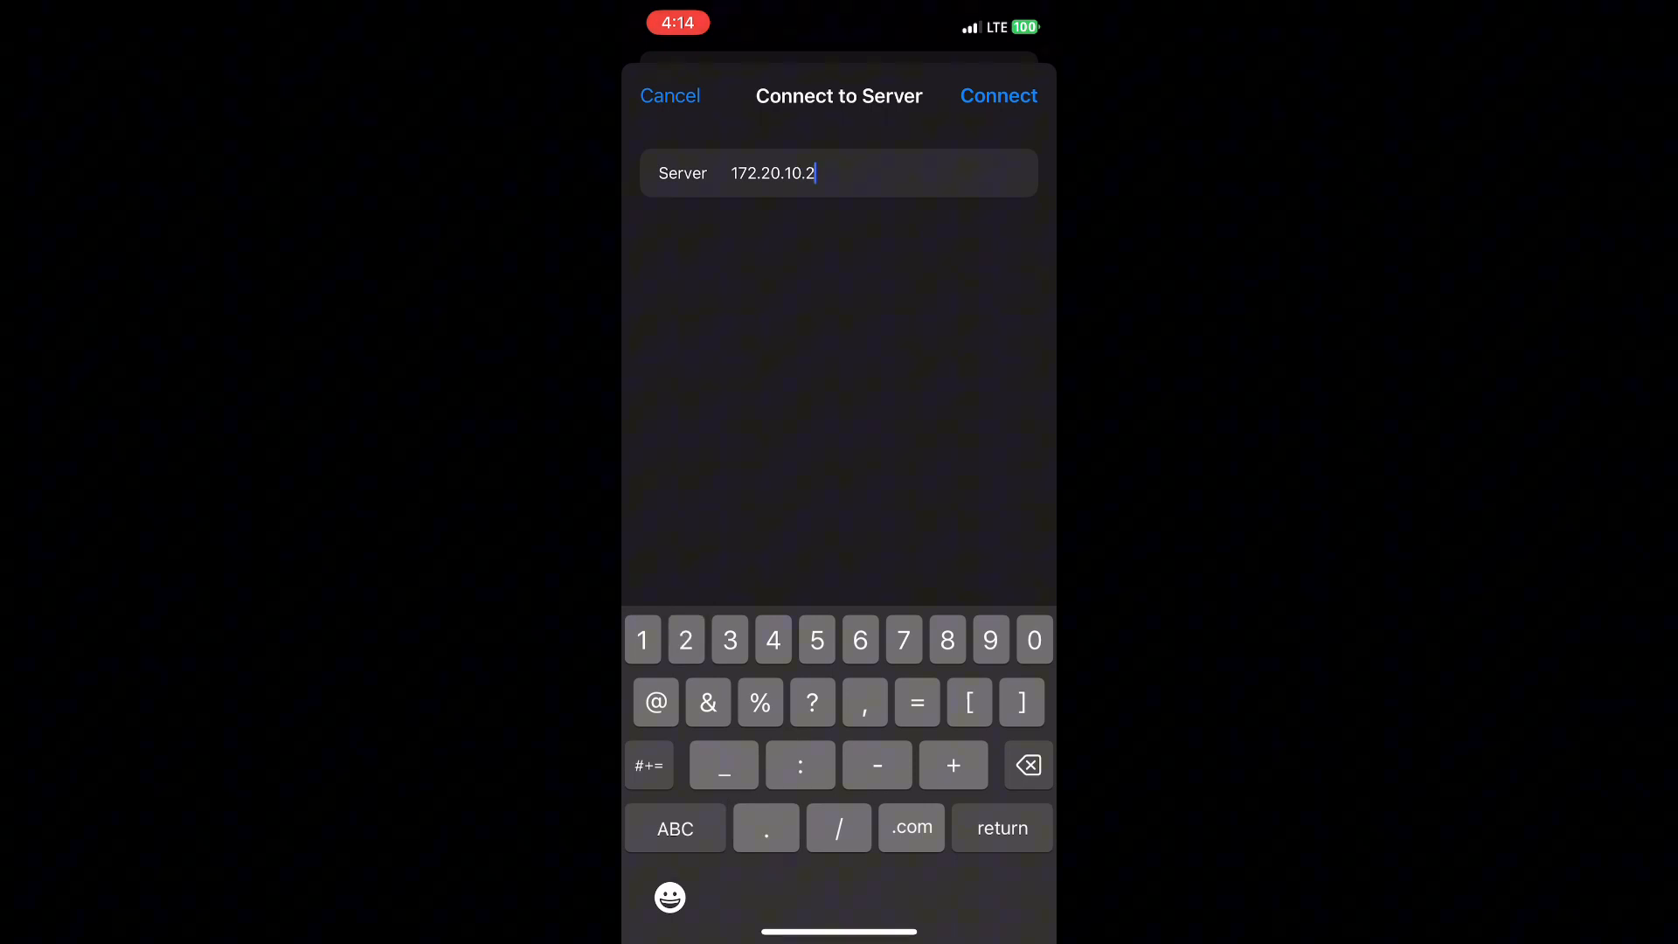
pyautogui.click(998, 95)
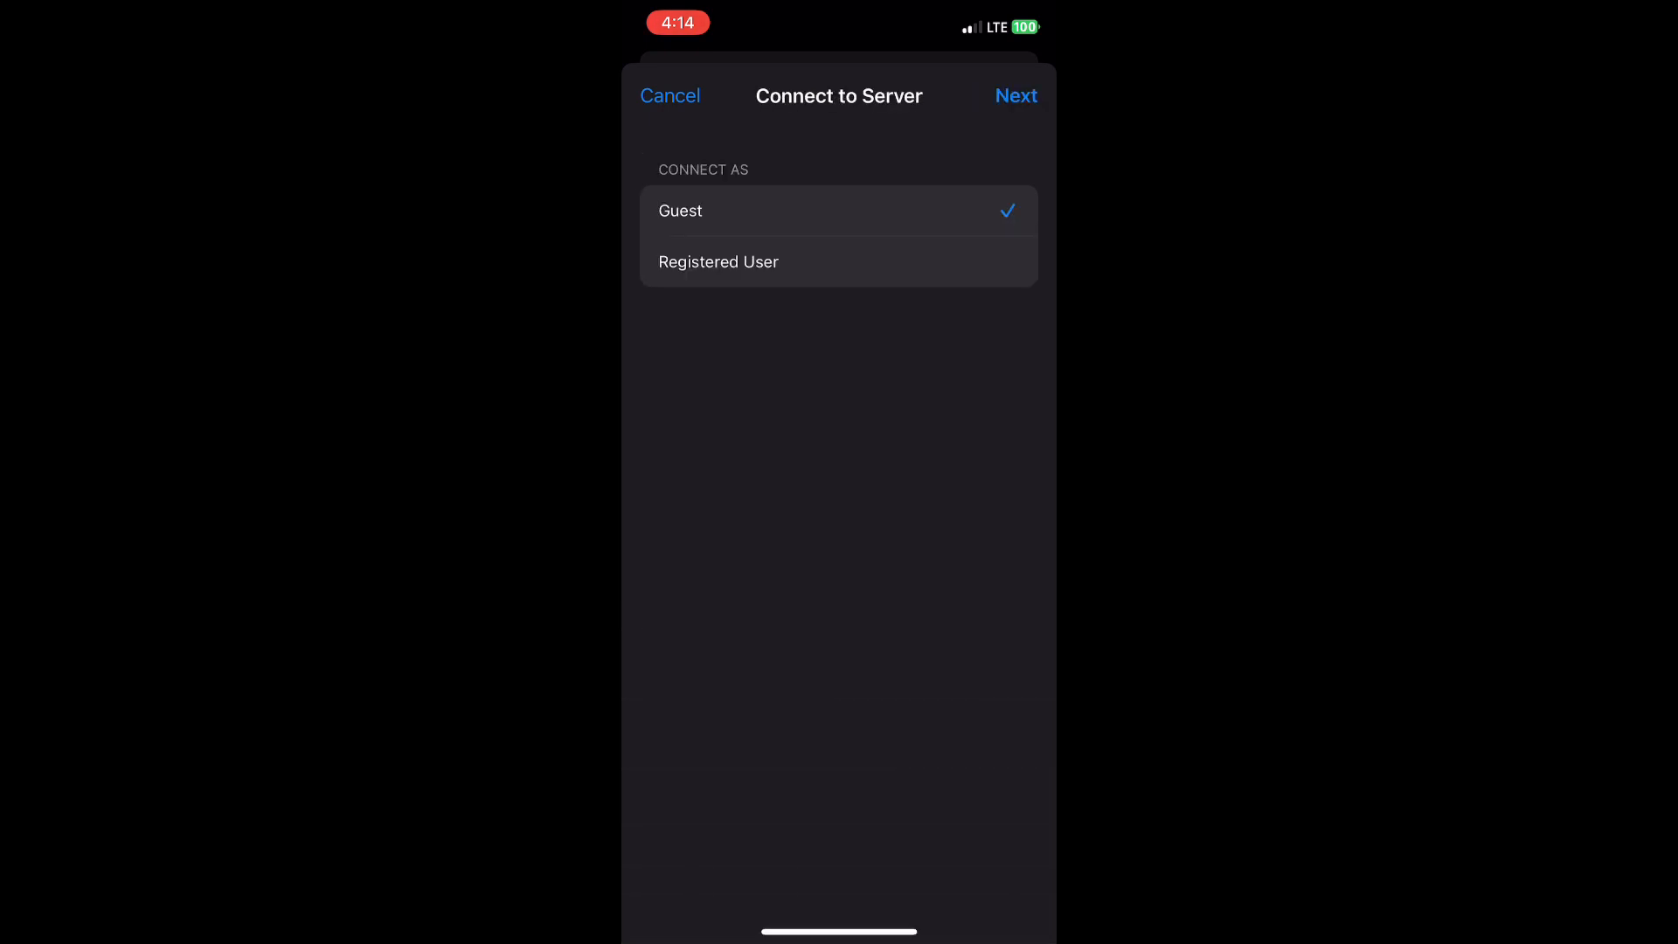
pyautogui.click(719, 263)
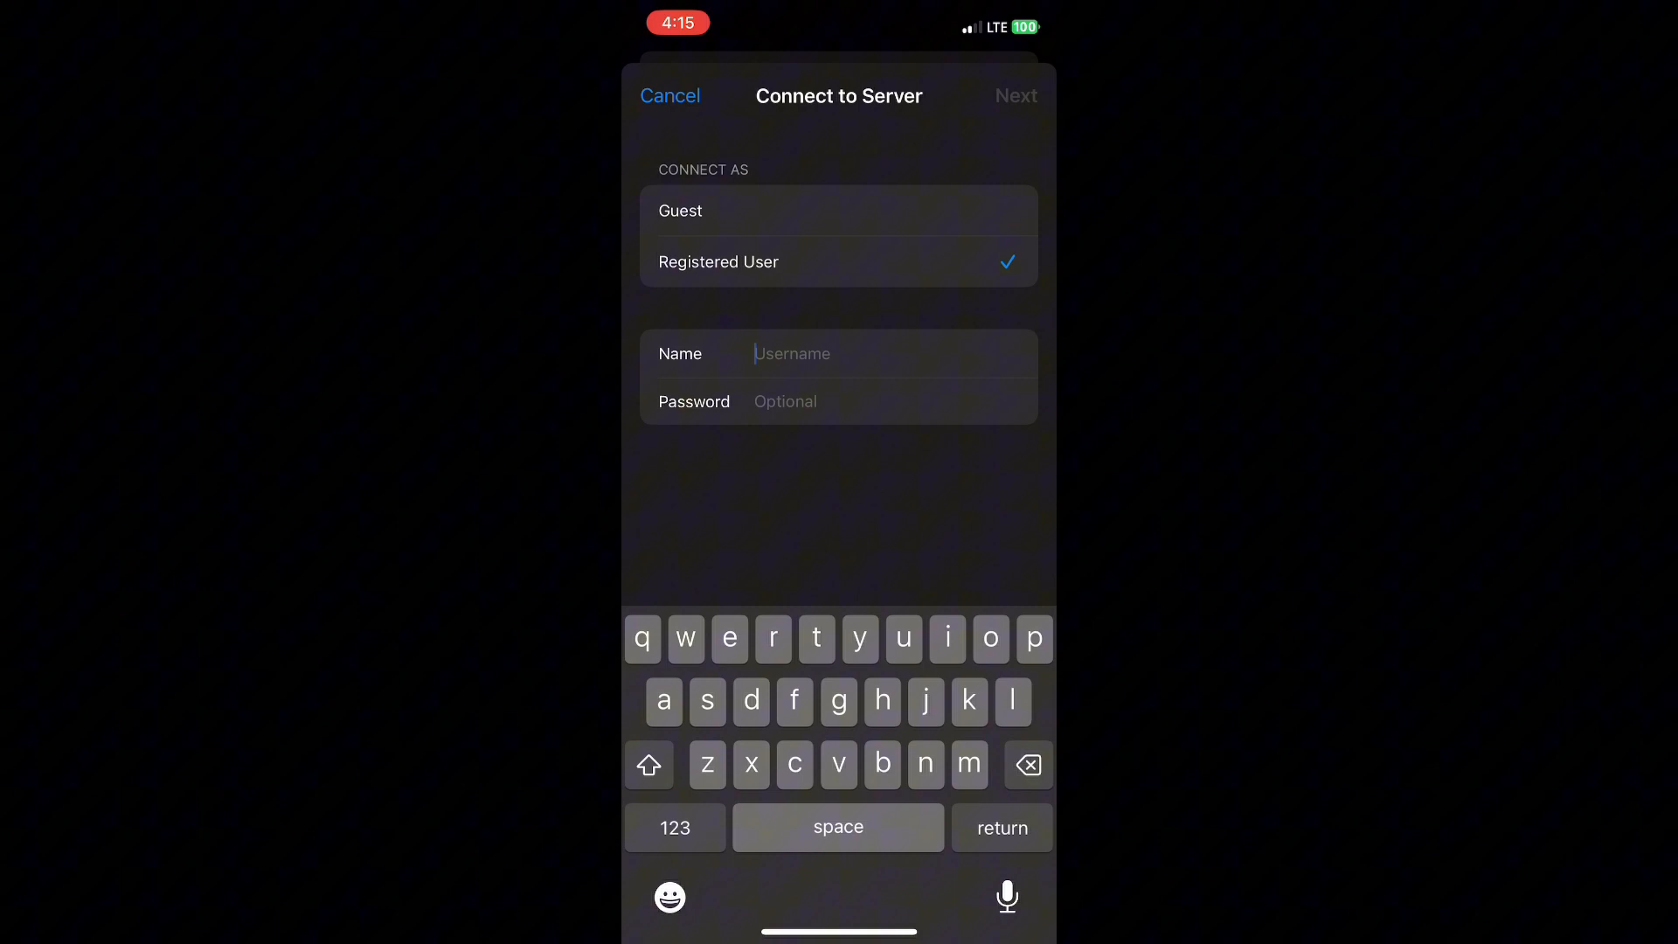
pyautogui.write('airdro')
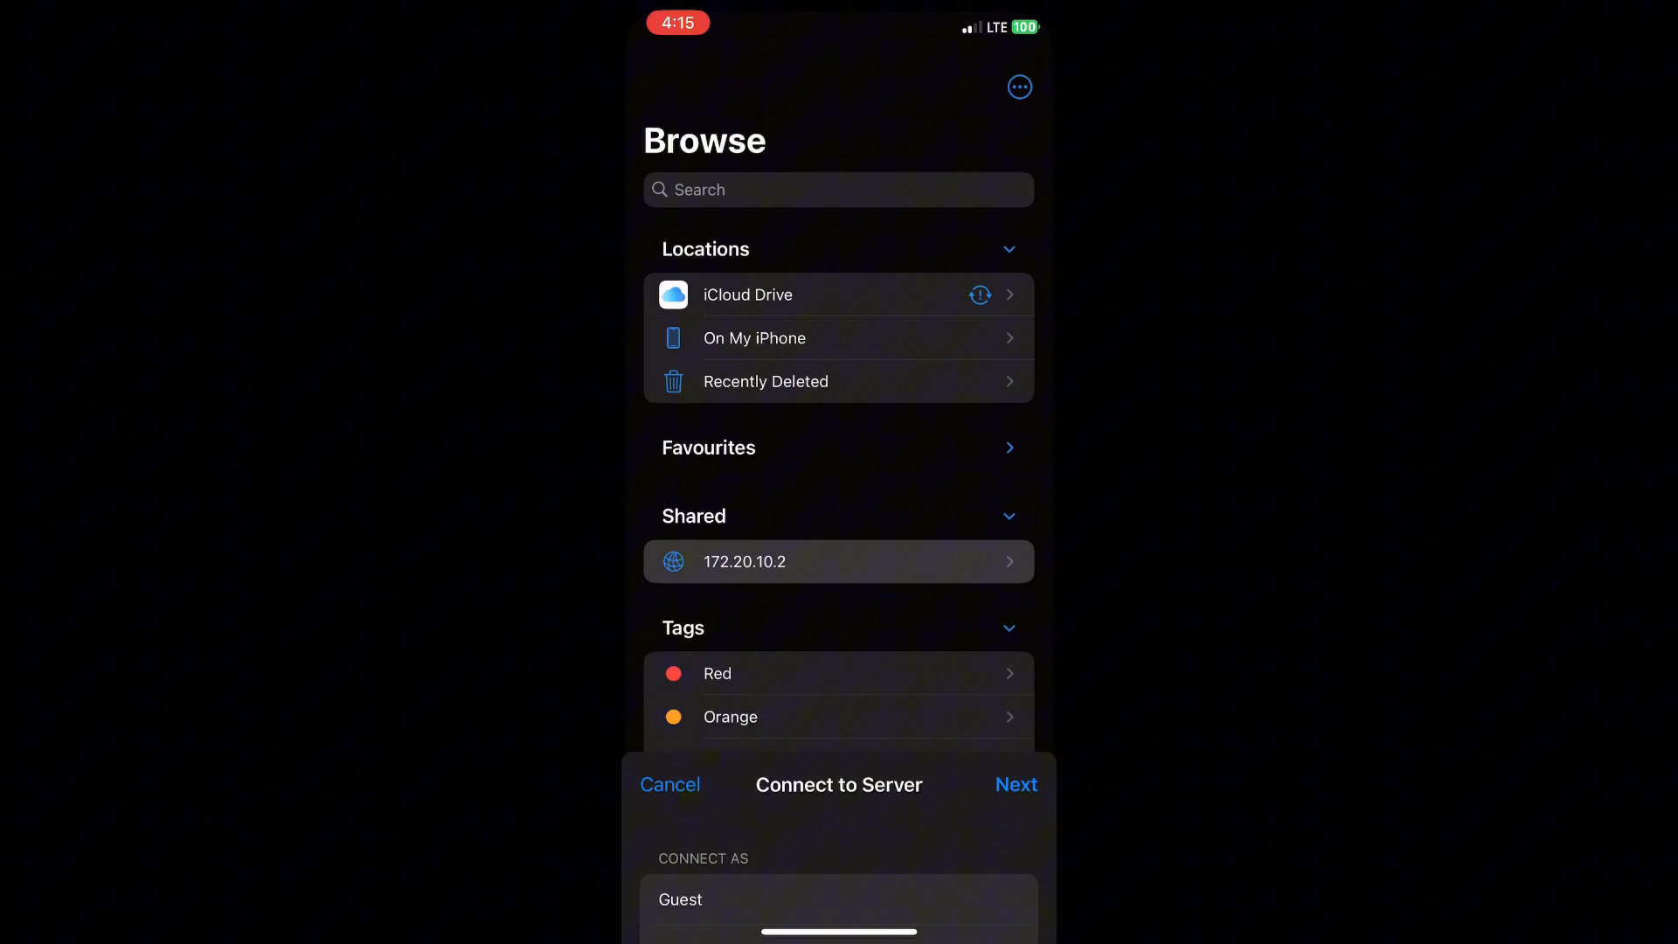
# Browse the 172.20.10.2 shares and open the airdrop folder
pyautogui.click(1014, 783)
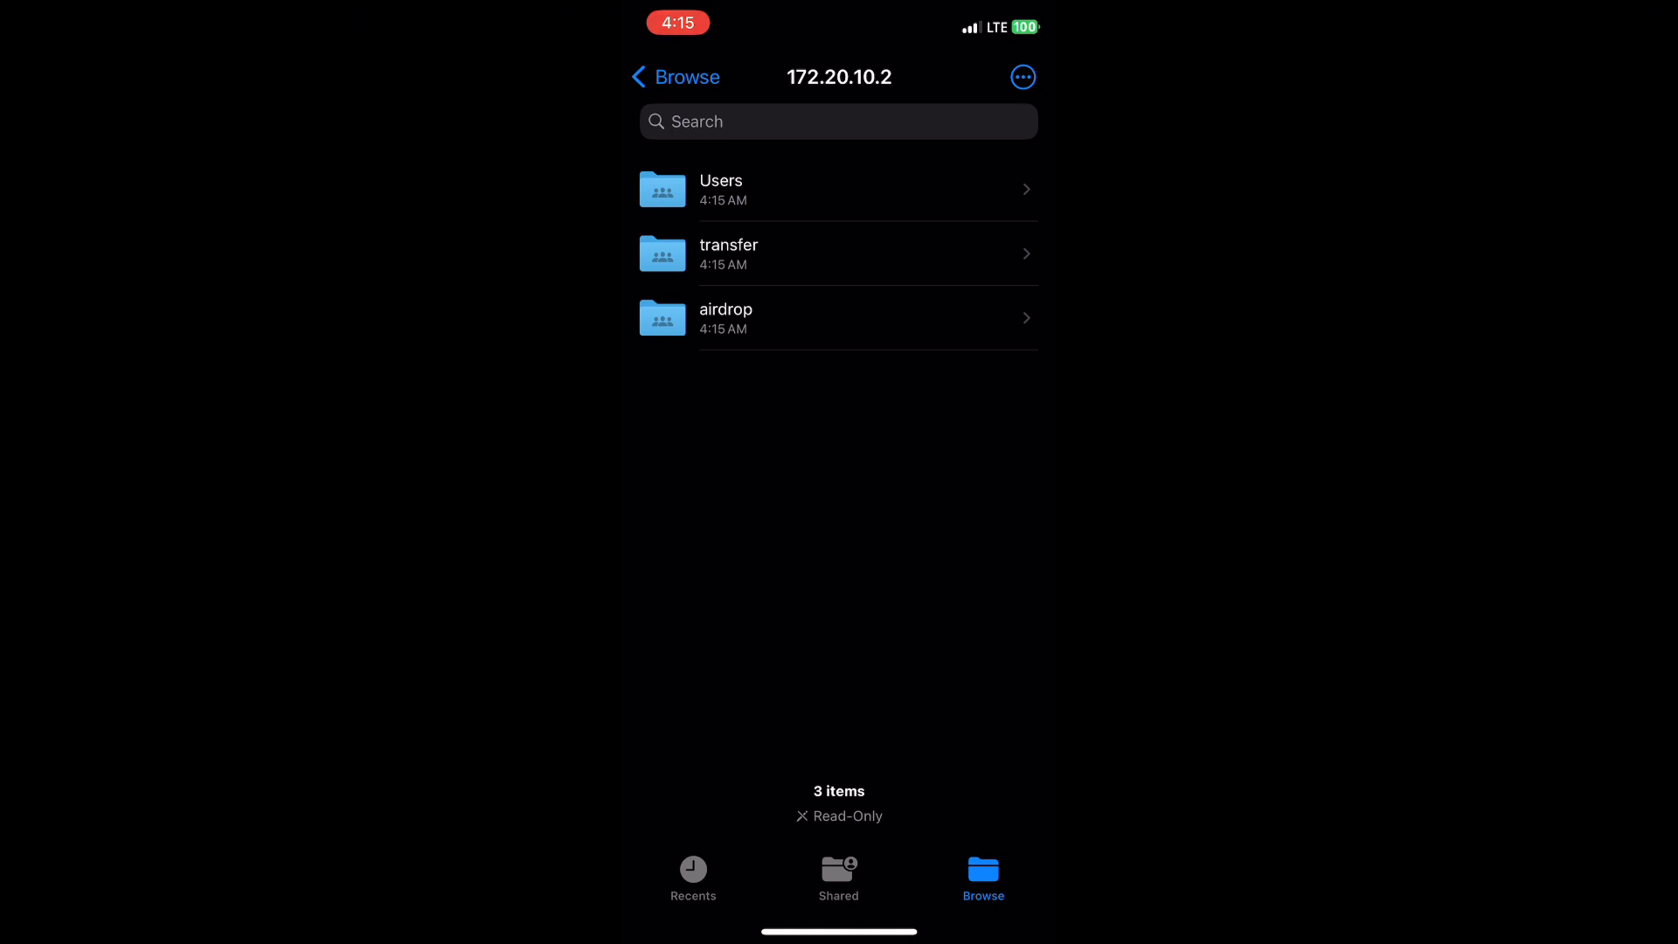
pyautogui.click(838, 253)
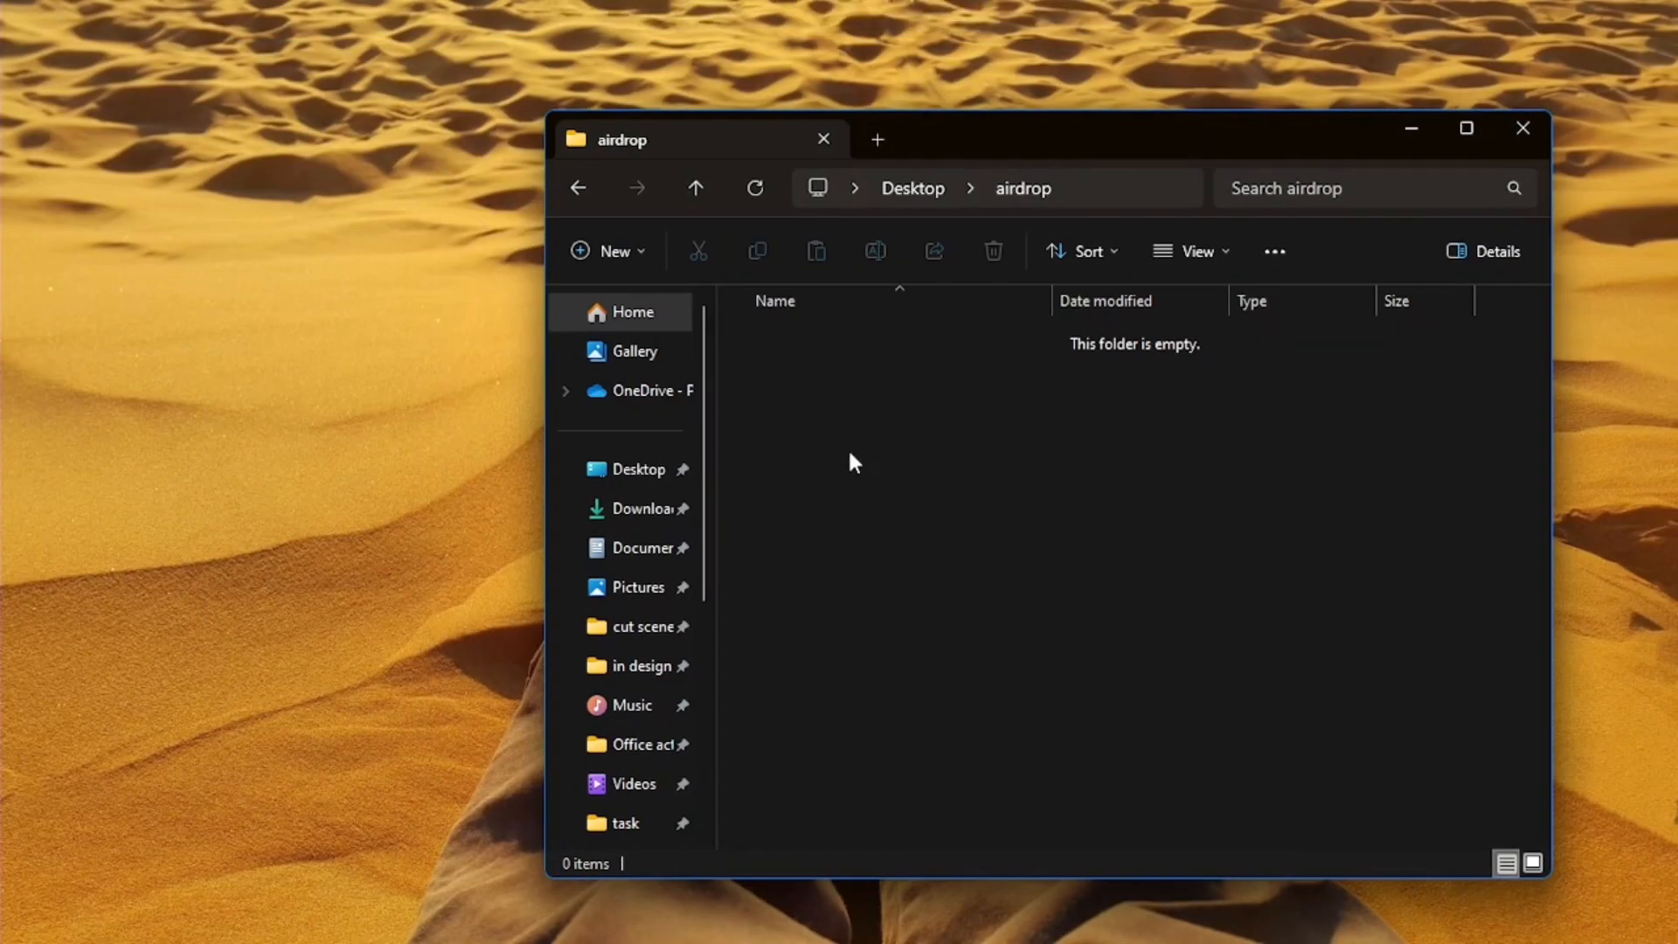
pyautogui.moveTo(862, 681)
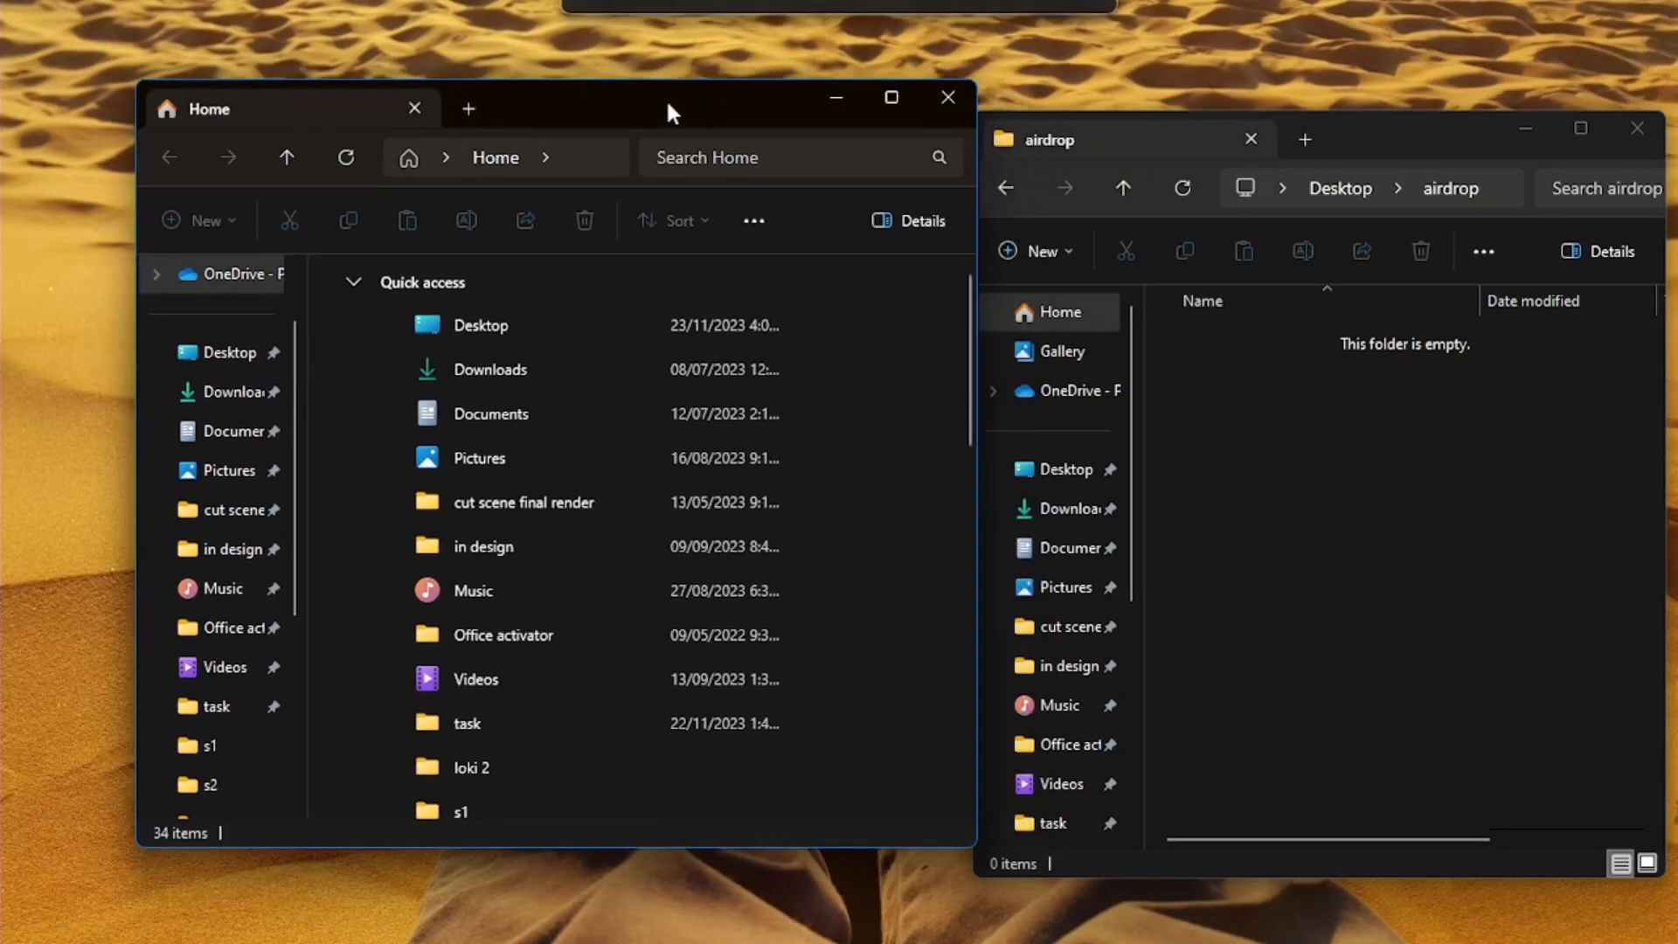
pyautogui.click(479, 458)
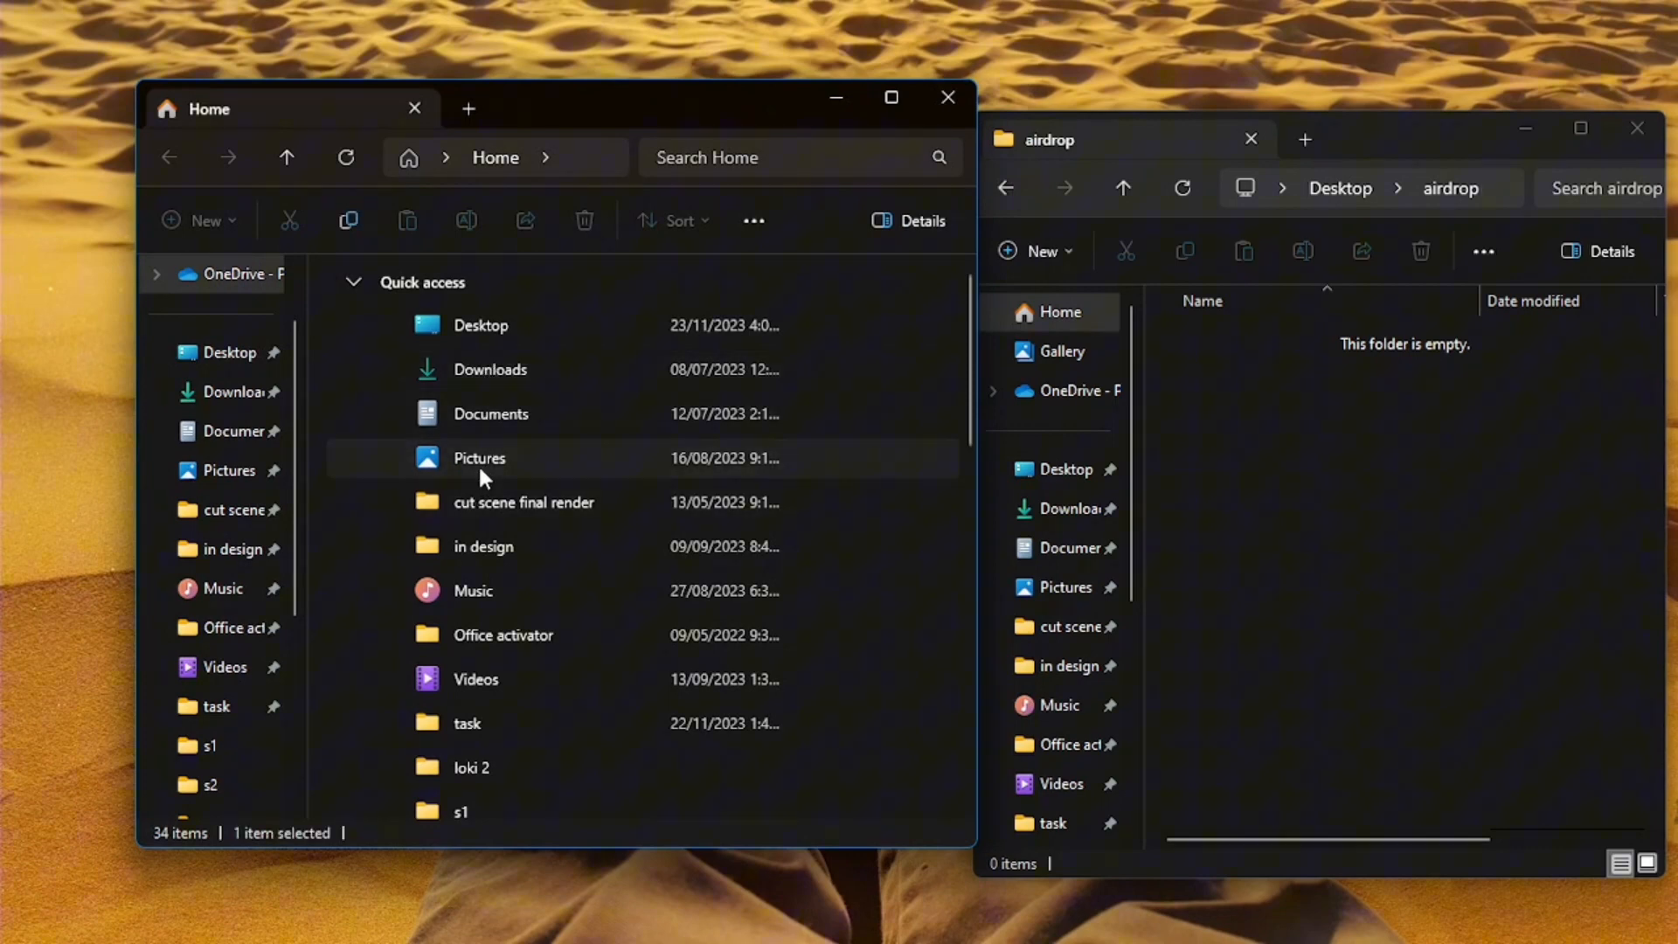
pyautogui.doubleClick(479, 458)
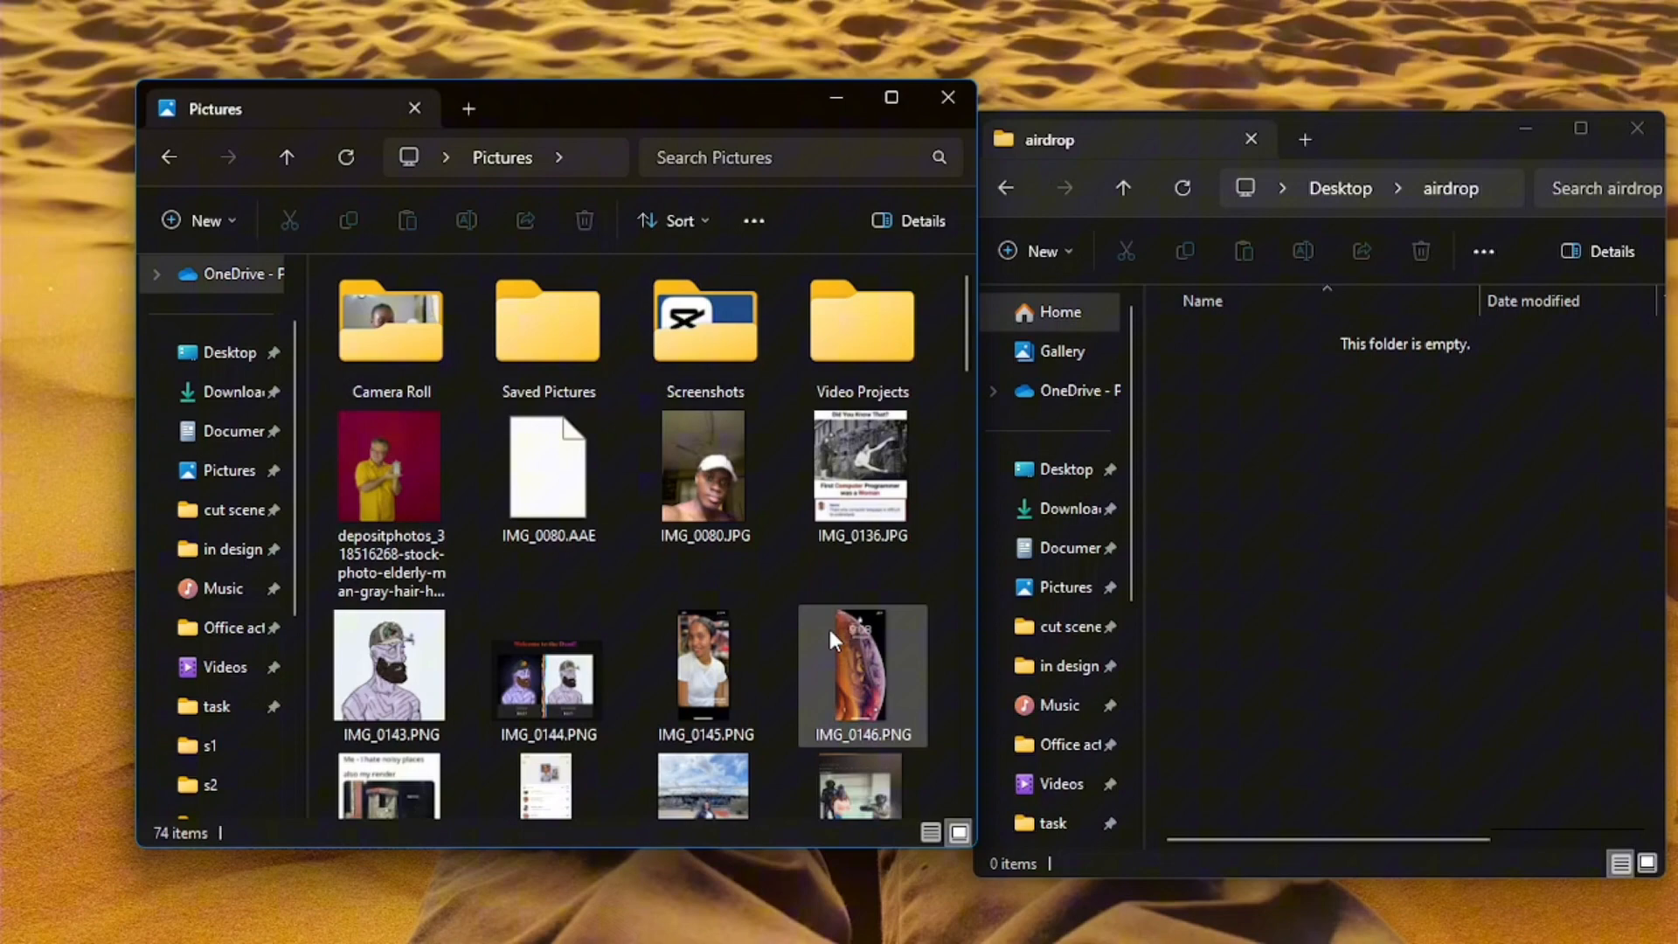
pyautogui.scroll(-3)
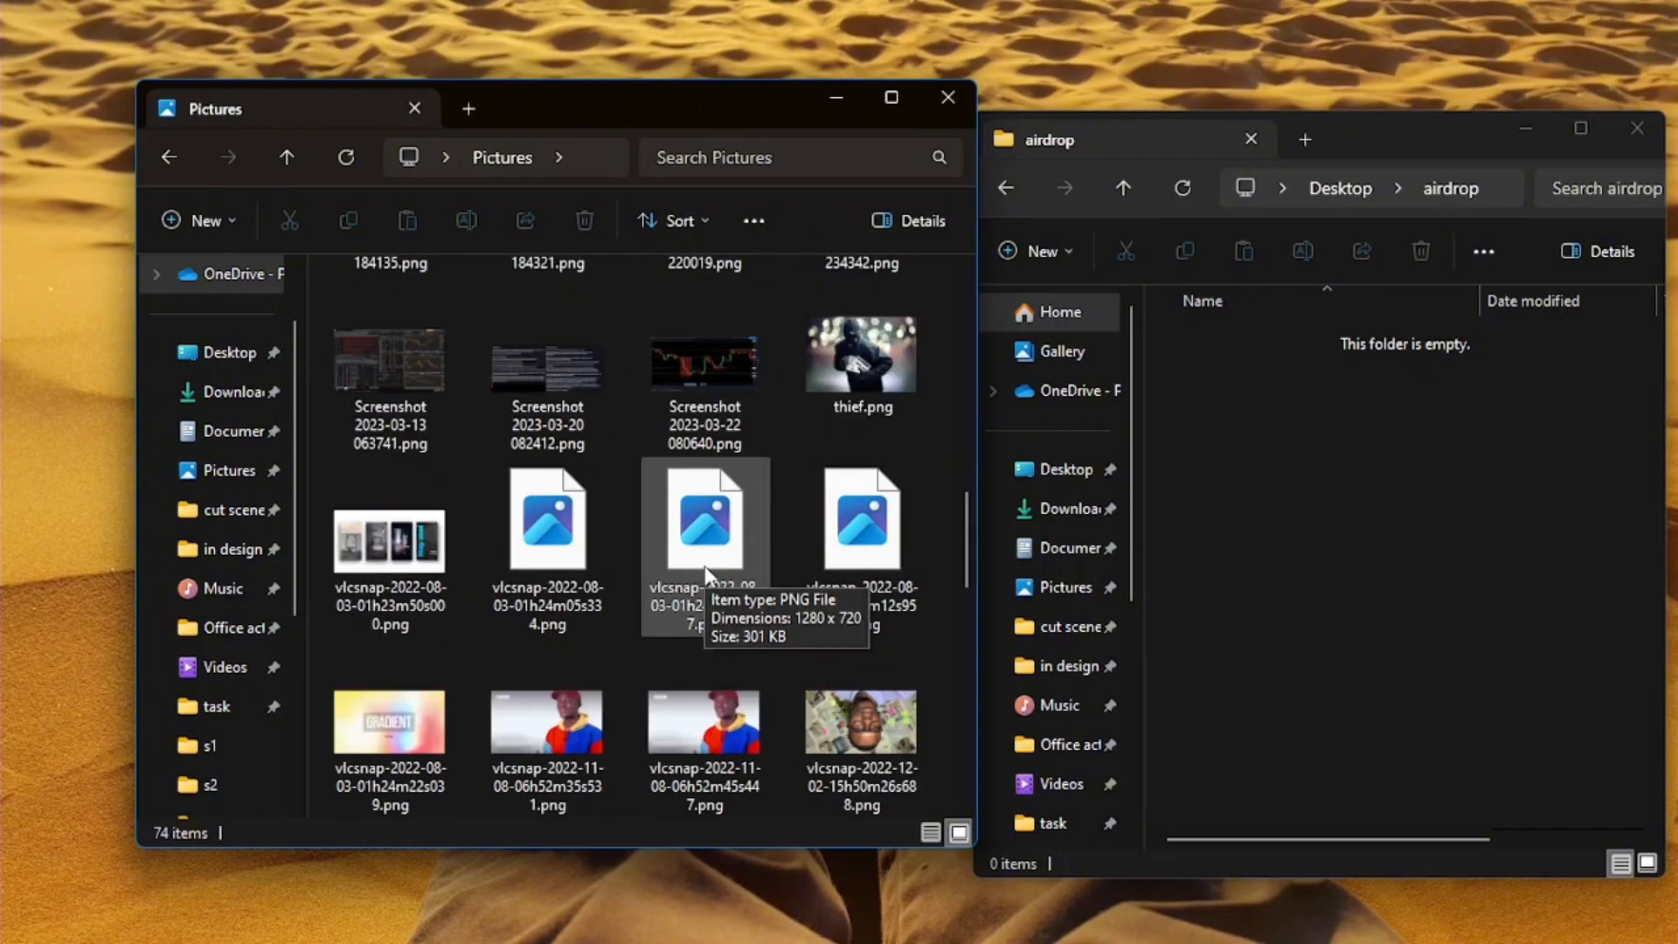
pyautogui.scroll(-3)
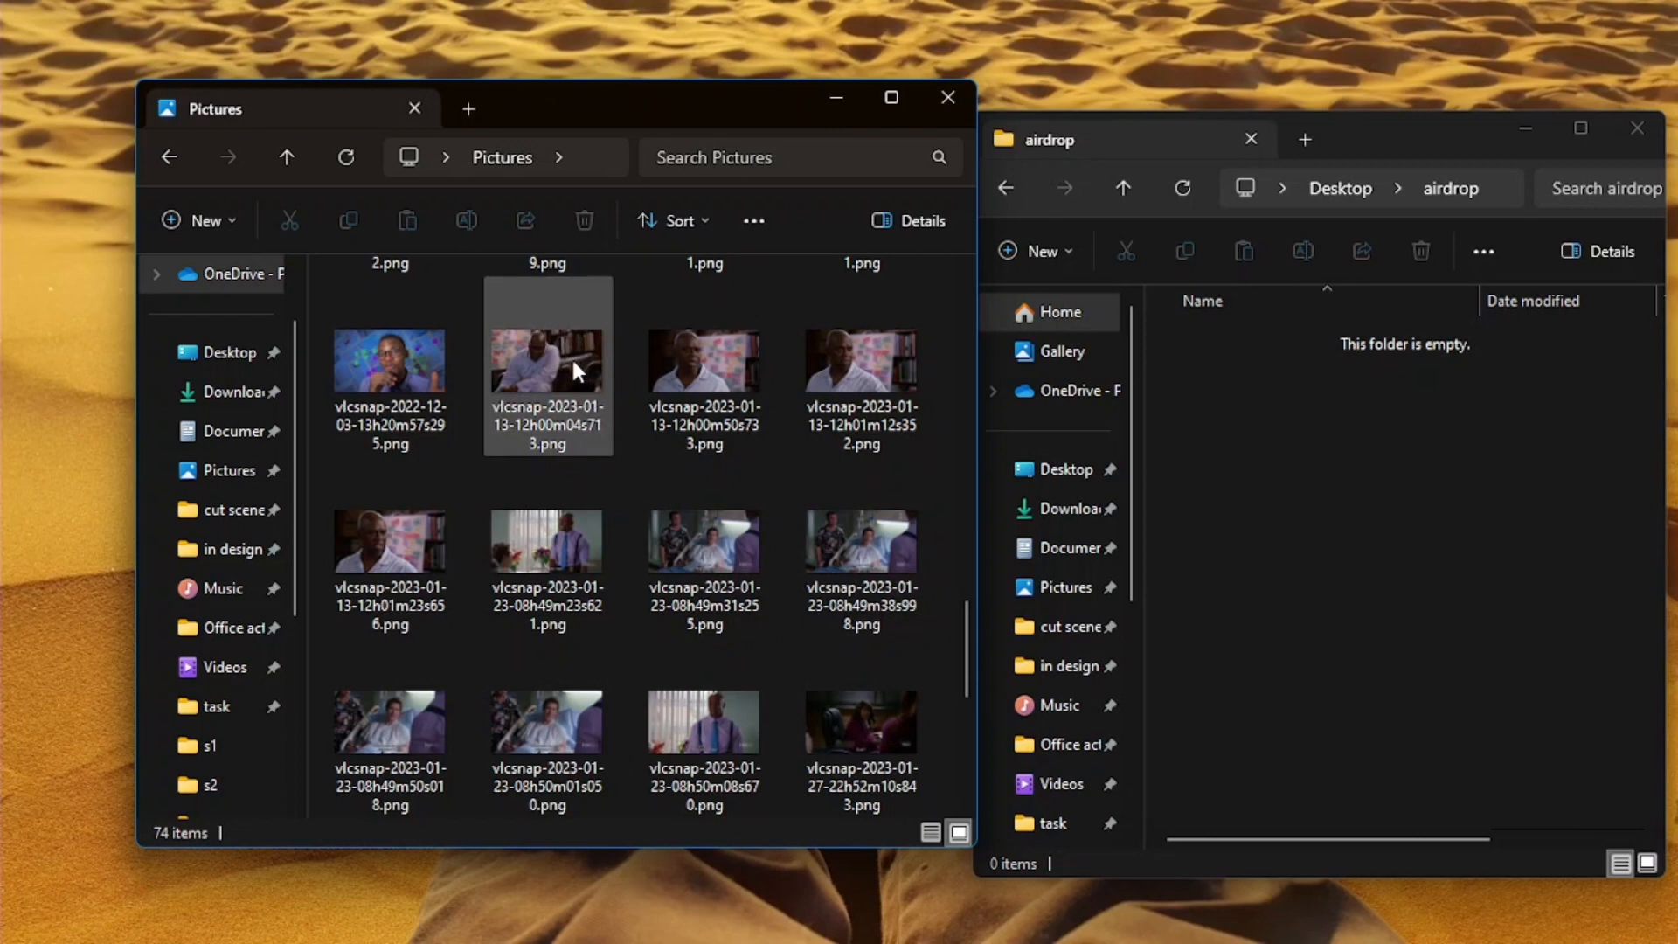
pyautogui.moveTo(547, 360); pyautogui.dragTo(1263, 367)
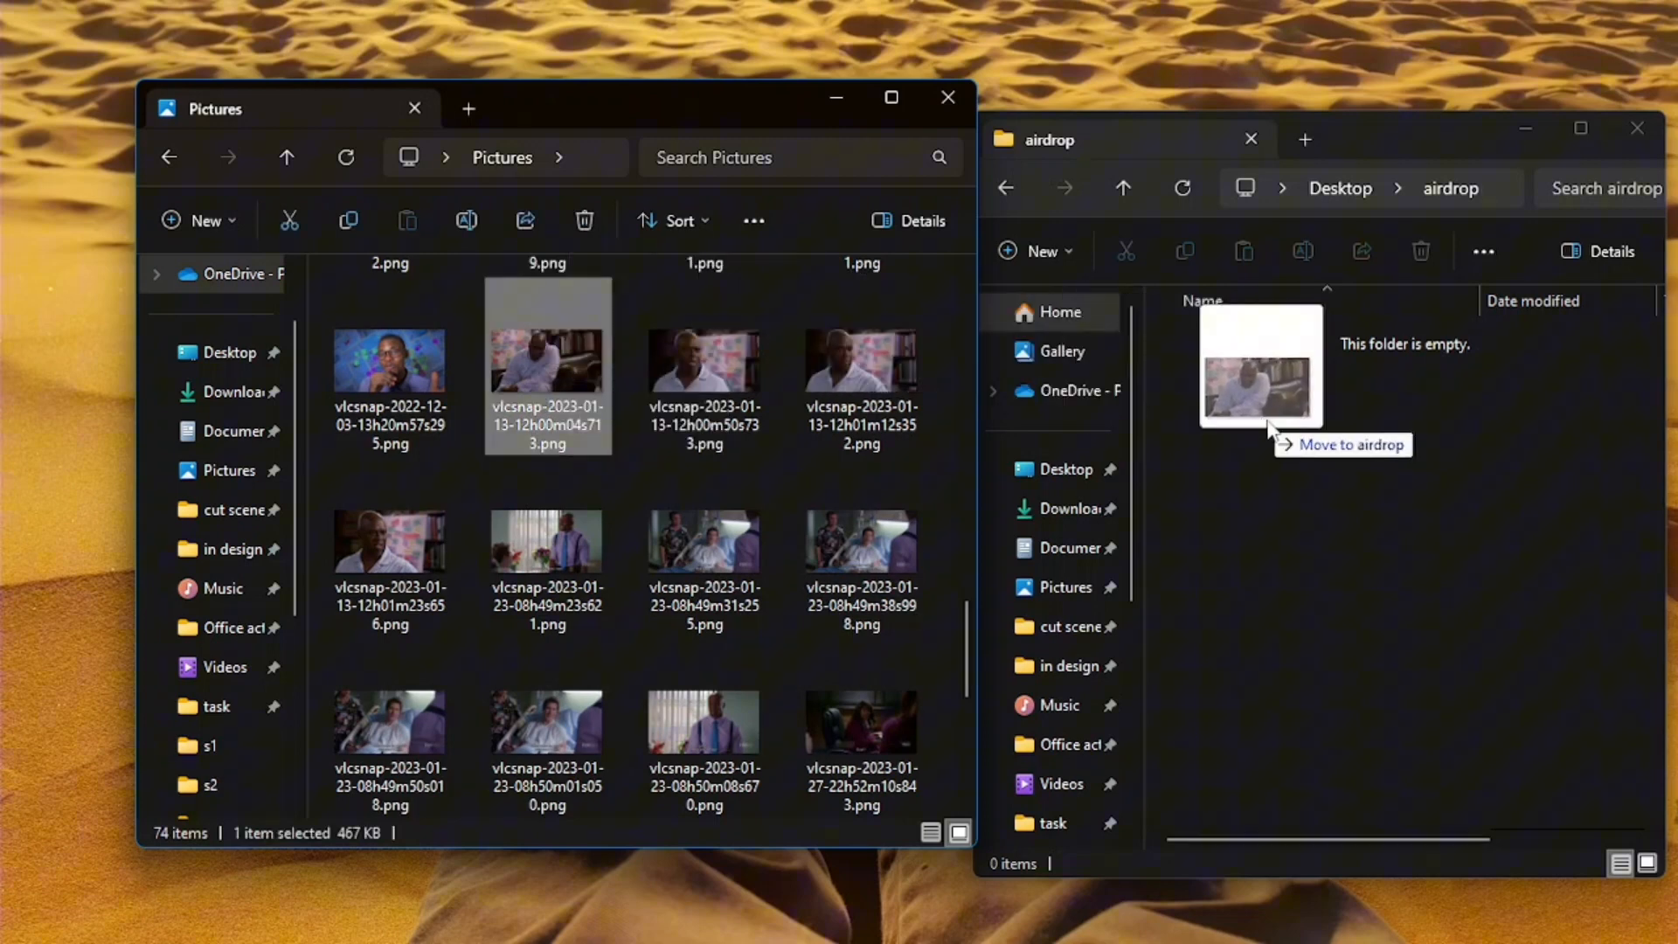
pyautogui.moveTo(547, 363); pyautogui.dragTo(1257, 369)
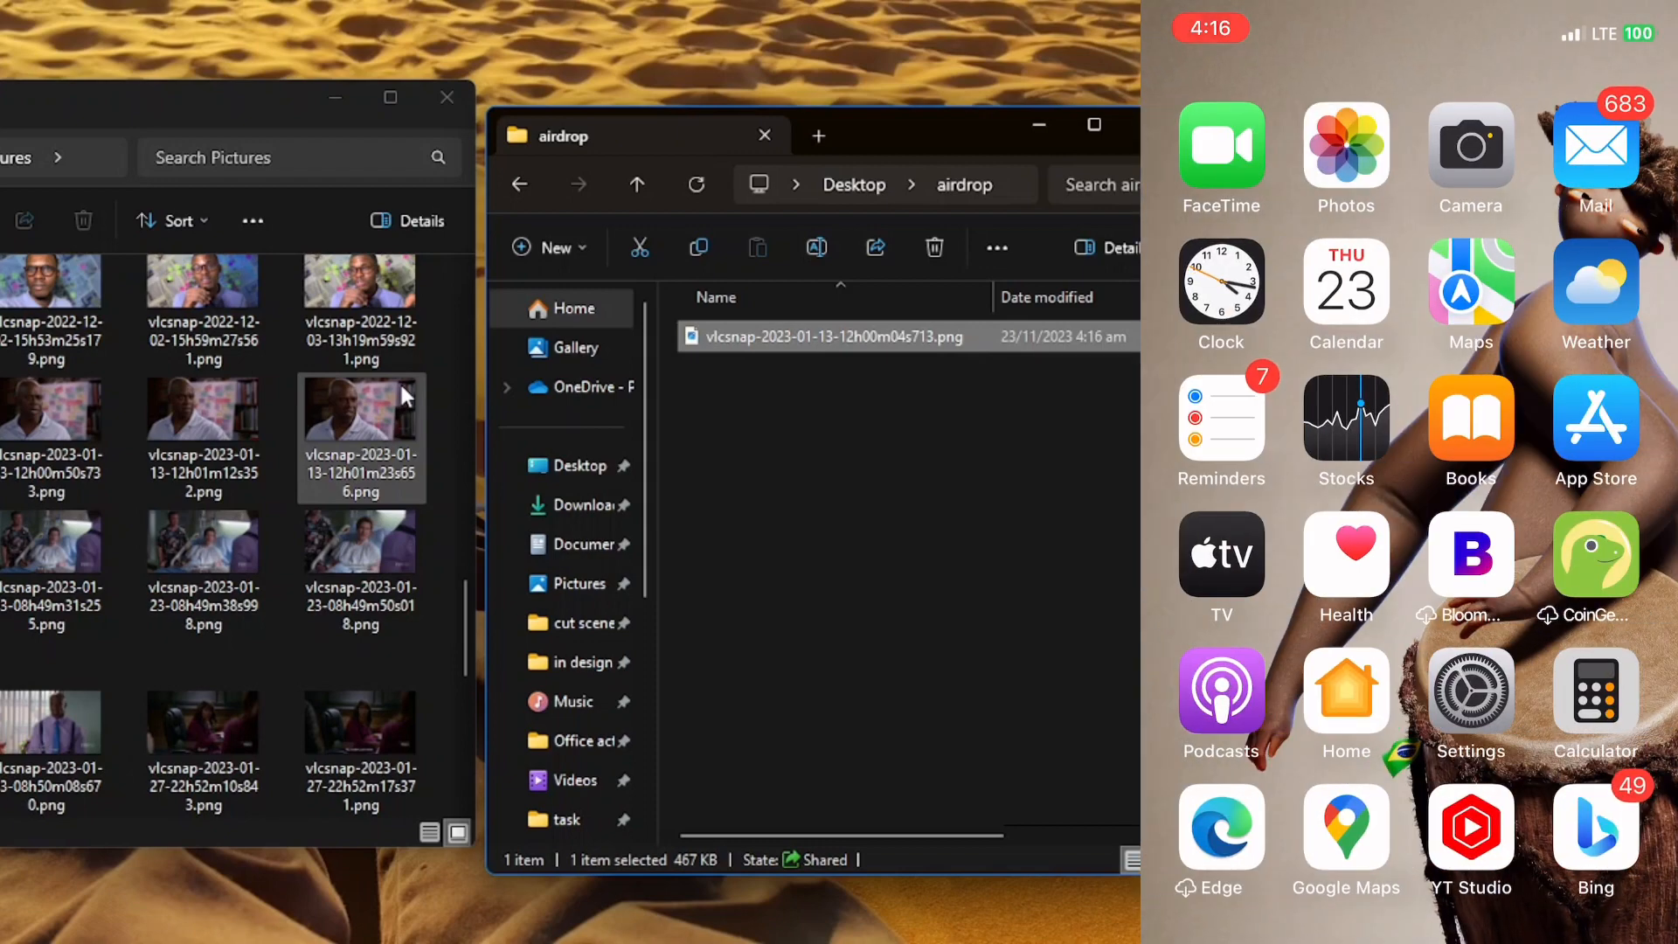
# On the iPhone, browse the 172.20.10.2 airdrop share and drop in a burger photo
pyautogui.click(1345, 146)
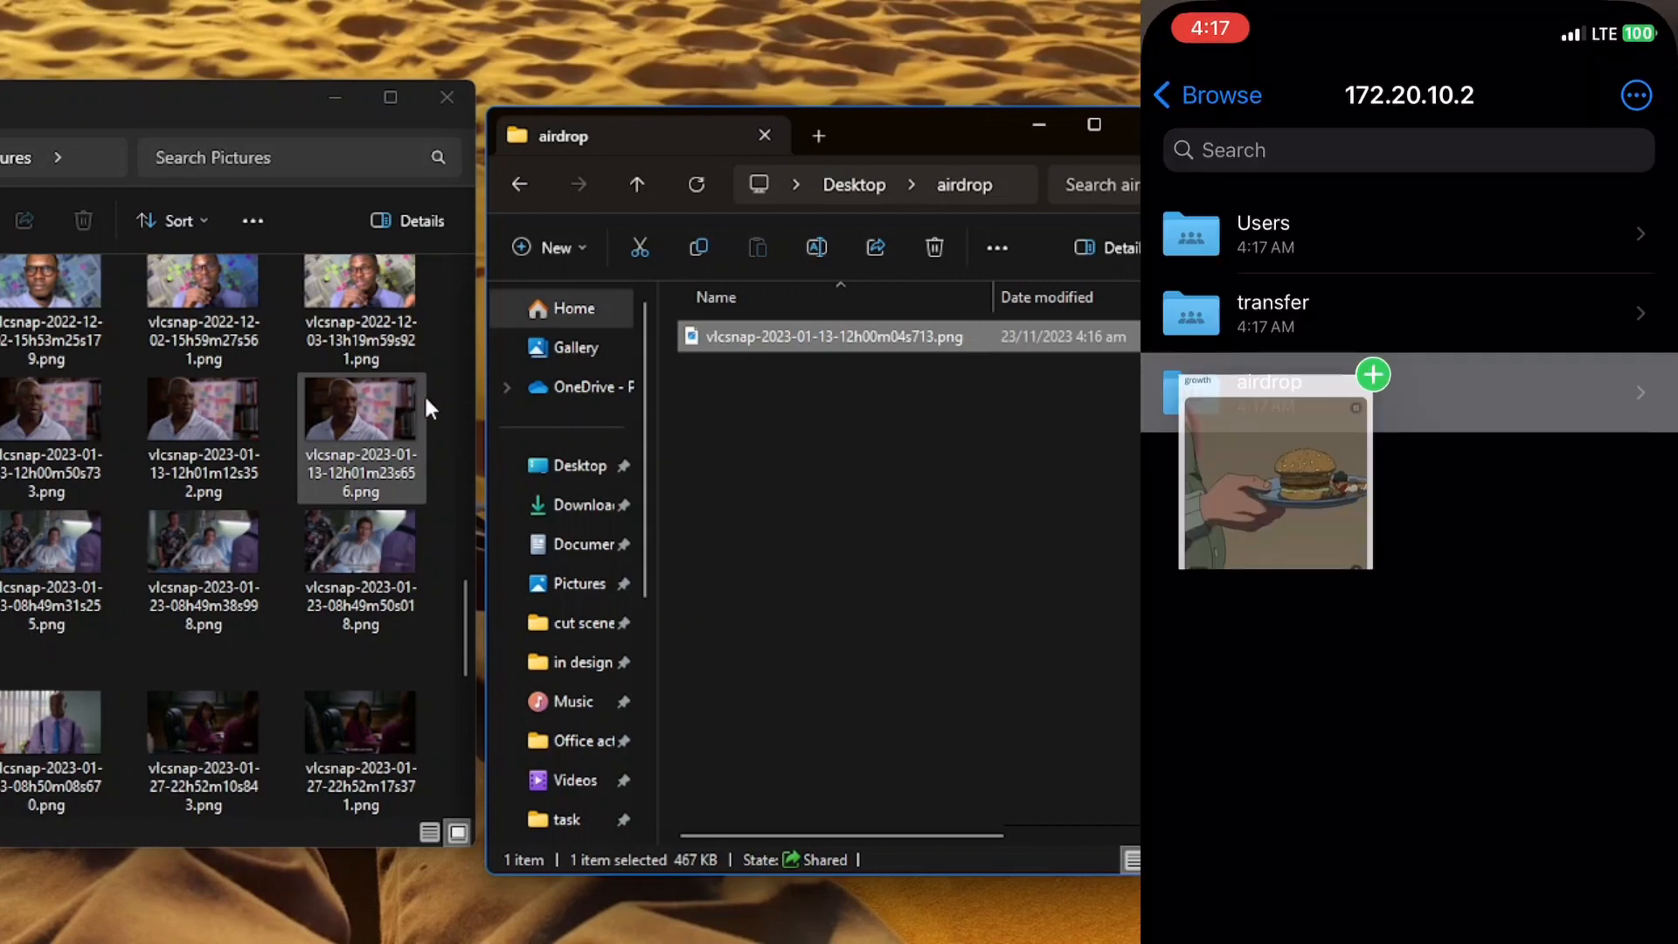
pyautogui.click(1268, 394)
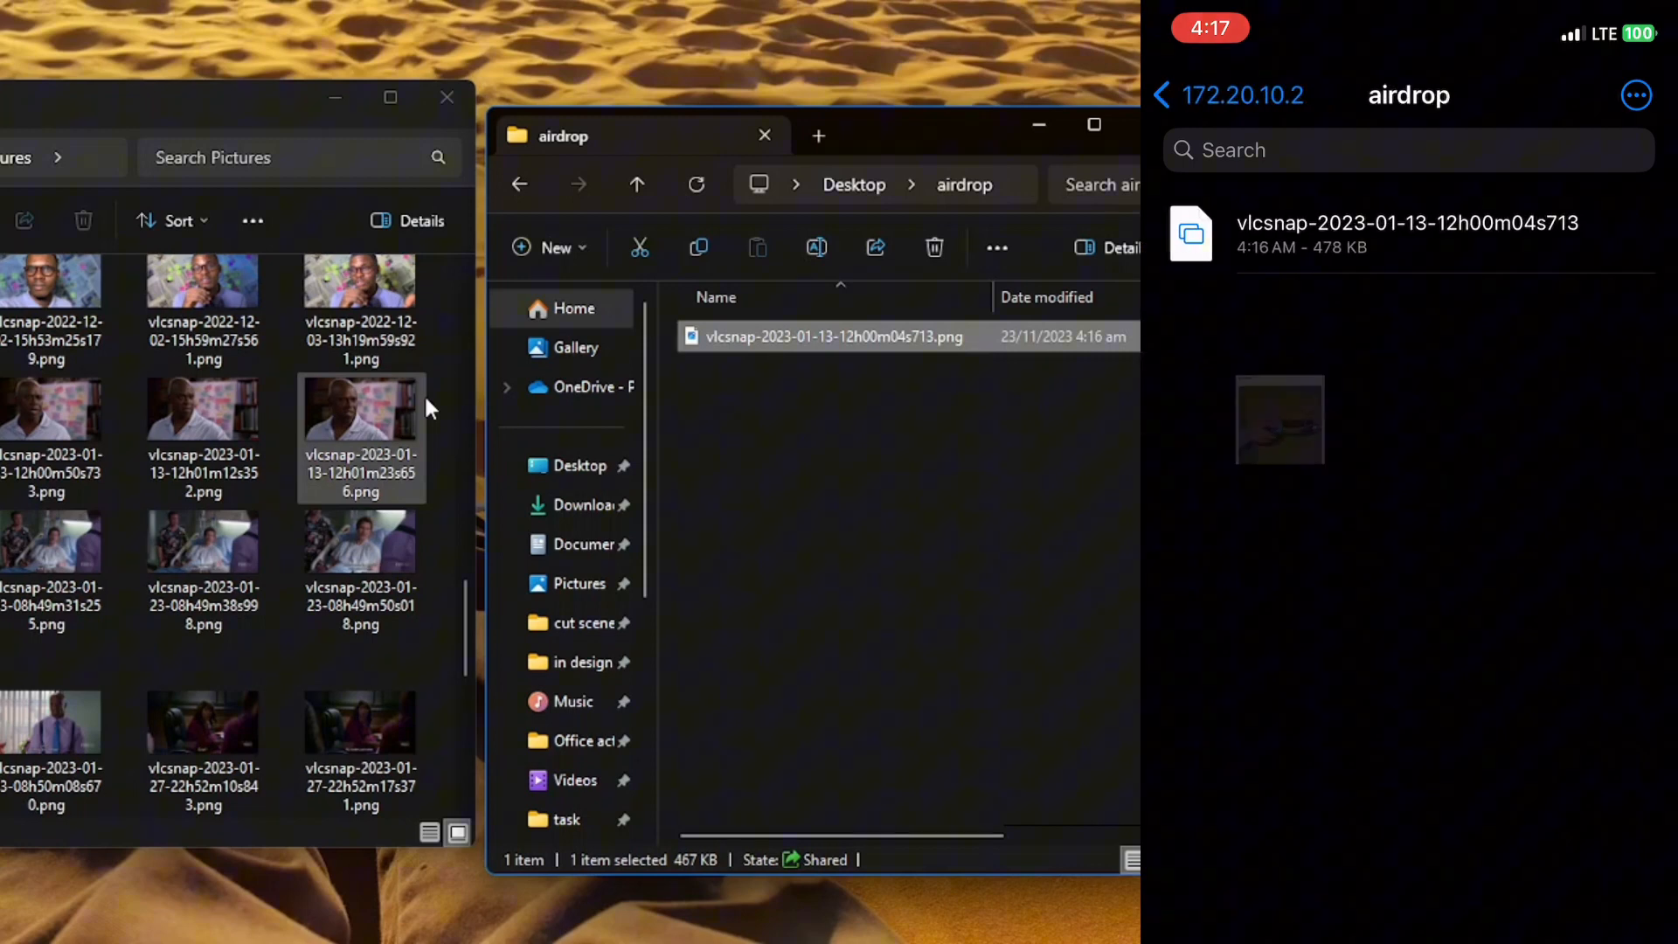